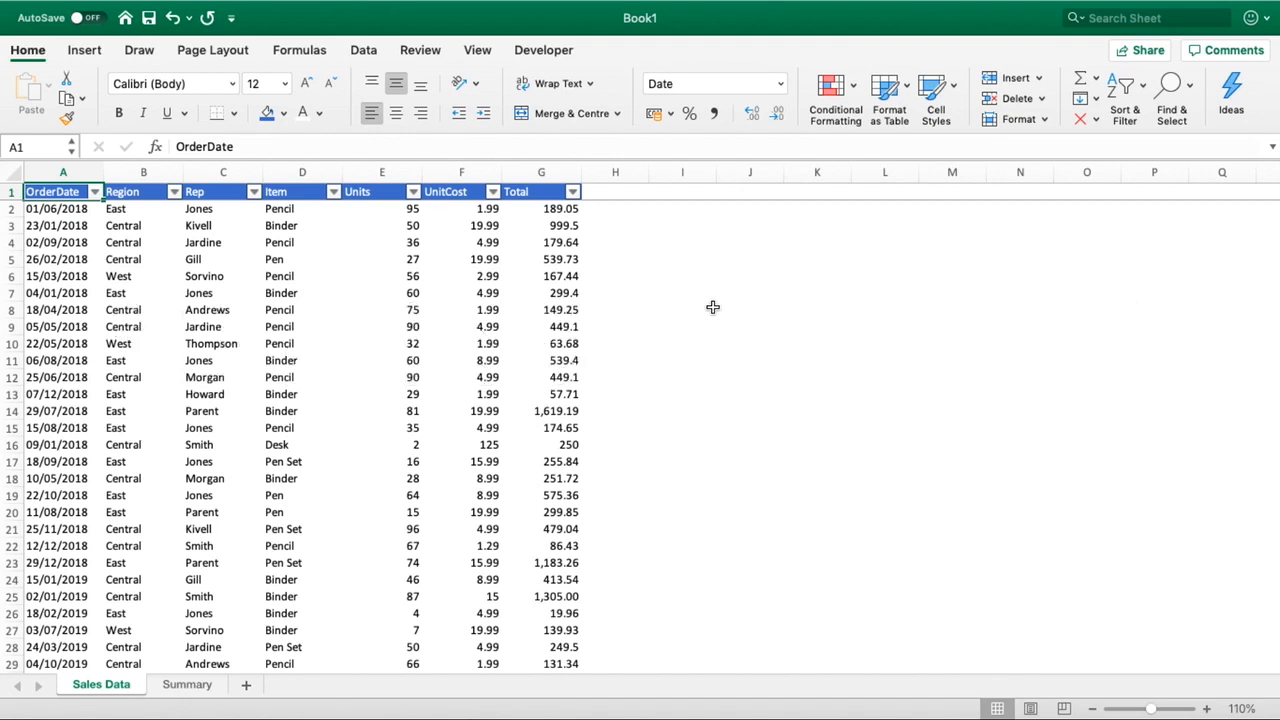
{"action": "mouse_move", "coordinate": [330, 570]}
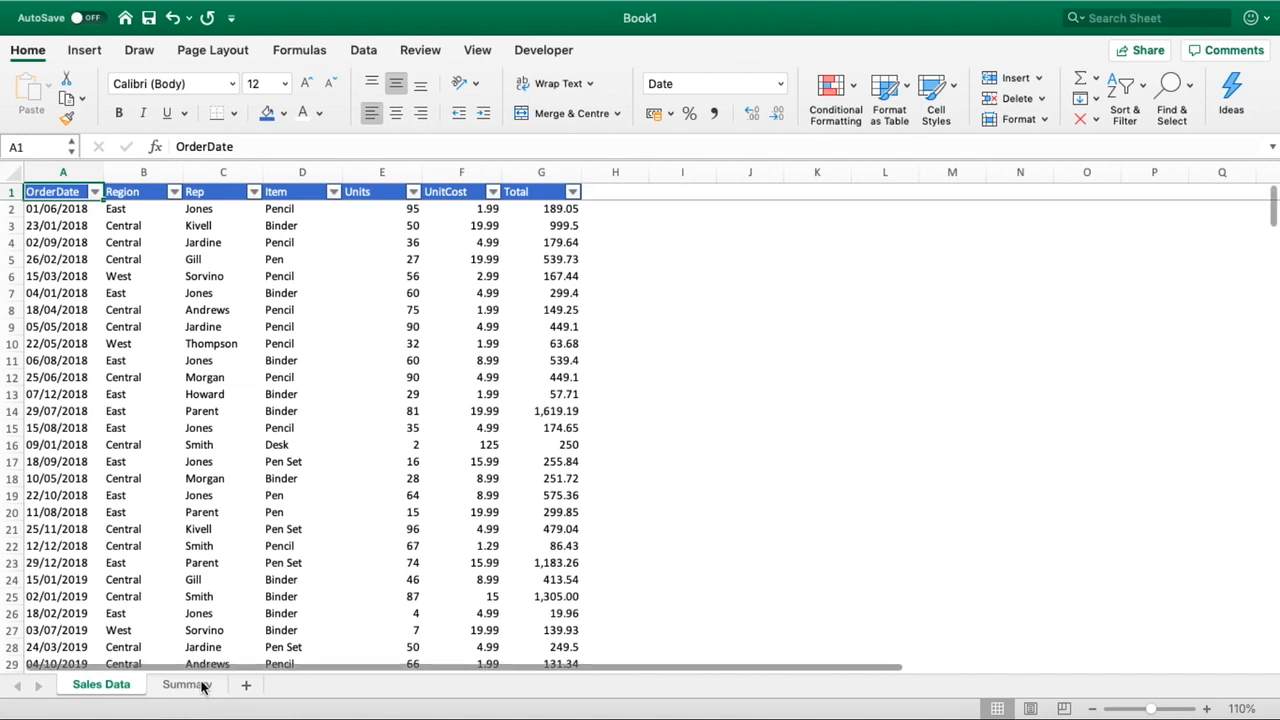
- Switch to the empty Summary sheet and bring up the Insert ribbon
{"action": "left_click", "coordinate": [184, 684]}
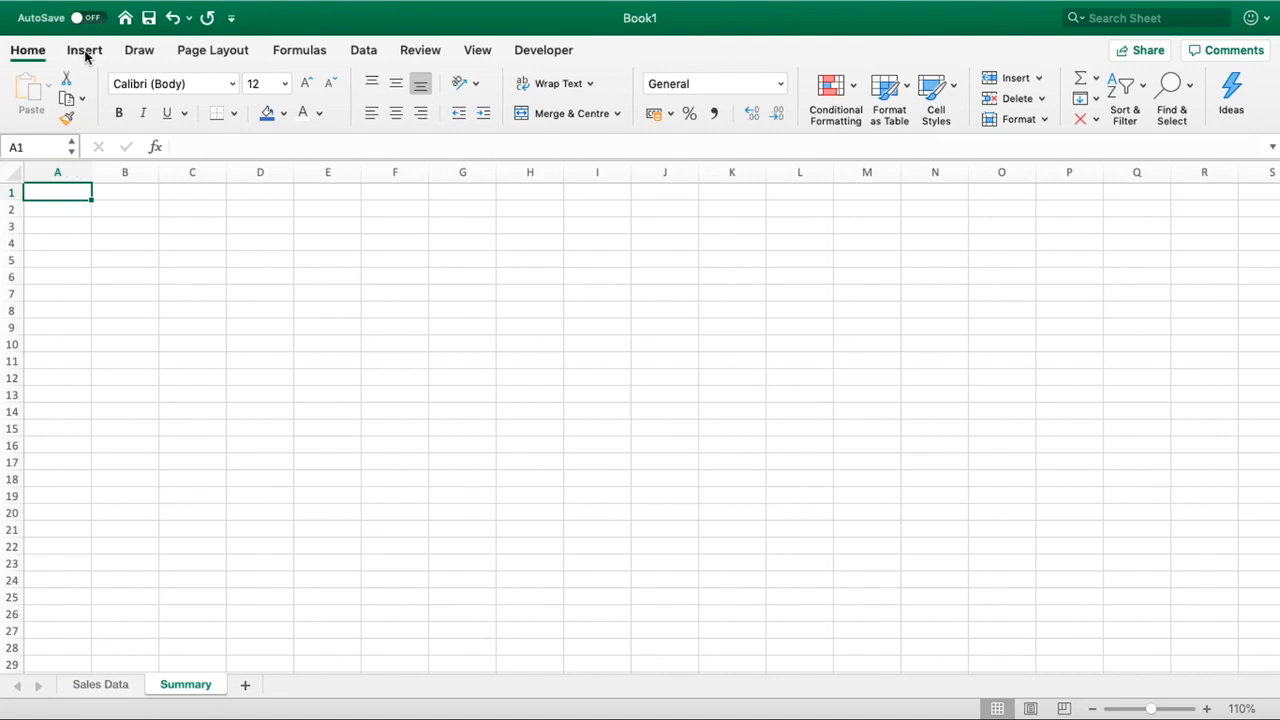
{"action": "left_click", "coordinate": [84, 50]}
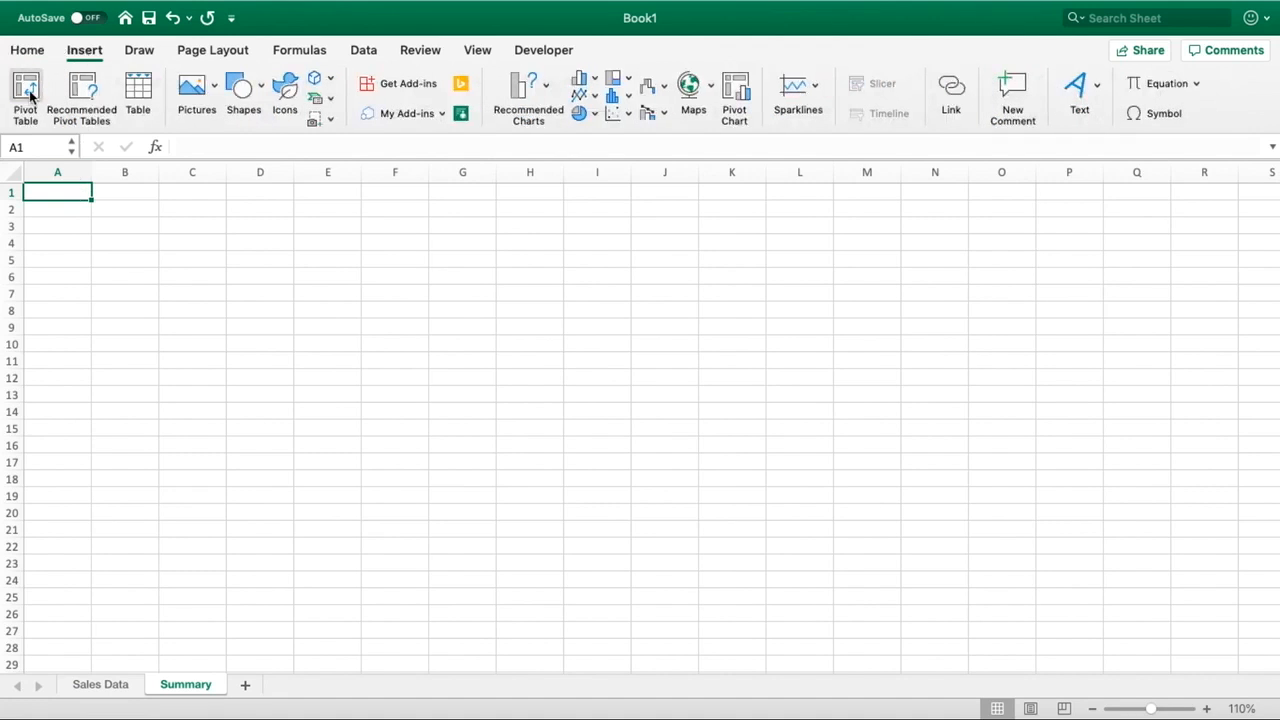
{"action": "mouse_move", "coordinate": [24, 90]}
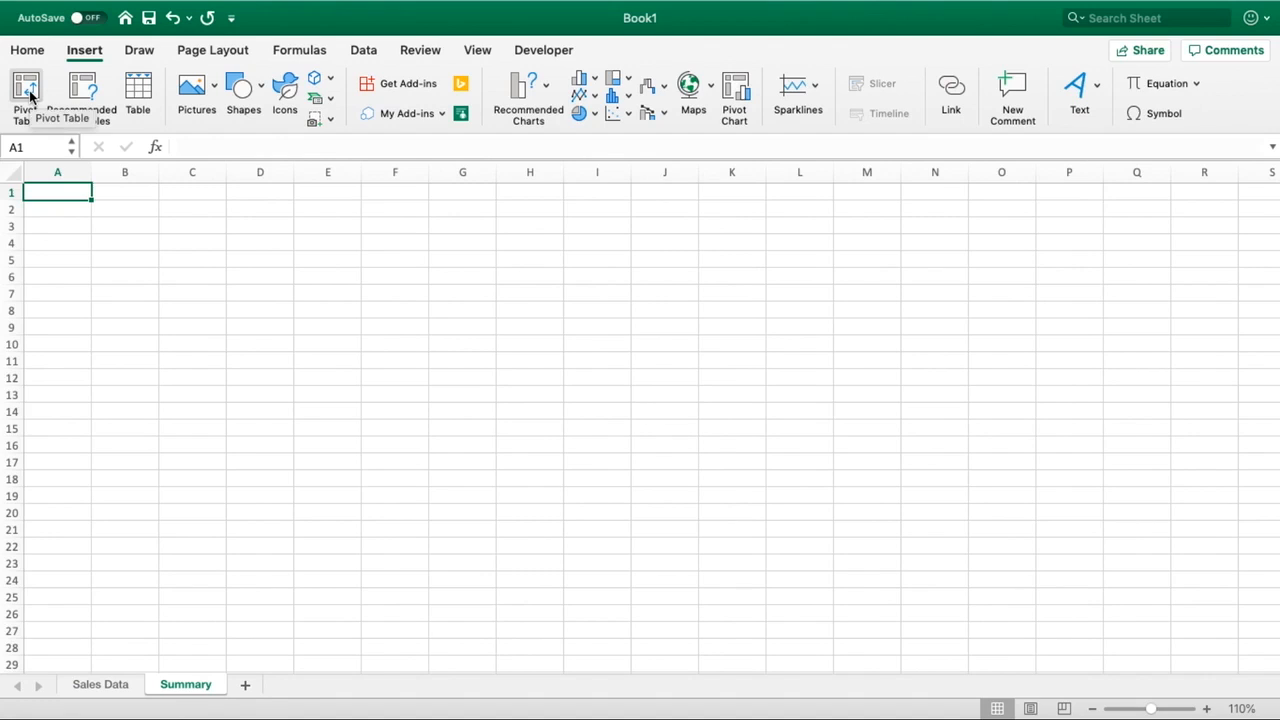
{"action": "mouse_move", "coordinate": [100, 158]}
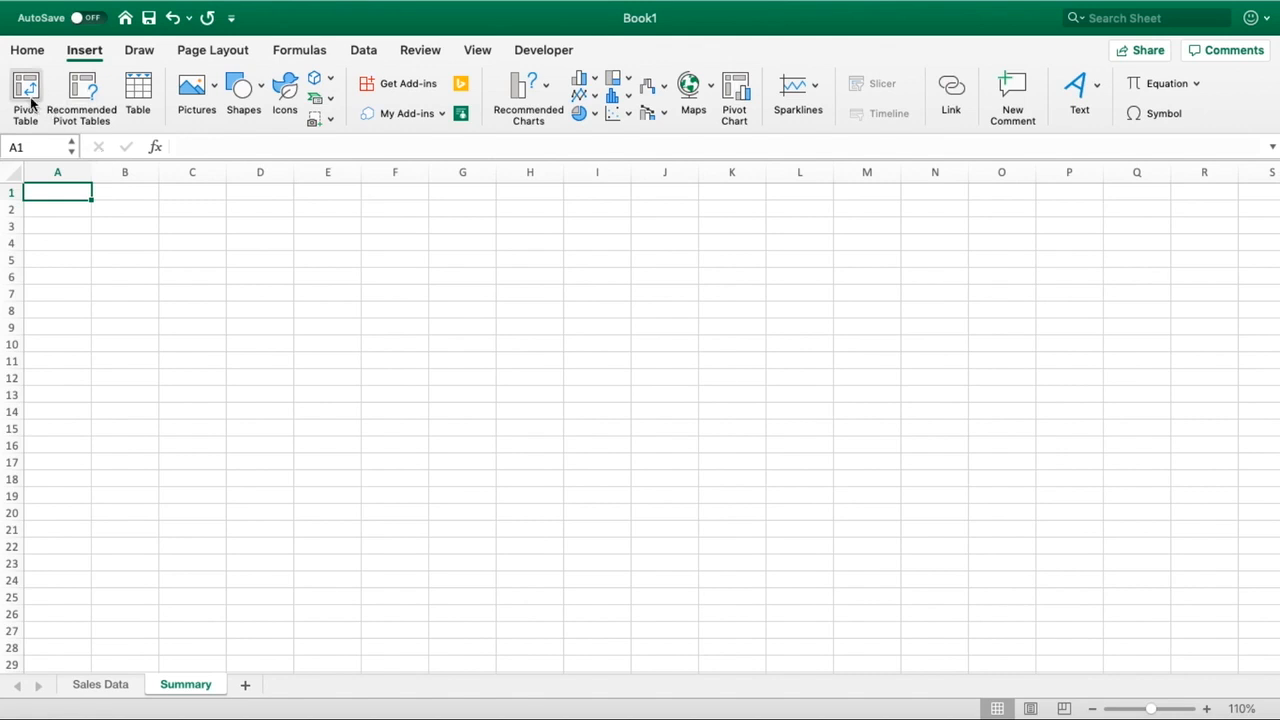
- Start a new PivotTable and focus its Table/Range source box
{"action": "left_click", "coordinate": [24, 96]}
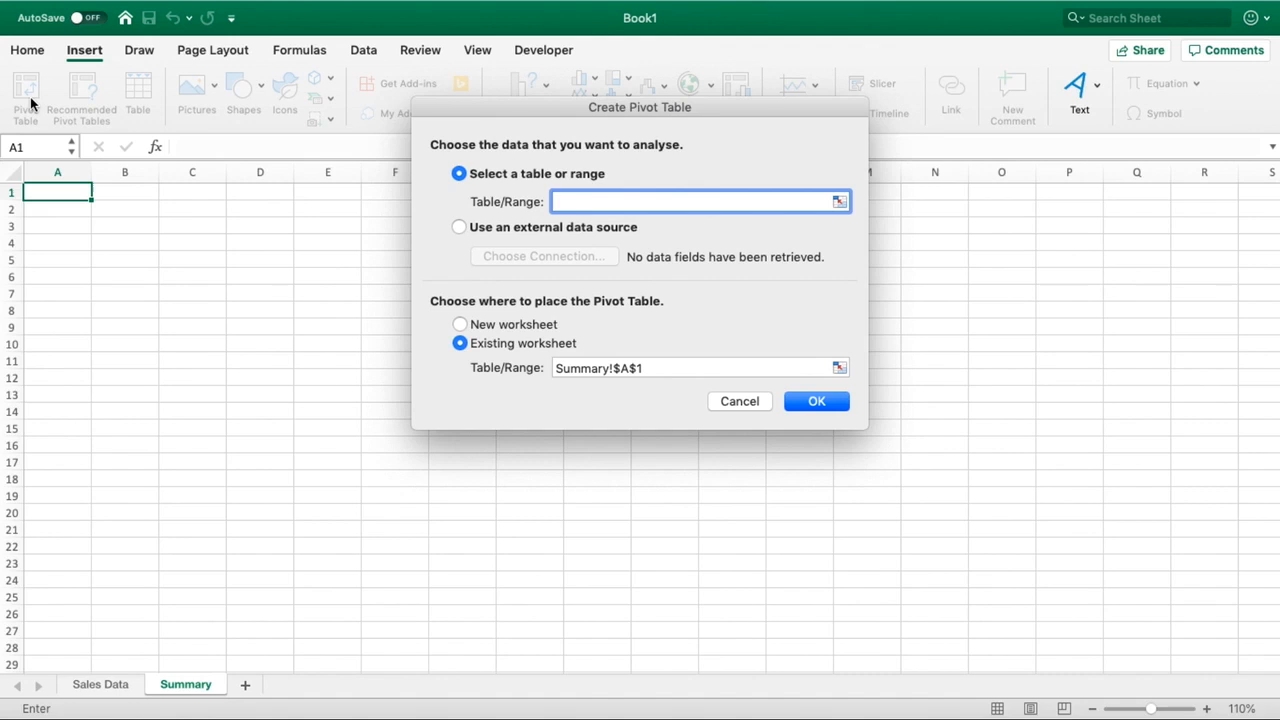
{"action": "left_click", "coordinate": [696, 200]}
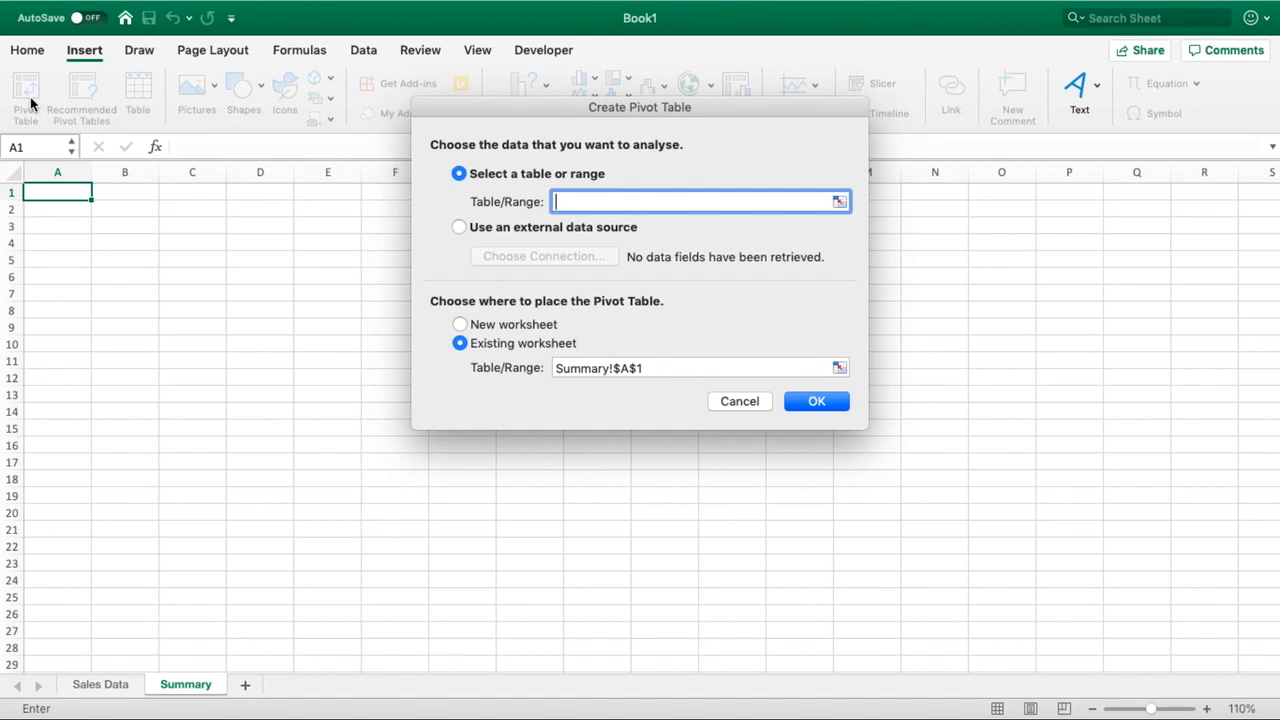
{"action": "mouse_move", "coordinate": [756, 230]}
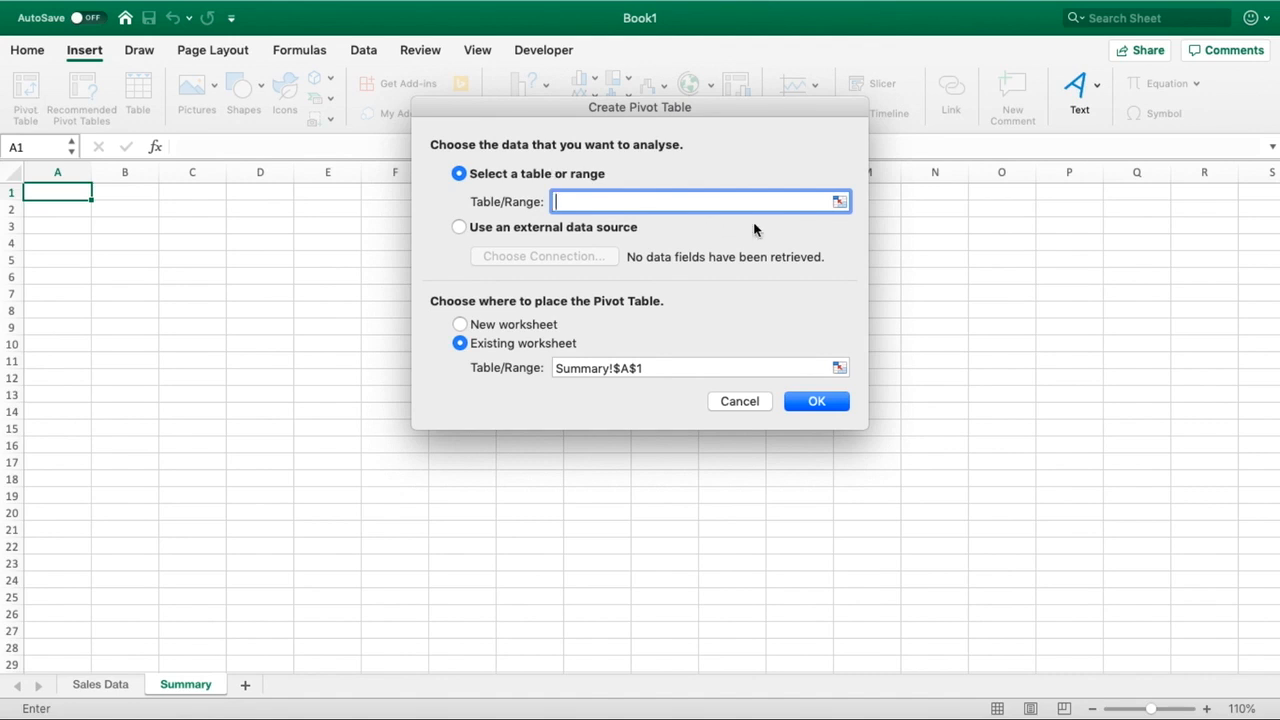
{"action": "left_click", "coordinate": [840, 200]}
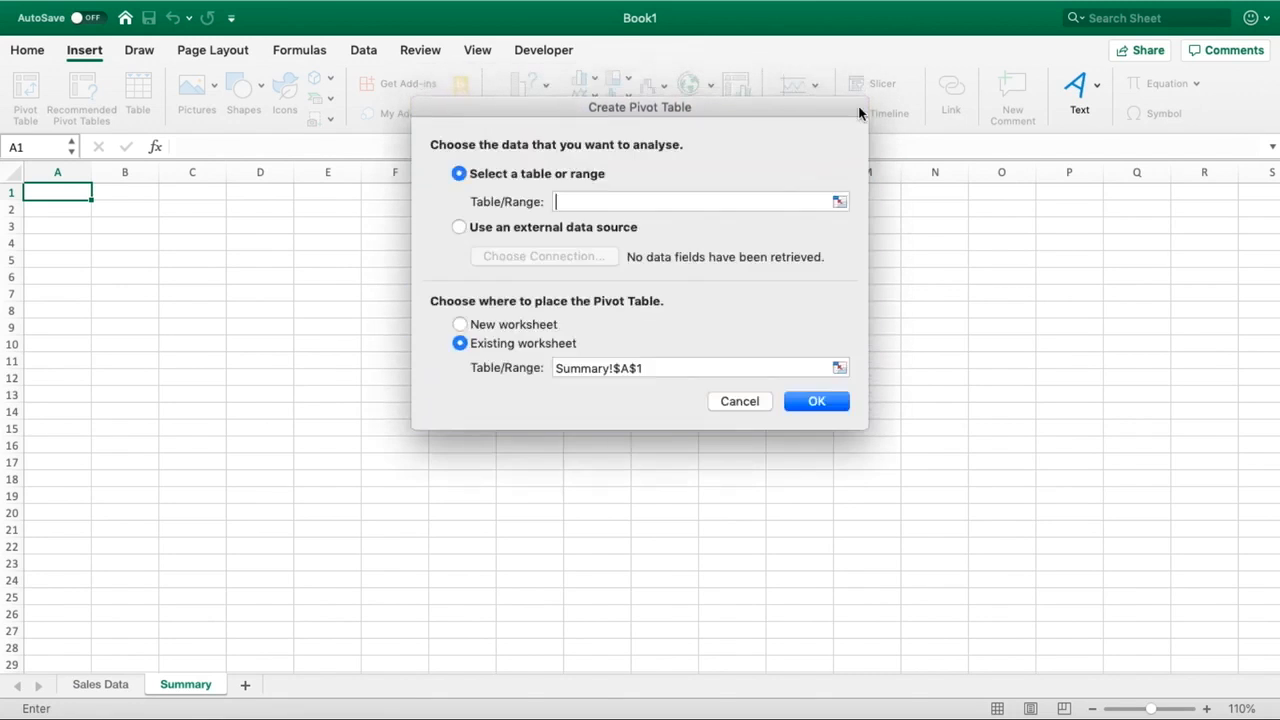
{"action": "left_click", "coordinate": [690, 200]}
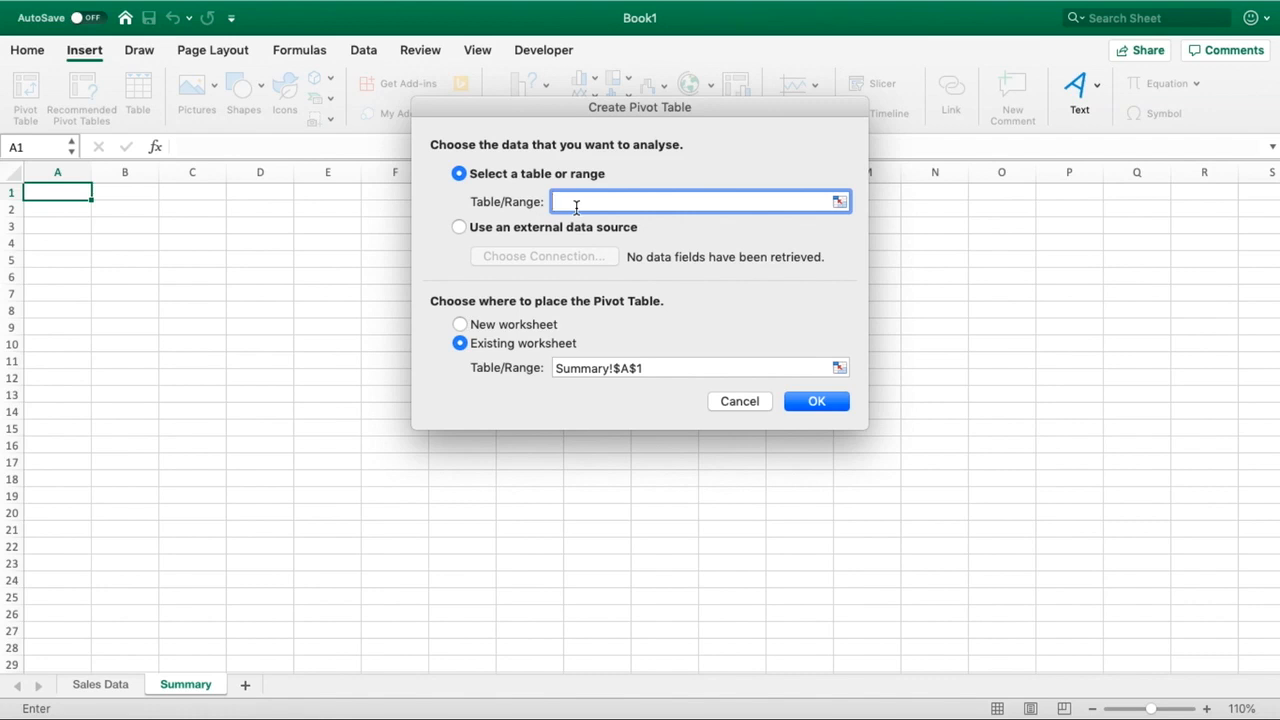
- Select Sales Data A1:G44 as the source, keeping placement at Summary!$A$1
{"action": "left_click", "coordinate": [100, 684]}
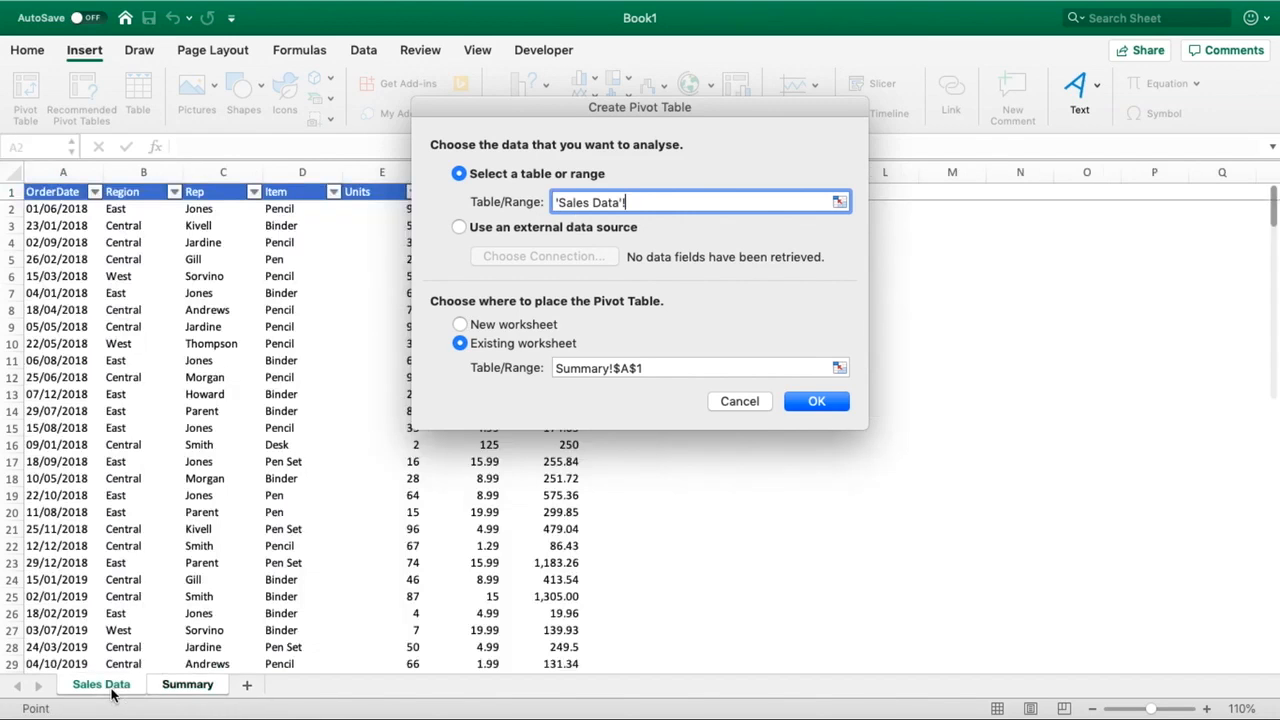
{"action": "scroll", "scroll_direction": "down", "scroll_amount": 3}
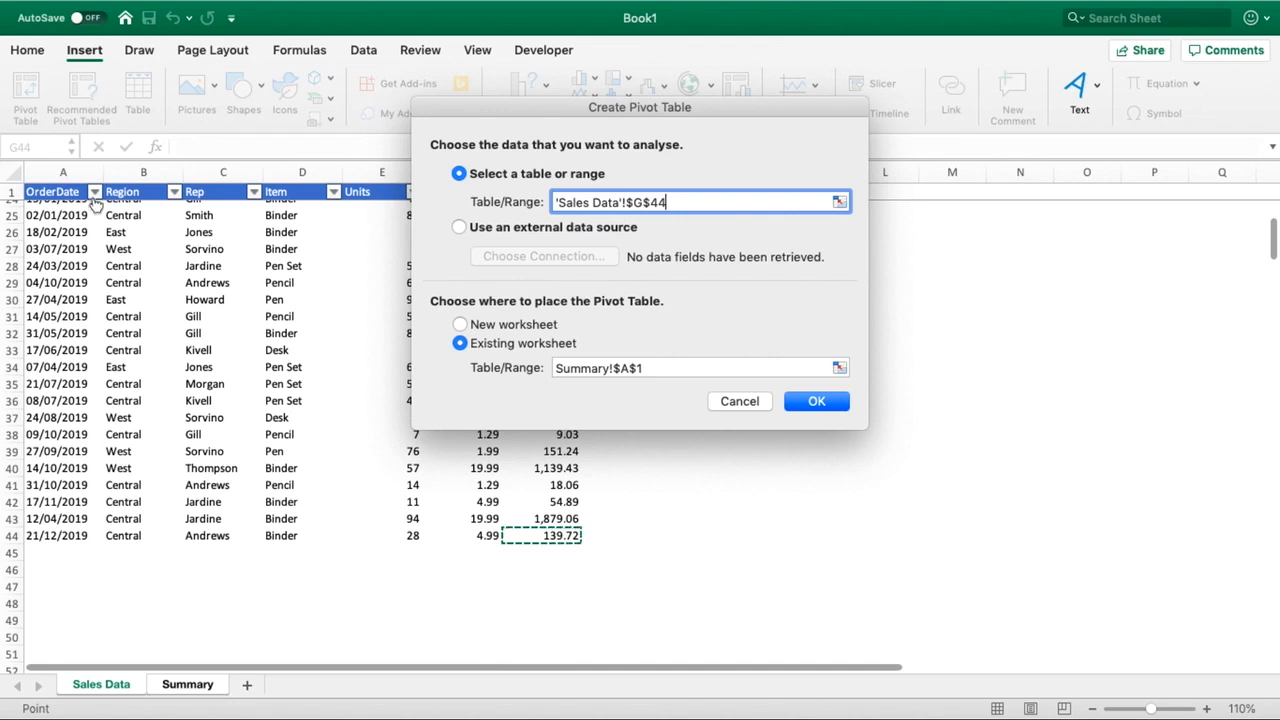
{"action": "left_click", "coordinate": [52, 192]}
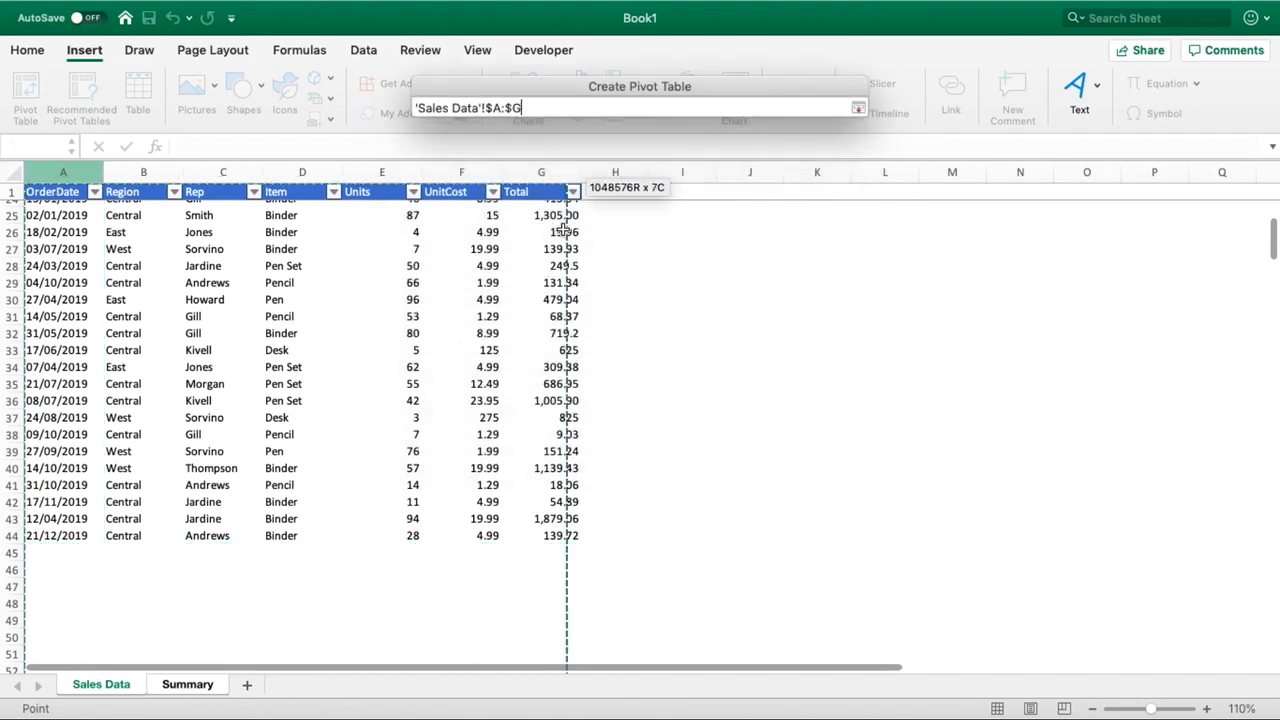
{"action": "left_click", "coordinate": [858, 108]}
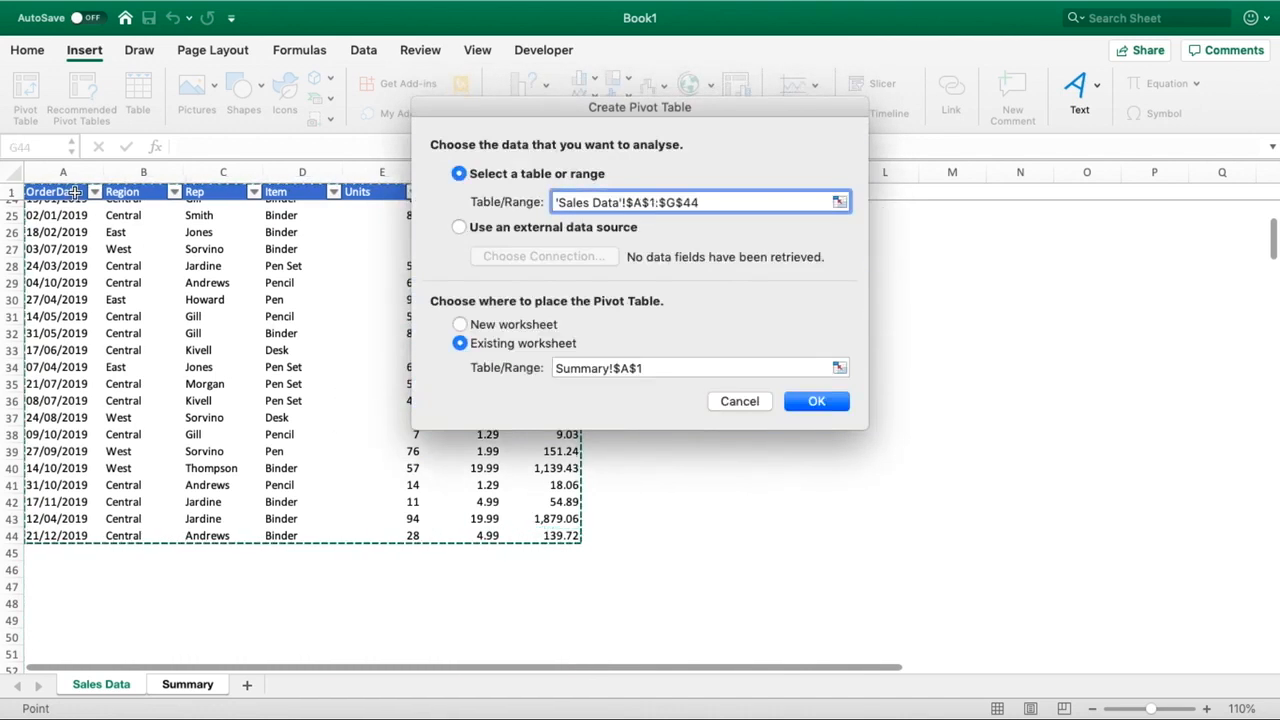
{"action": "left_click", "coordinate": [700, 202]}
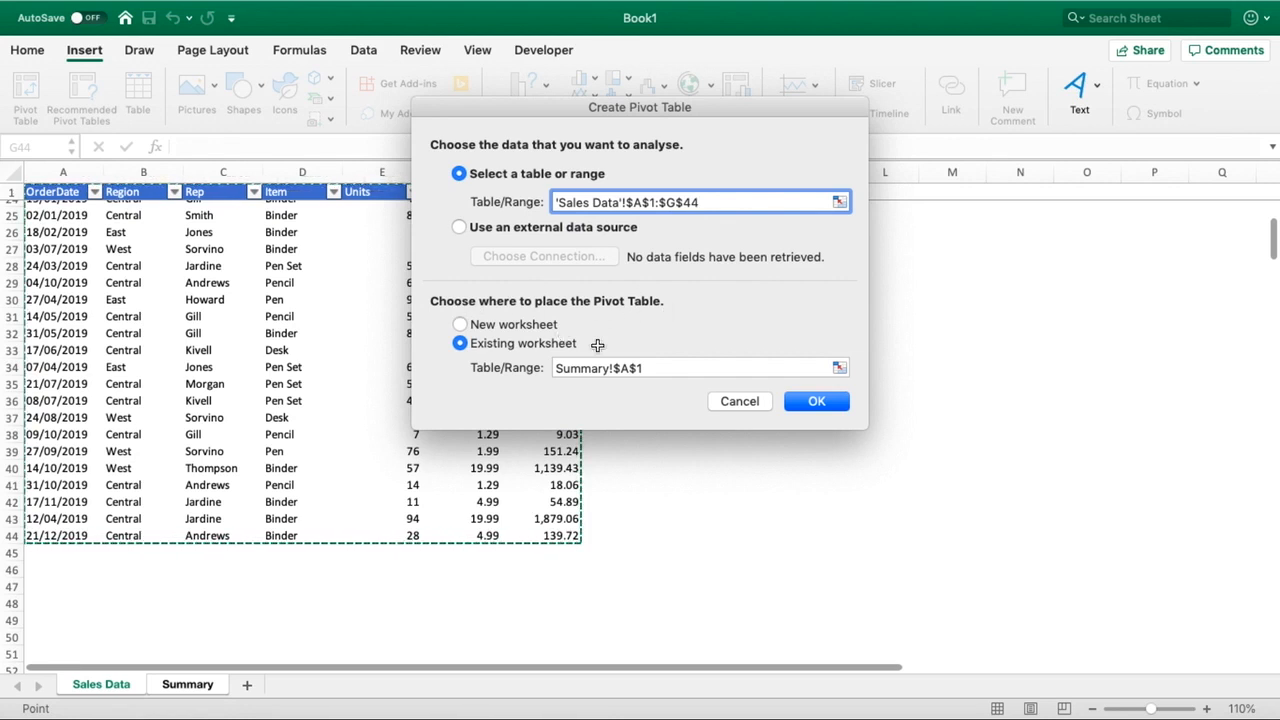
{"action": "mouse_move", "coordinate": [520, 324]}
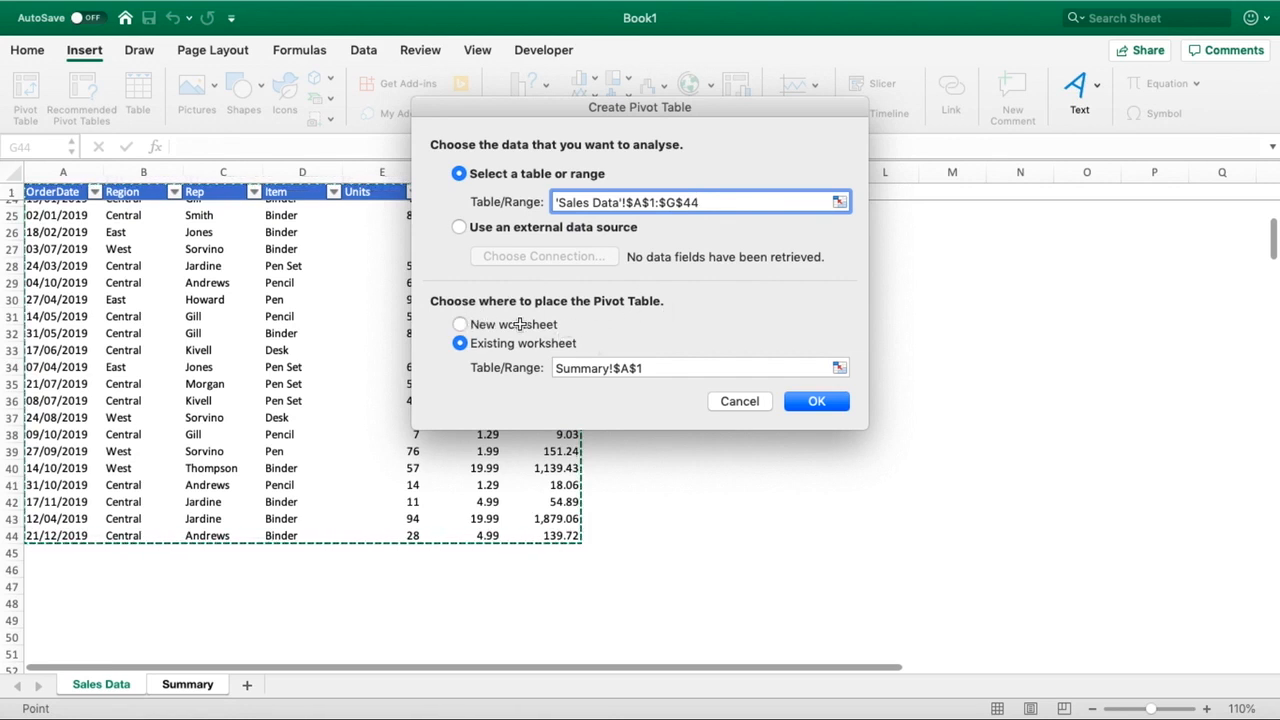
{"action": "mouse_move", "coordinate": [572, 344]}
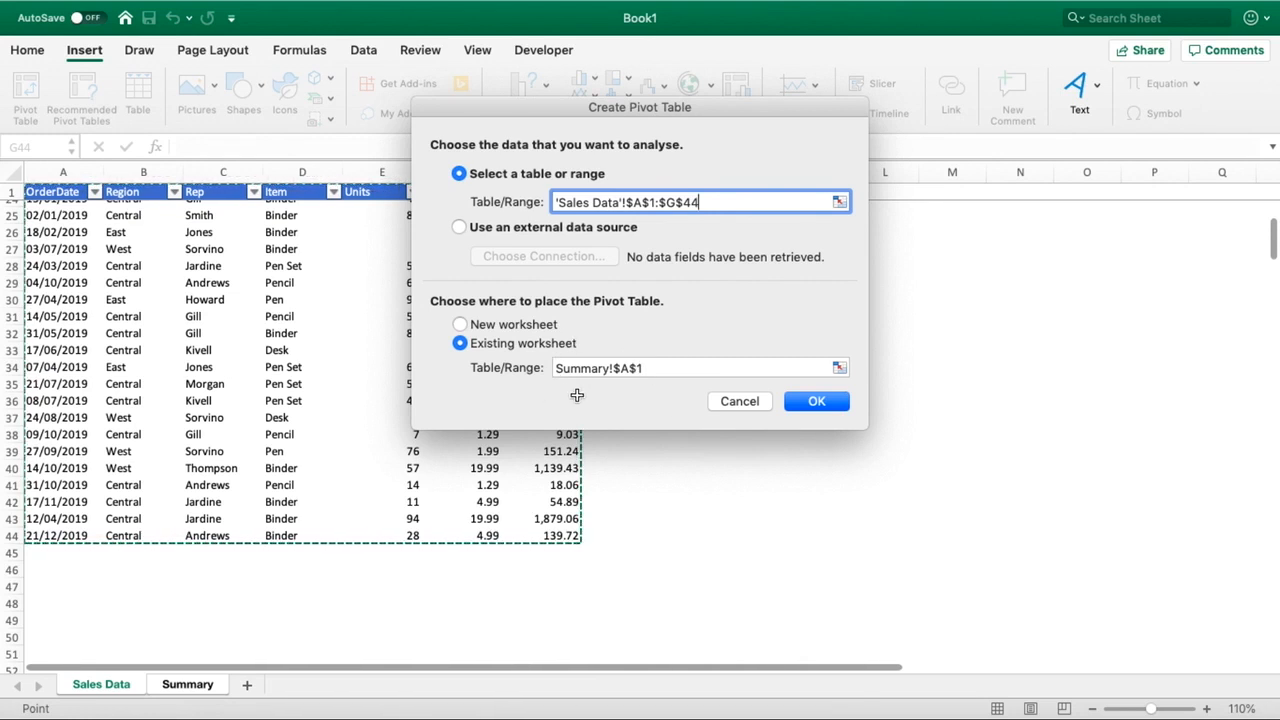
{"action": "mouse_move", "coordinate": [680, 350]}
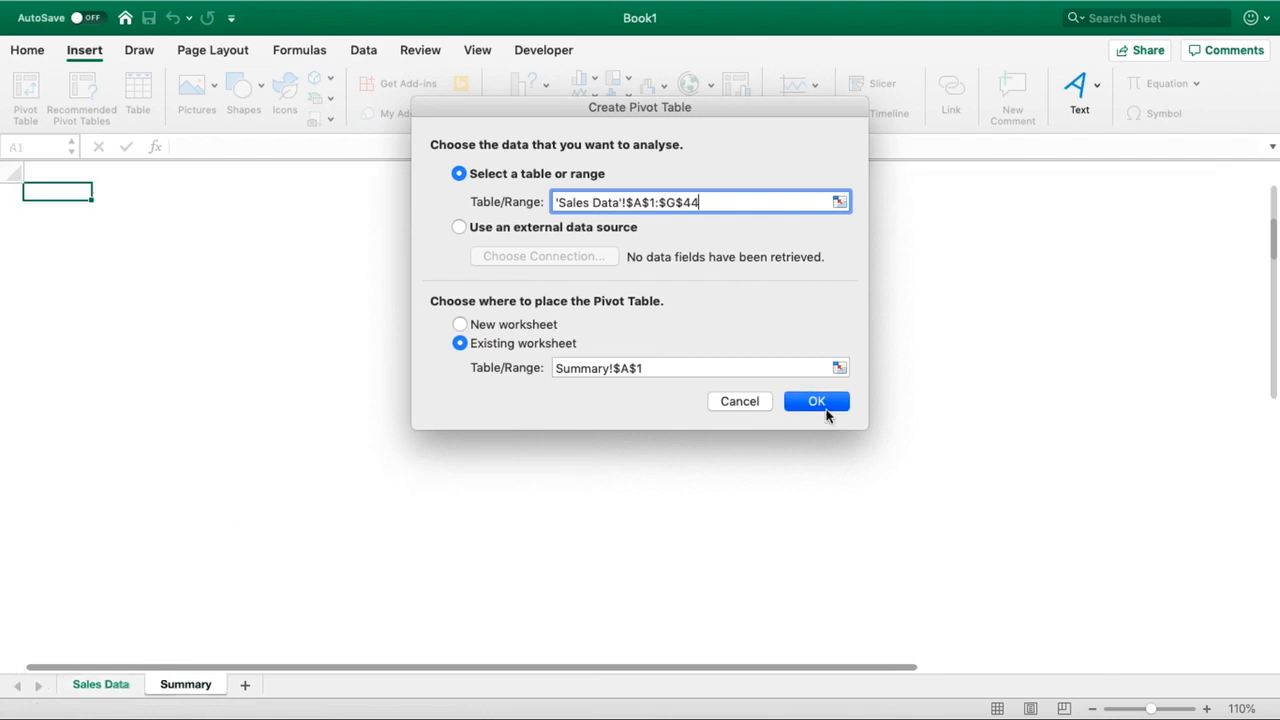
{"action": "left_click", "coordinate": [816, 400]}
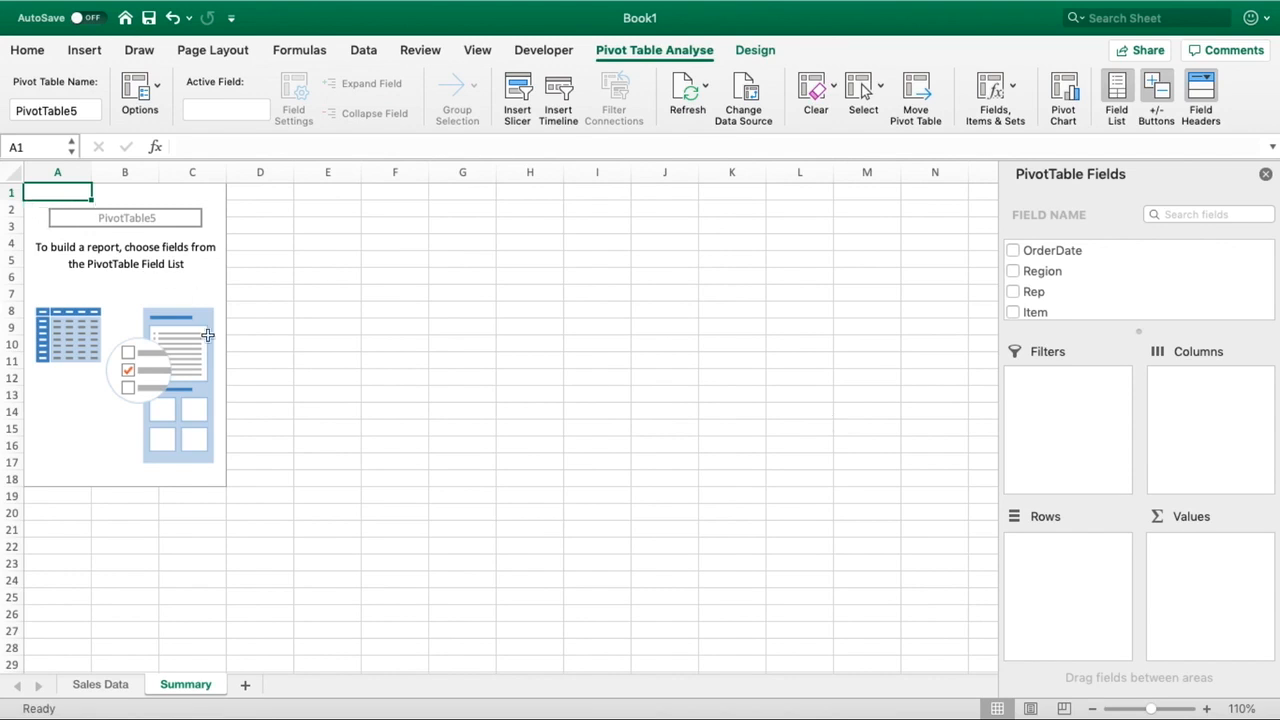
{"action": "mouse_move", "coordinate": [150, 424]}
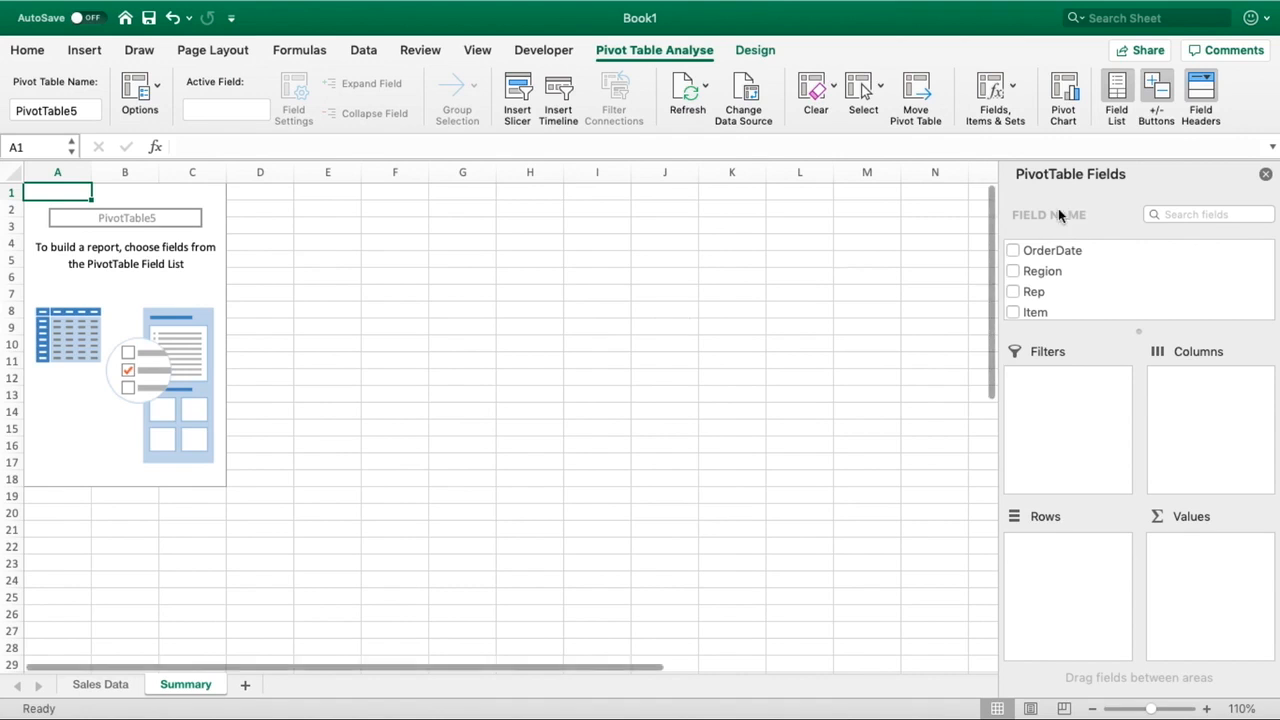
{"action": "left_click", "coordinate": [260, 260]}
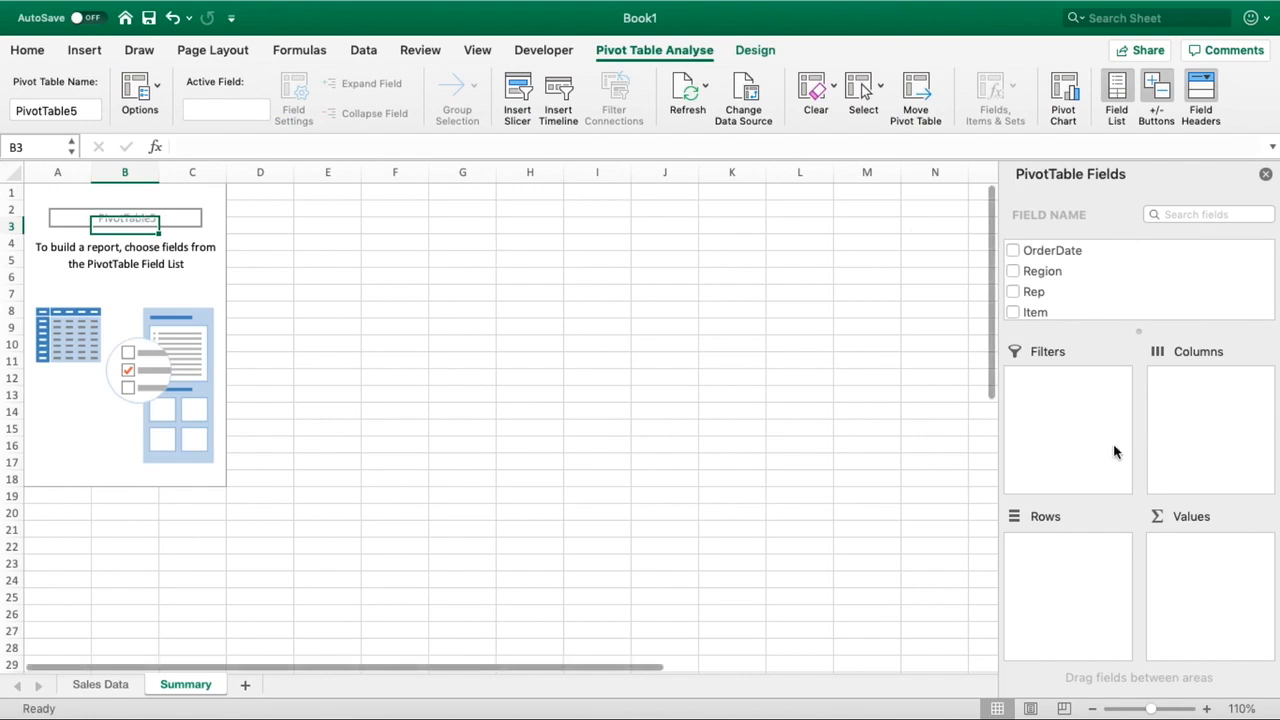
{"action": "mouse_move", "coordinate": [548, 270]}
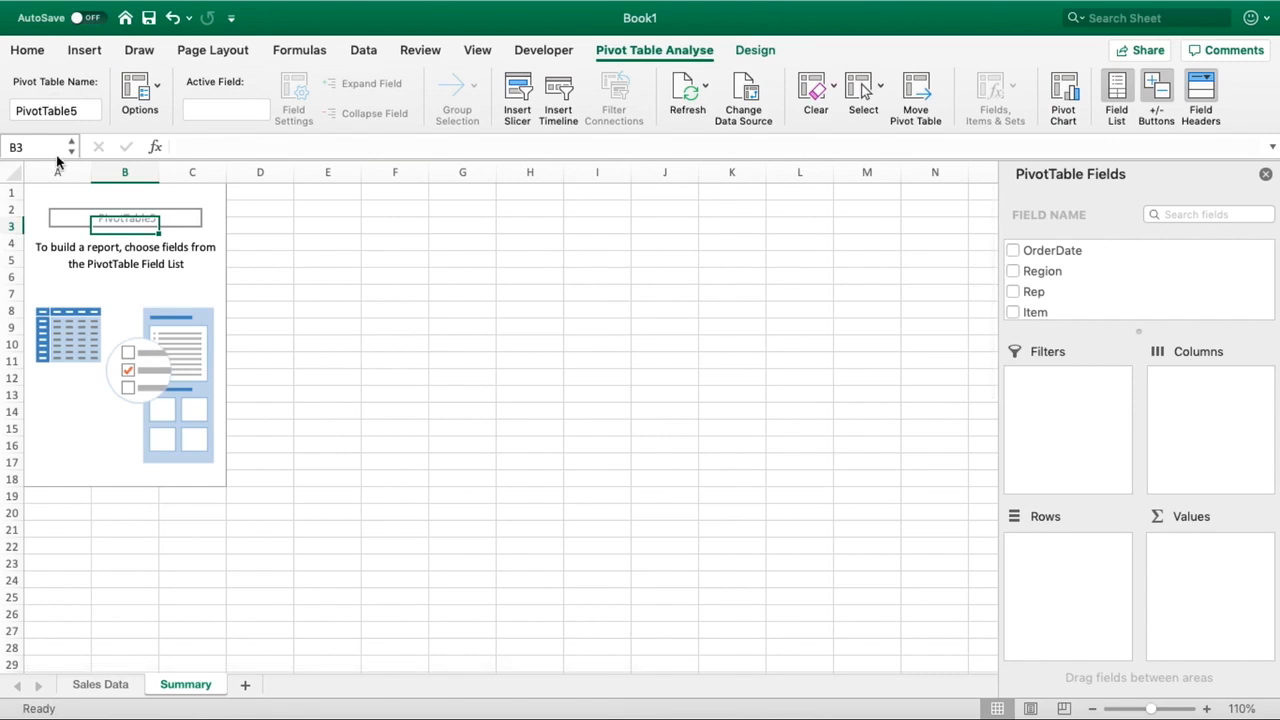
{"action": "left_click", "coordinate": [124, 310]}
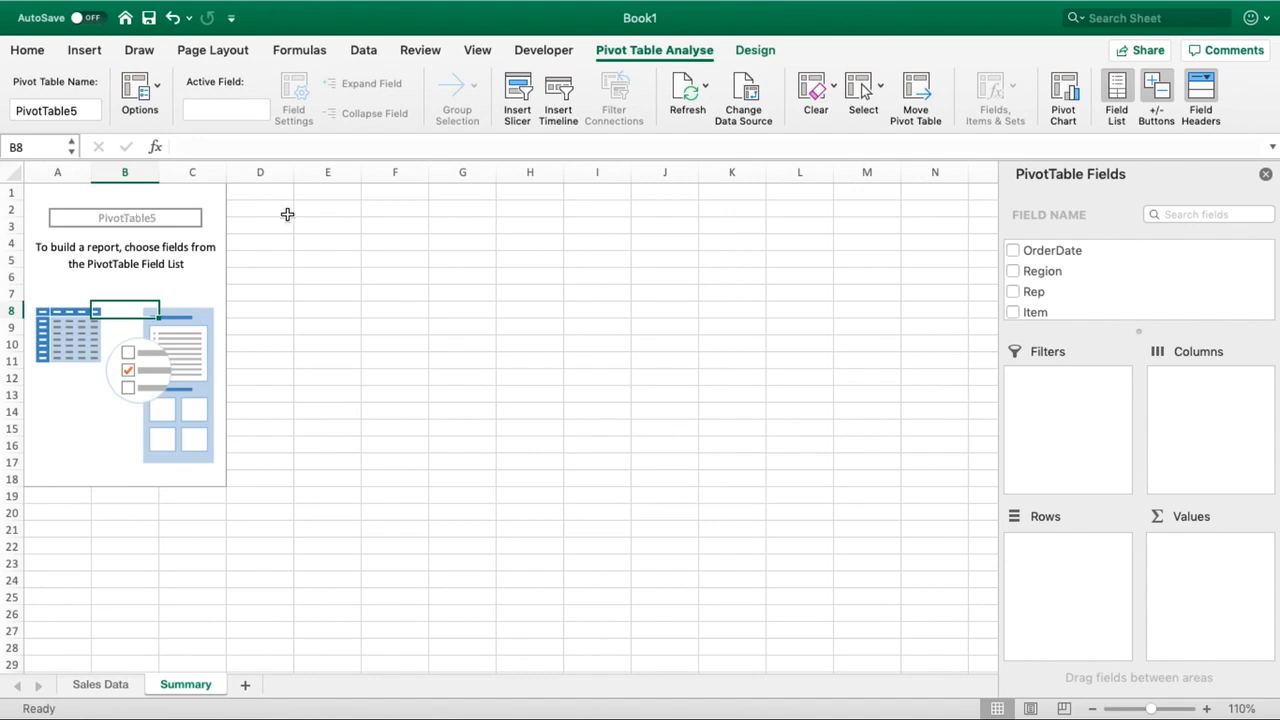
{"action": "mouse_move", "coordinate": [444, 408]}
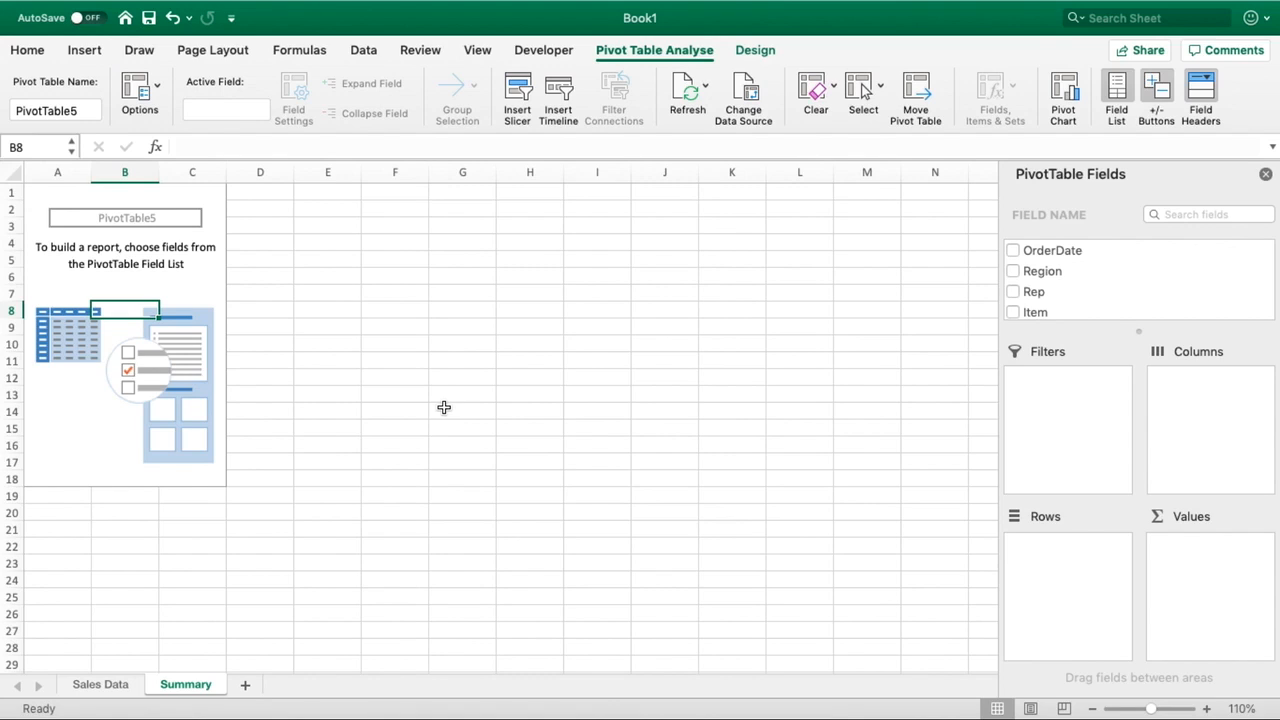
{"action": "mouse_move", "coordinate": [1070, 312]}
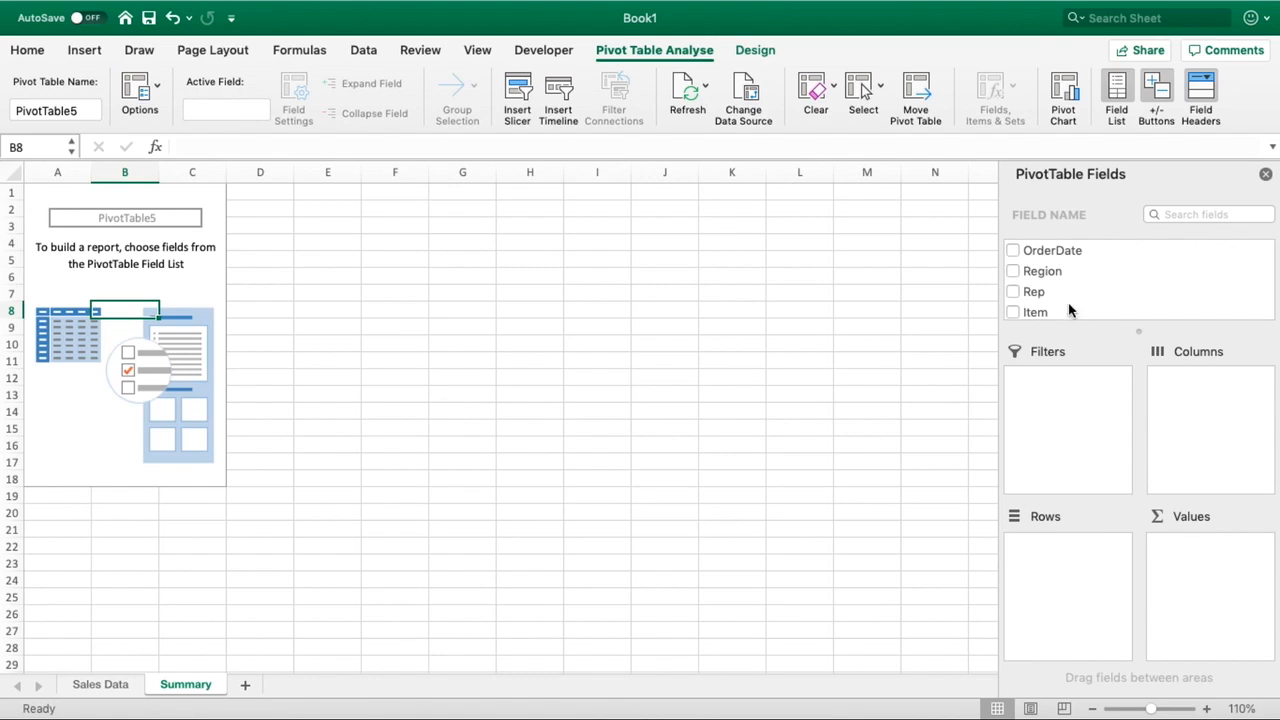
{"action": "mouse_move", "coordinate": [1076, 308]}
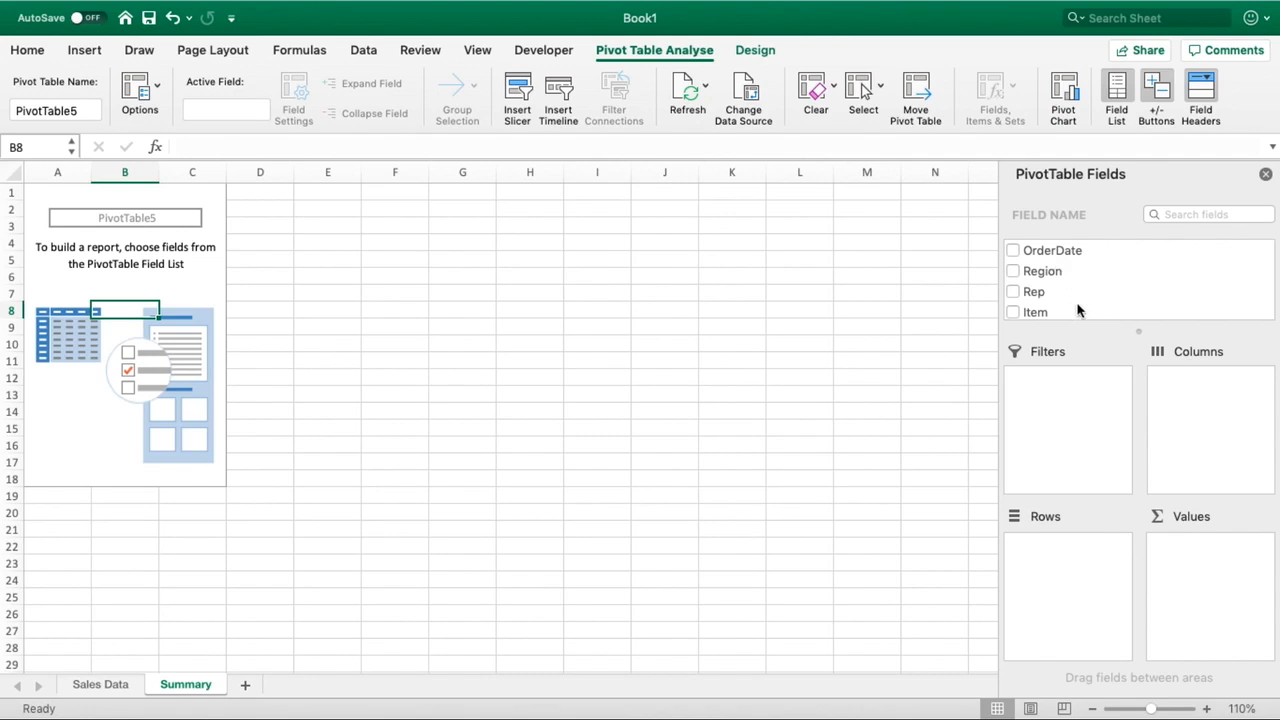
{"action": "mouse_move", "coordinate": [1090, 612]}
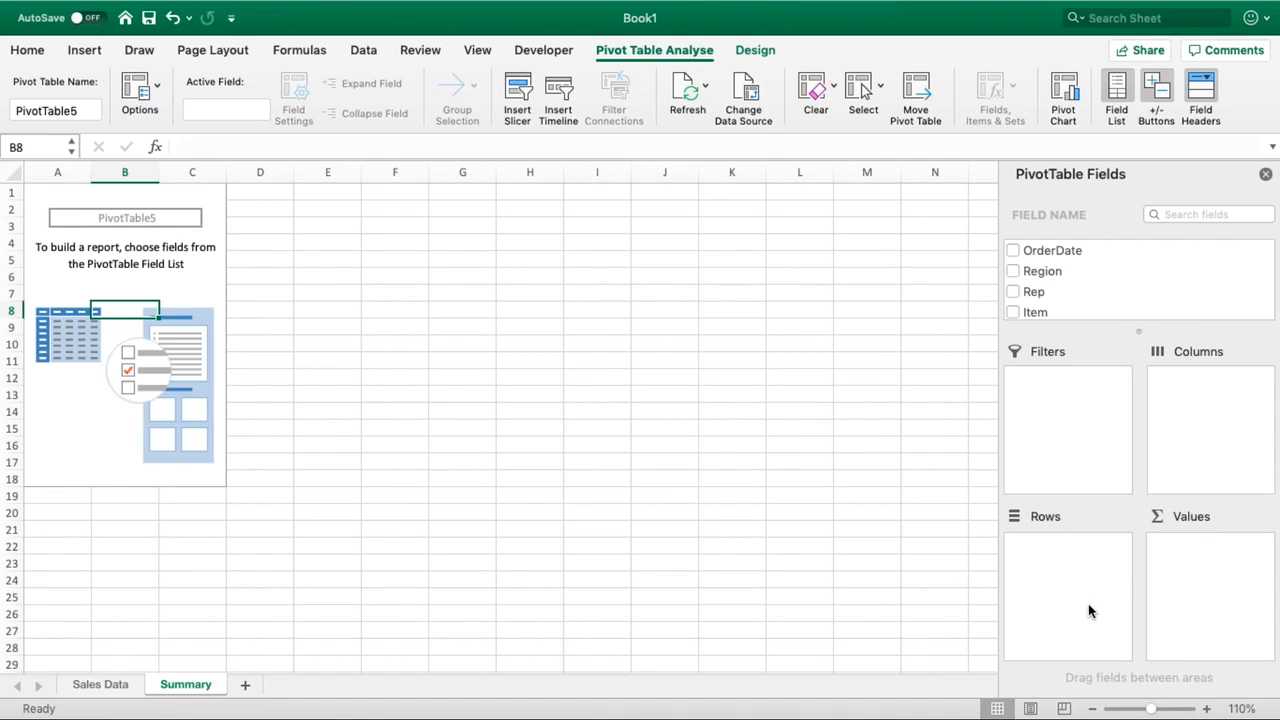
{"action": "mouse_move", "coordinate": [1210, 568]}
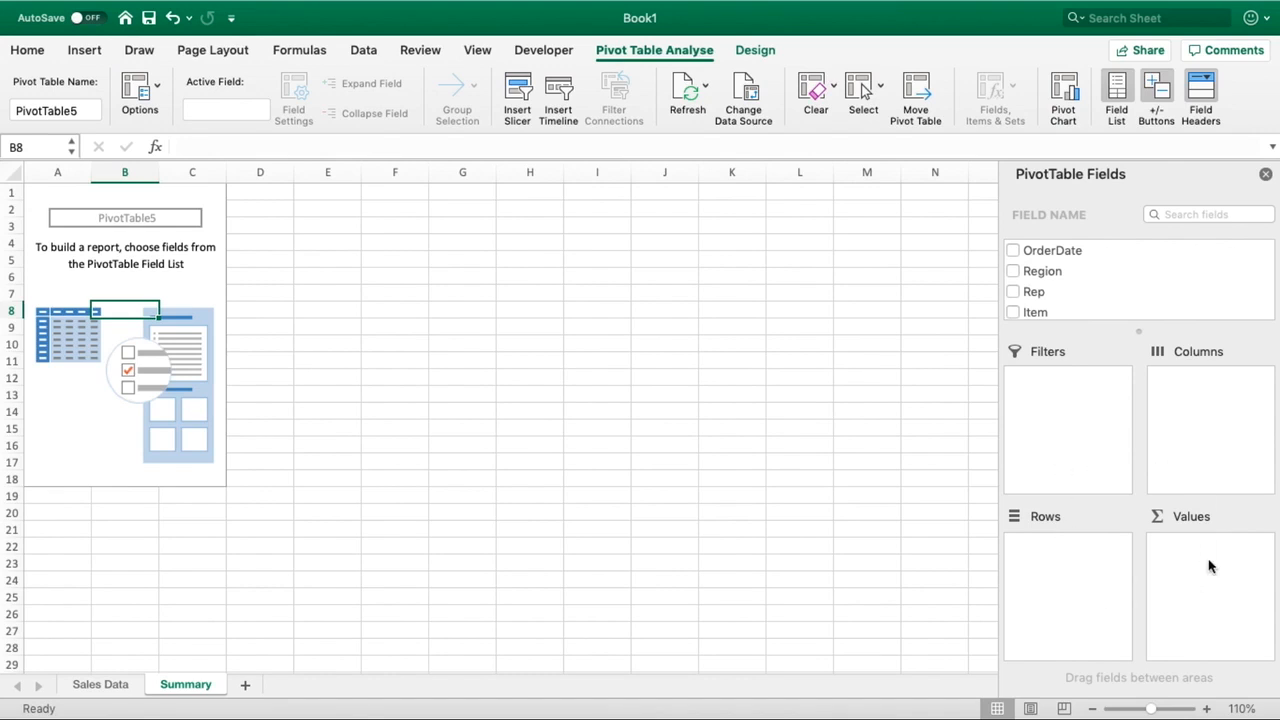
{"action": "mouse_move", "coordinate": [1084, 568]}
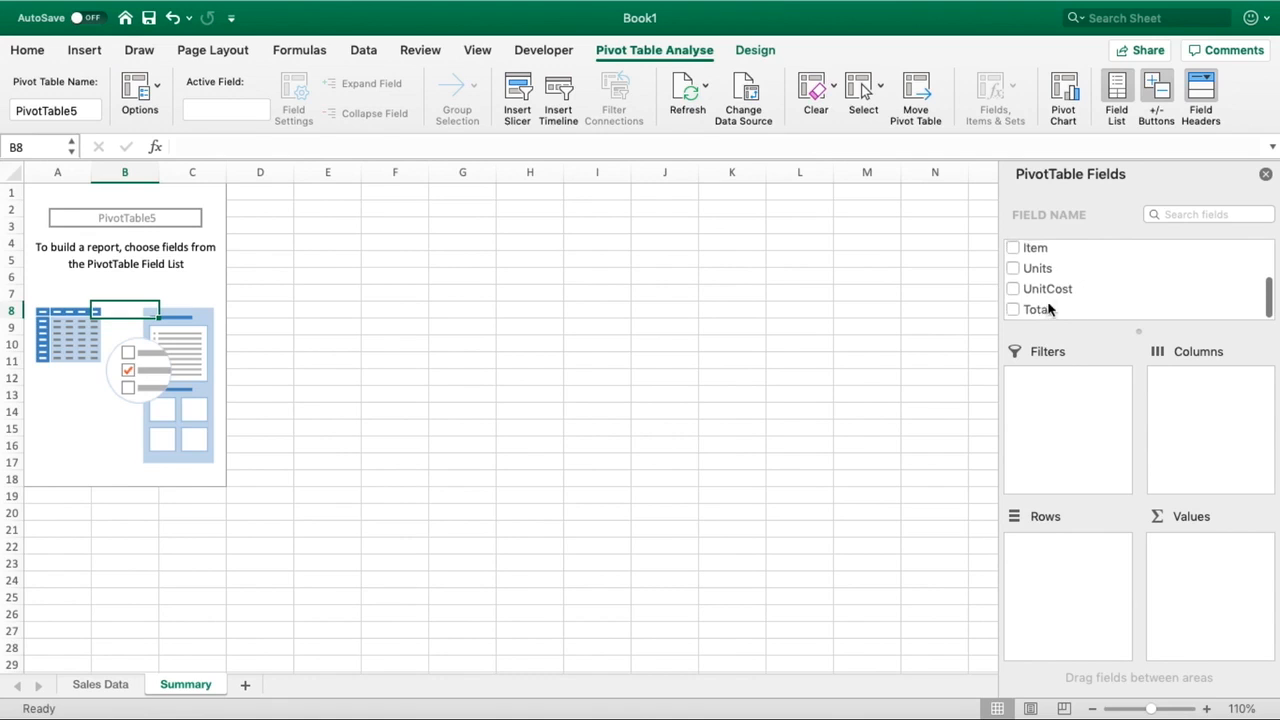
- Add Total to Values, giving Sum of Total 19627.88, and bring up its Field Settings
{"action": "left_click", "coordinate": [1036, 308]}
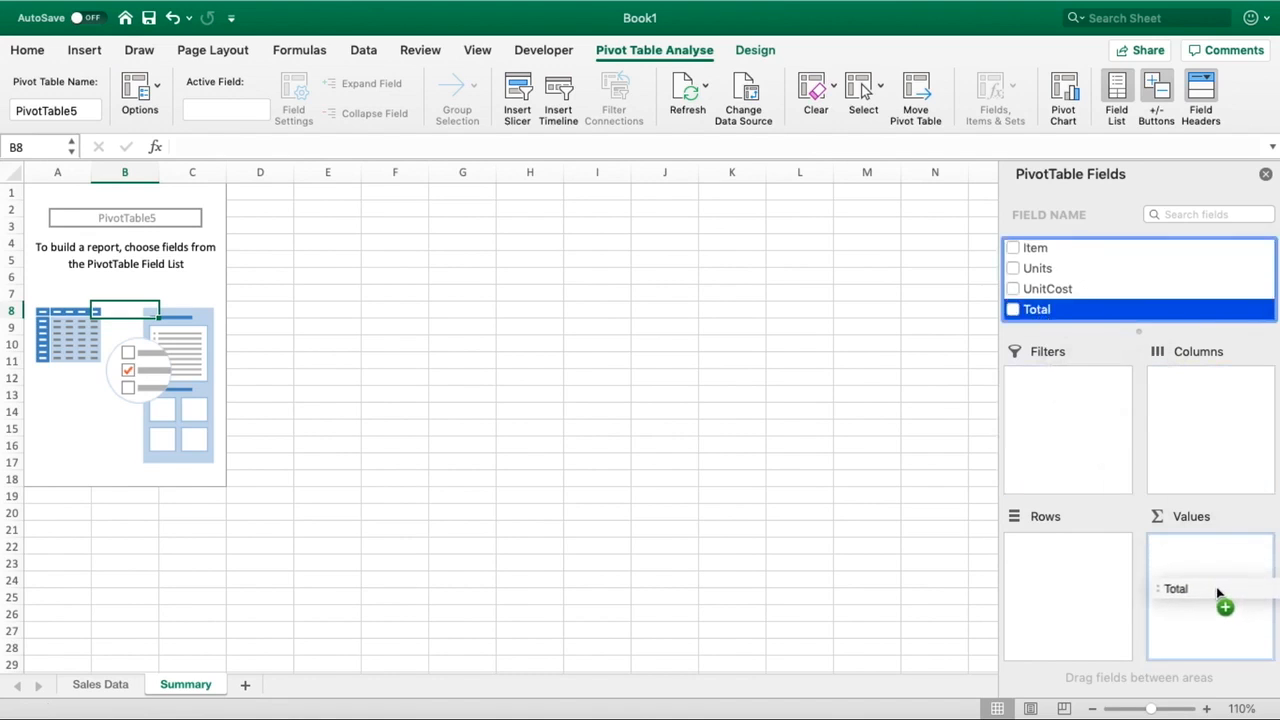
{"action": "left_click", "coordinate": [1012, 308]}
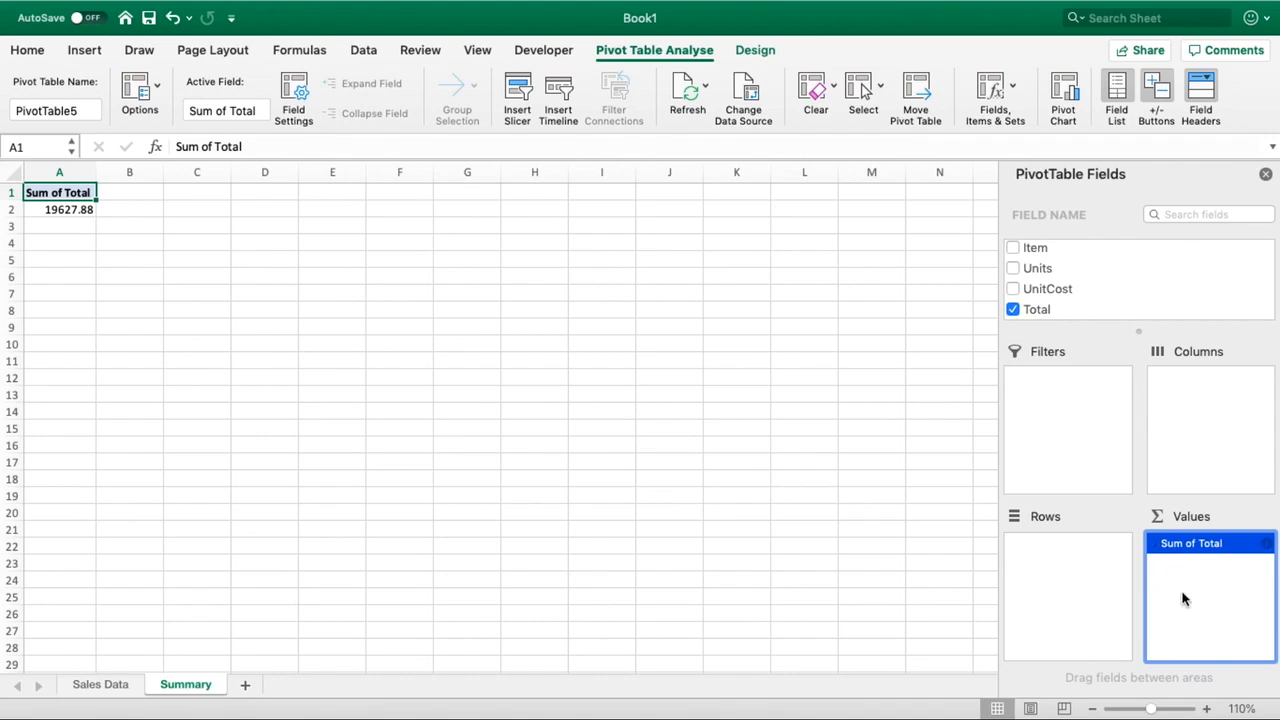
{"action": "mouse_move", "coordinate": [1184, 560]}
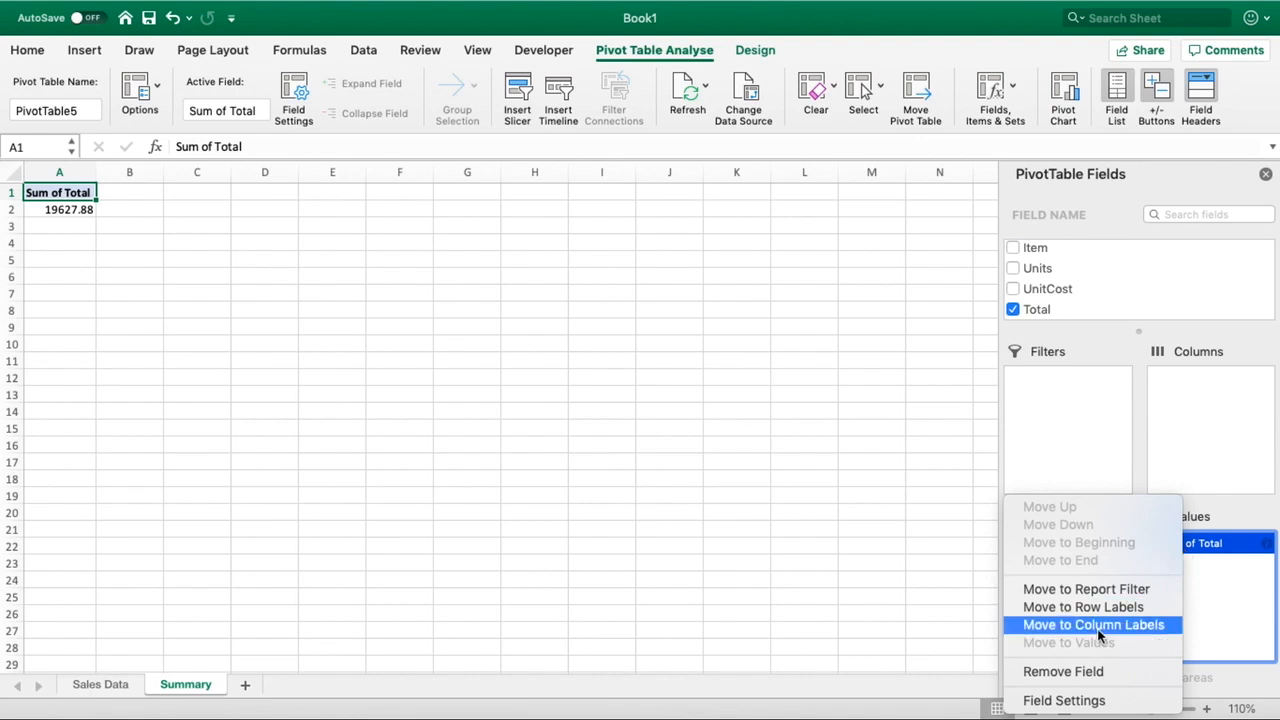
{"action": "left_click", "coordinate": [1064, 700]}
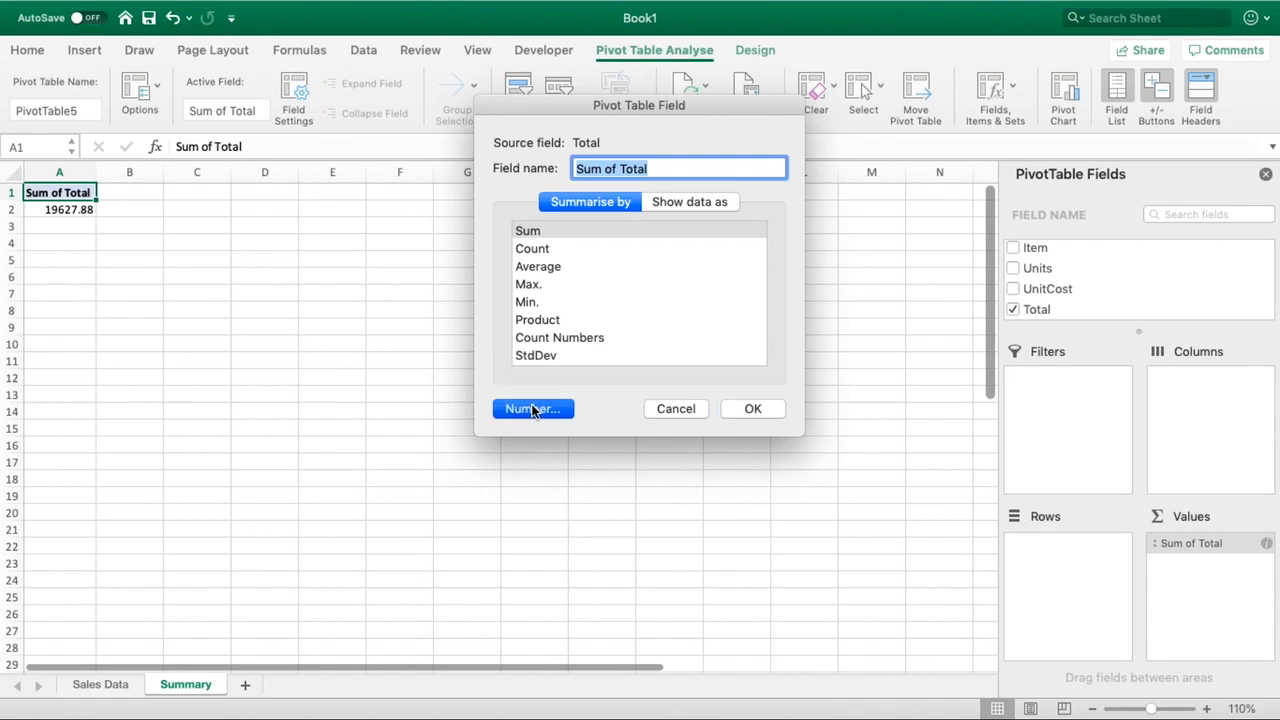
- Format Sum of Total as £ currency with 0 decimals, showing £19,628
{"action": "left_click", "coordinate": [532, 408]}
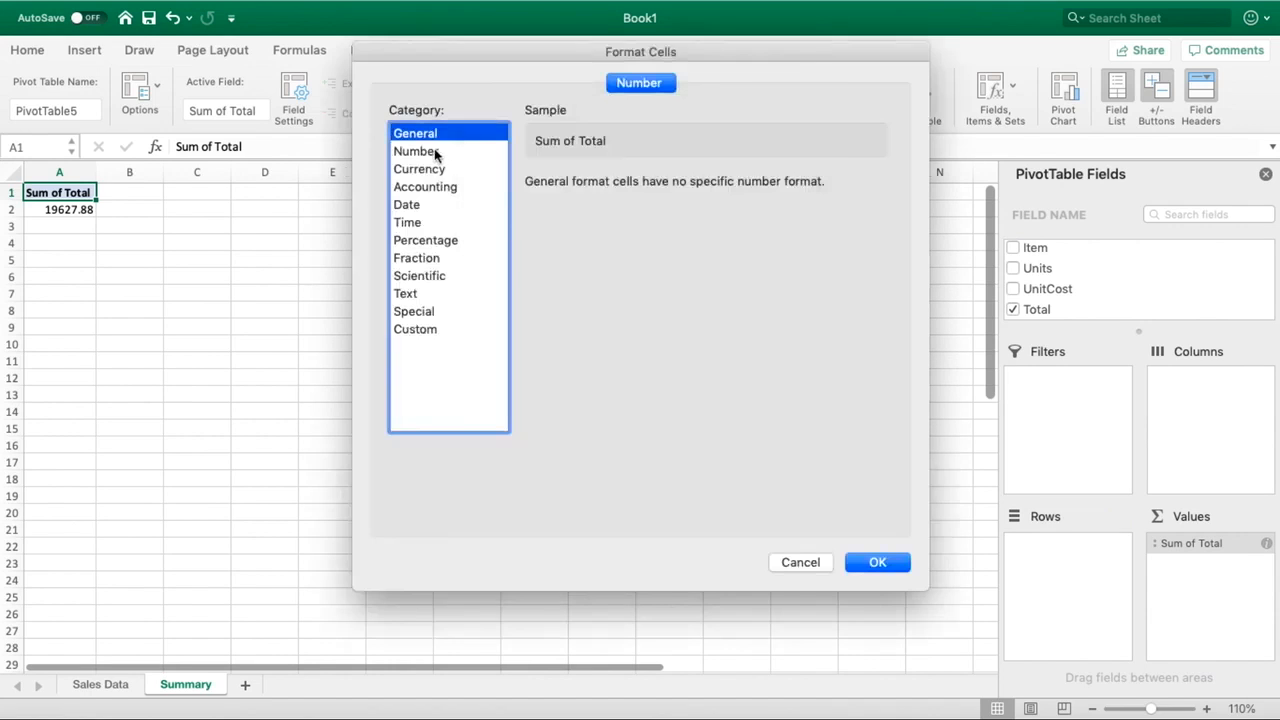
{"action": "left_click", "coordinate": [418, 168]}
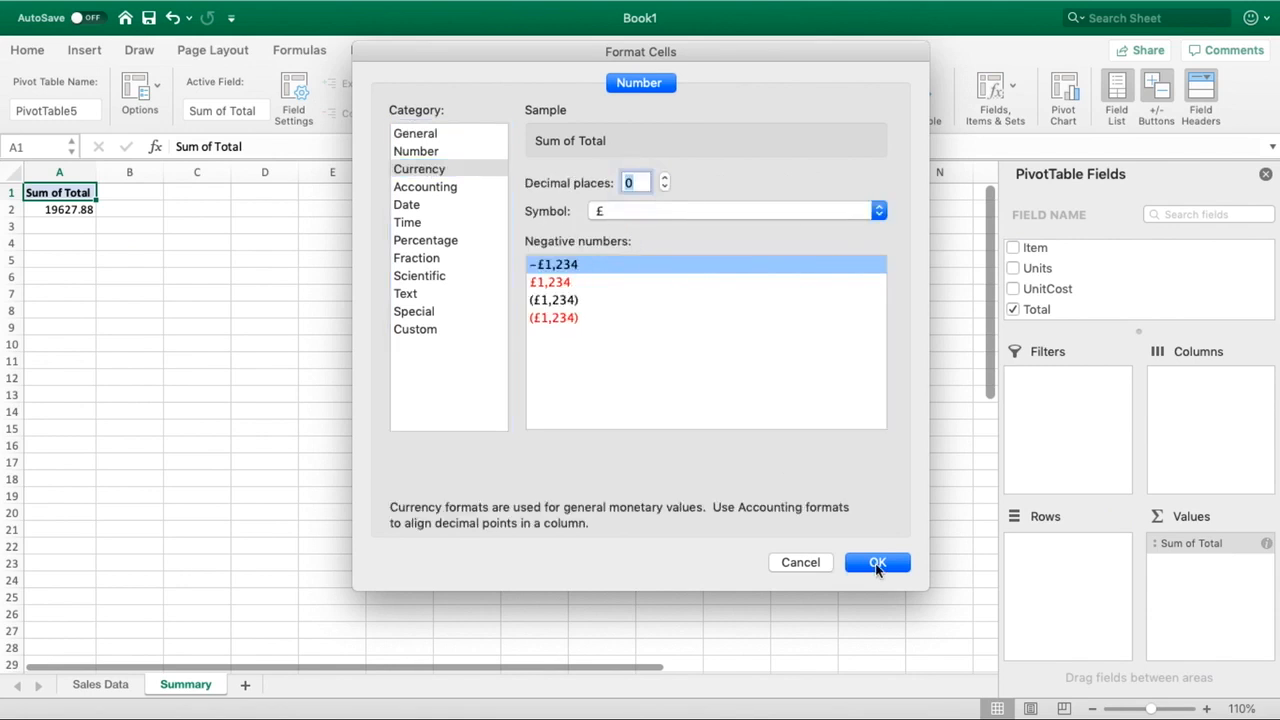
{"action": "left_click", "coordinate": [876, 562]}
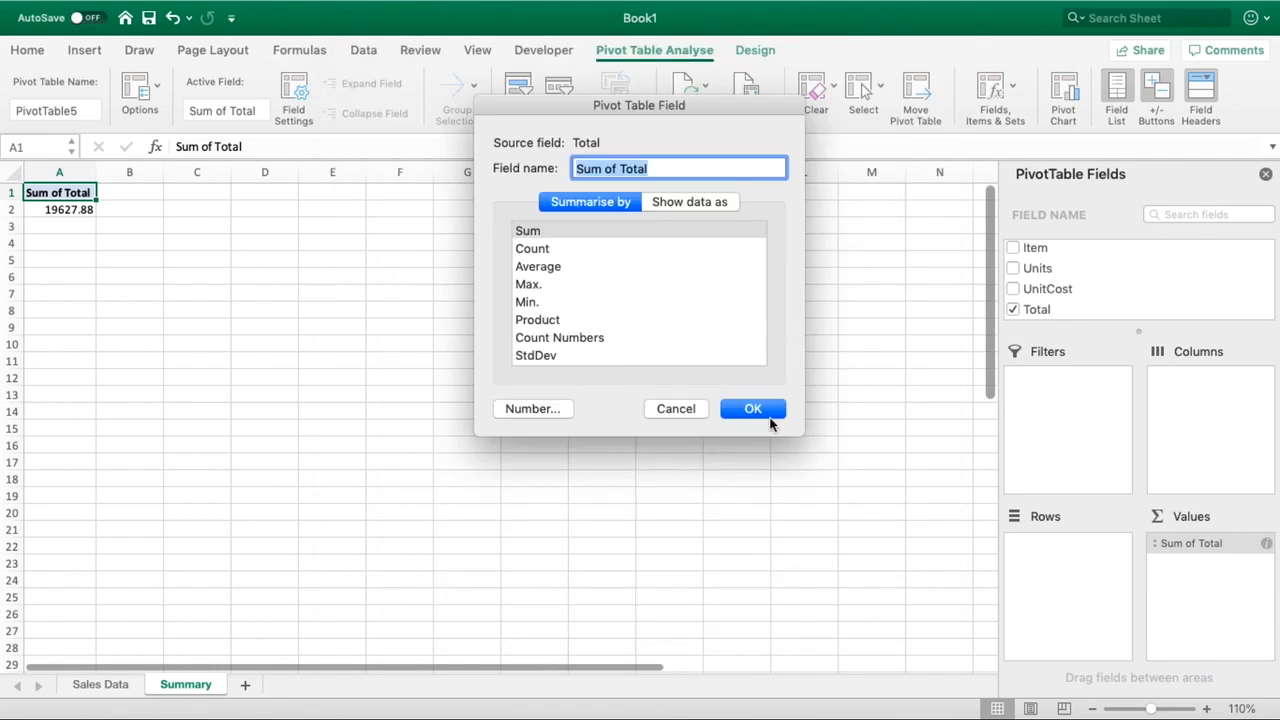
{"action": "left_click", "coordinate": [752, 408]}
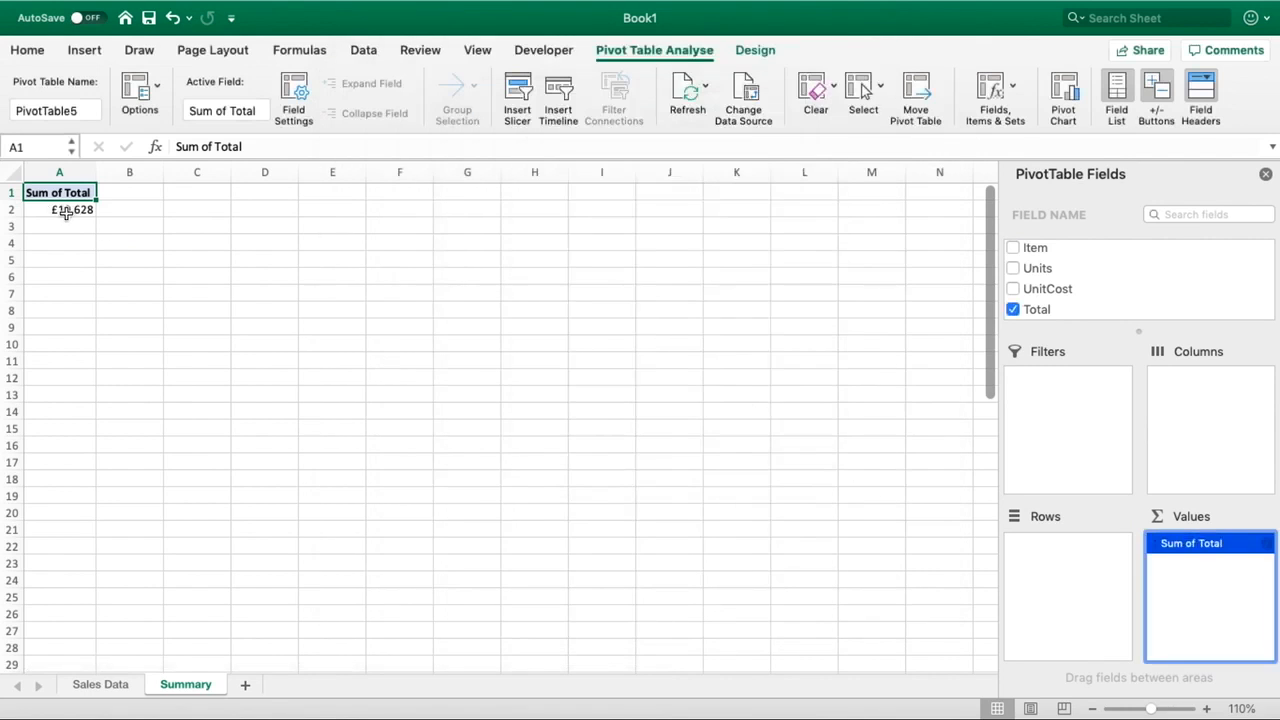
{"action": "left_click", "coordinate": [60, 210]}
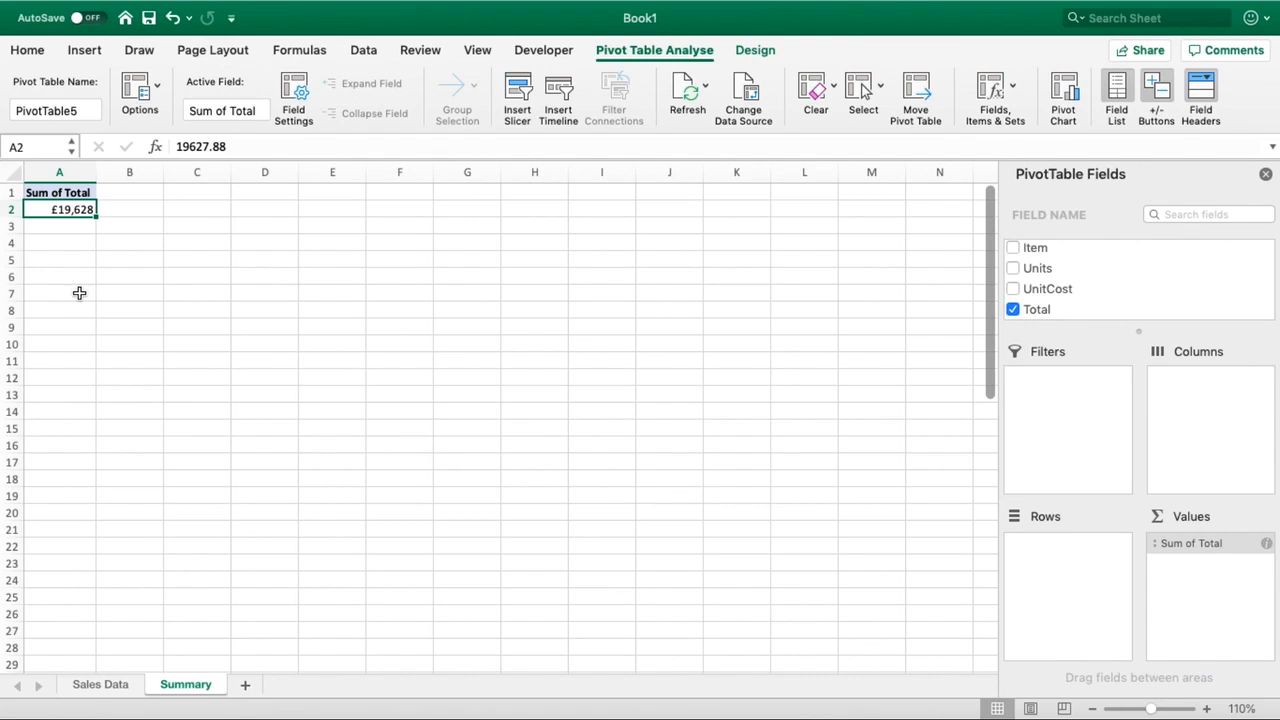
{"action": "mouse_move", "coordinate": [652, 490]}
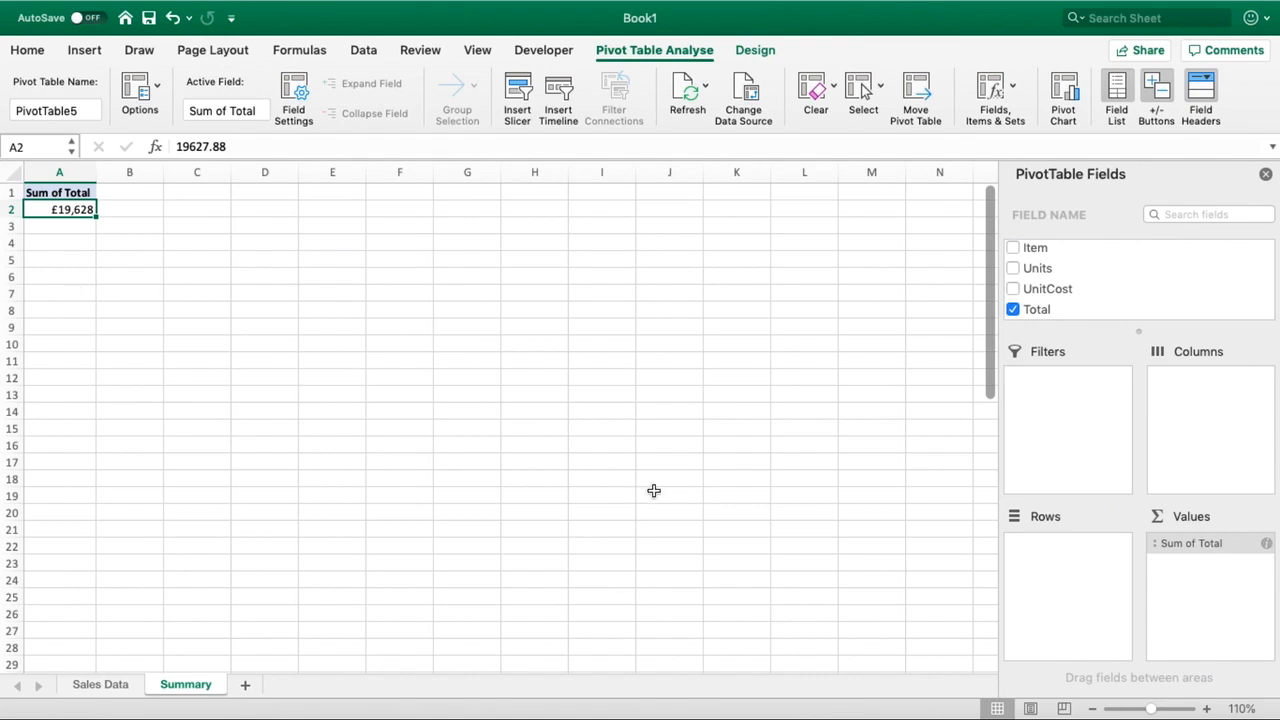
{"action": "mouse_move", "coordinate": [1152, 468]}
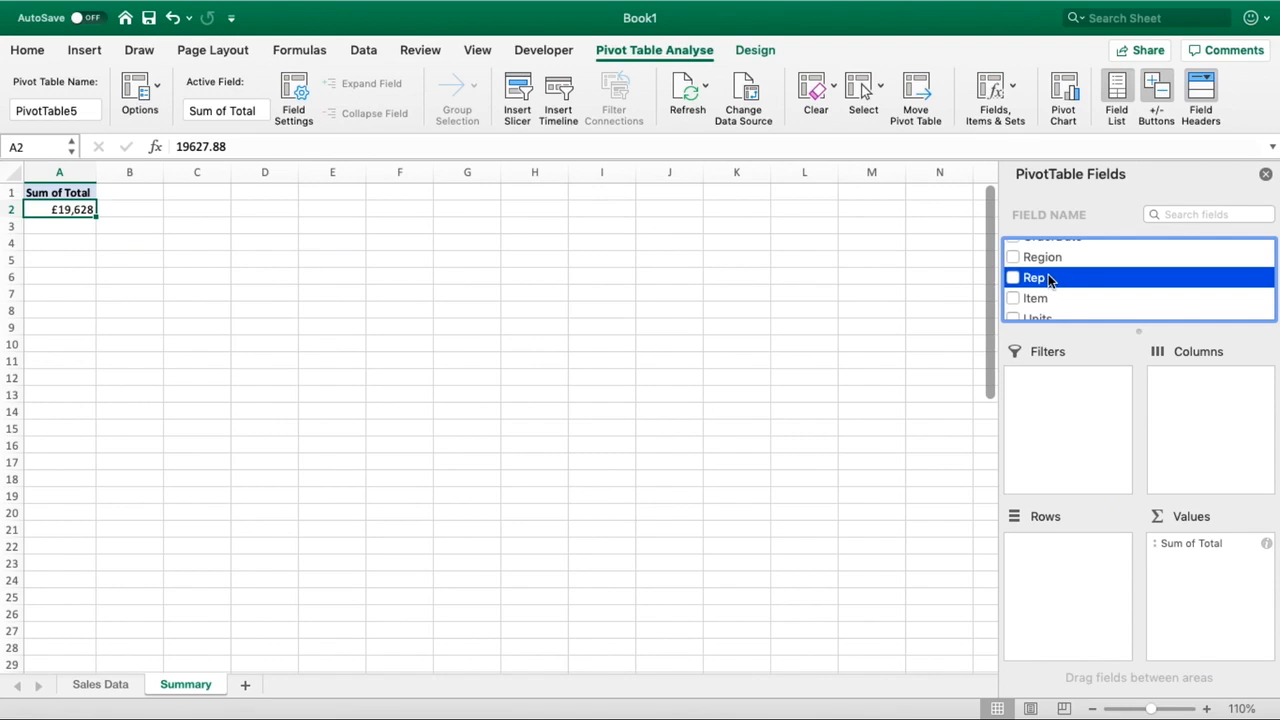
- Add Rep to Rows so each rep's pound total lists above the £19,628 grand total
{"action": "left_click_drag", "start_coordinate": [1036, 276], "coordinate": [1068, 592]}
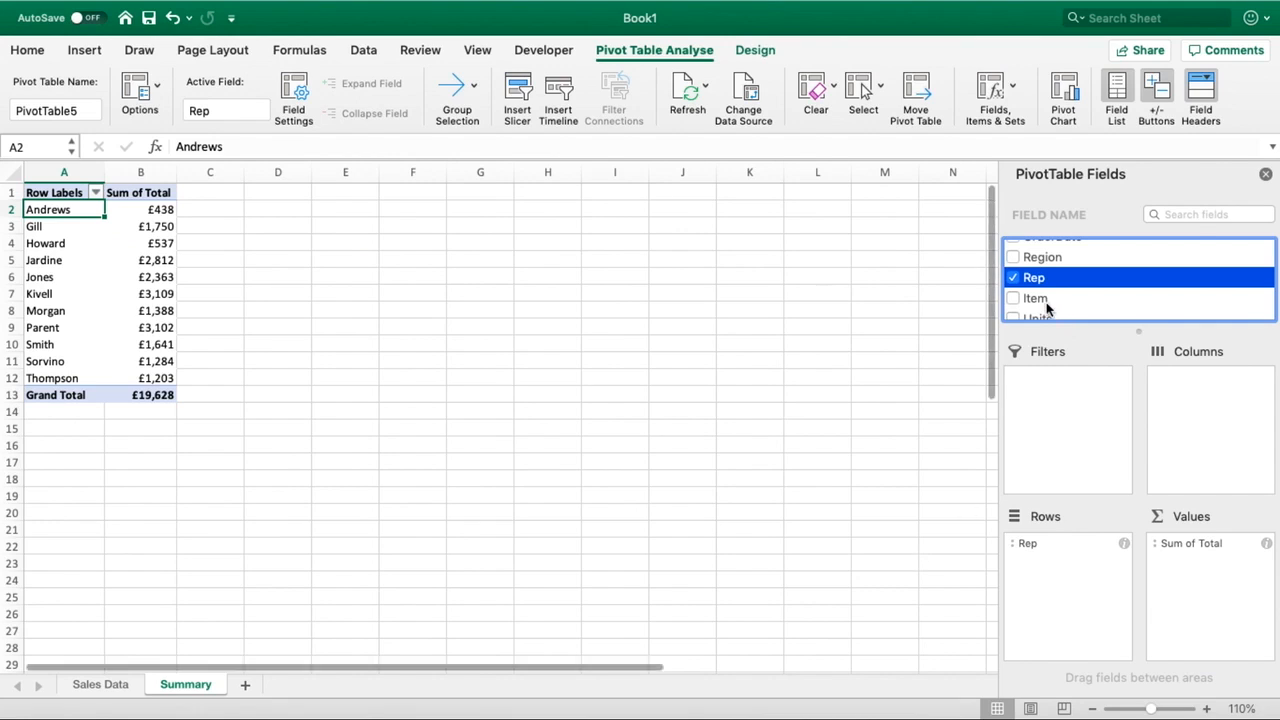
{"action": "mouse_move", "coordinate": [1036, 298]}
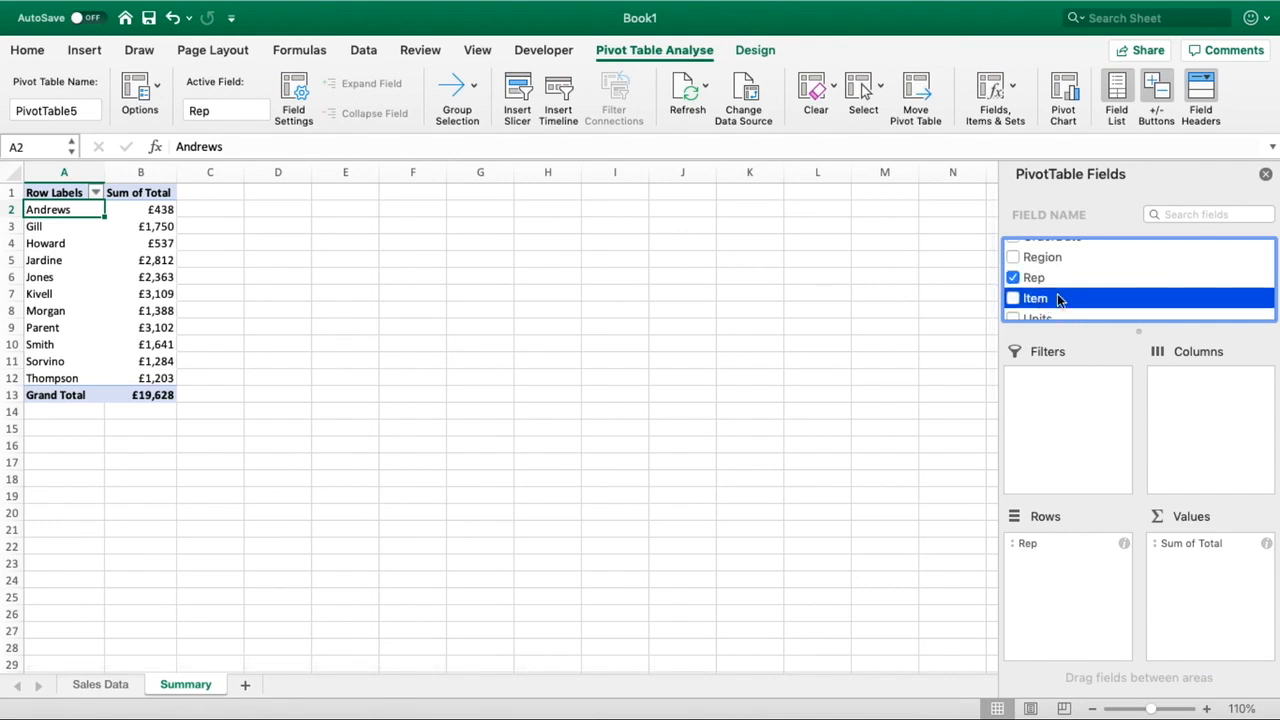
{"action": "mouse_move", "coordinate": [1044, 304]}
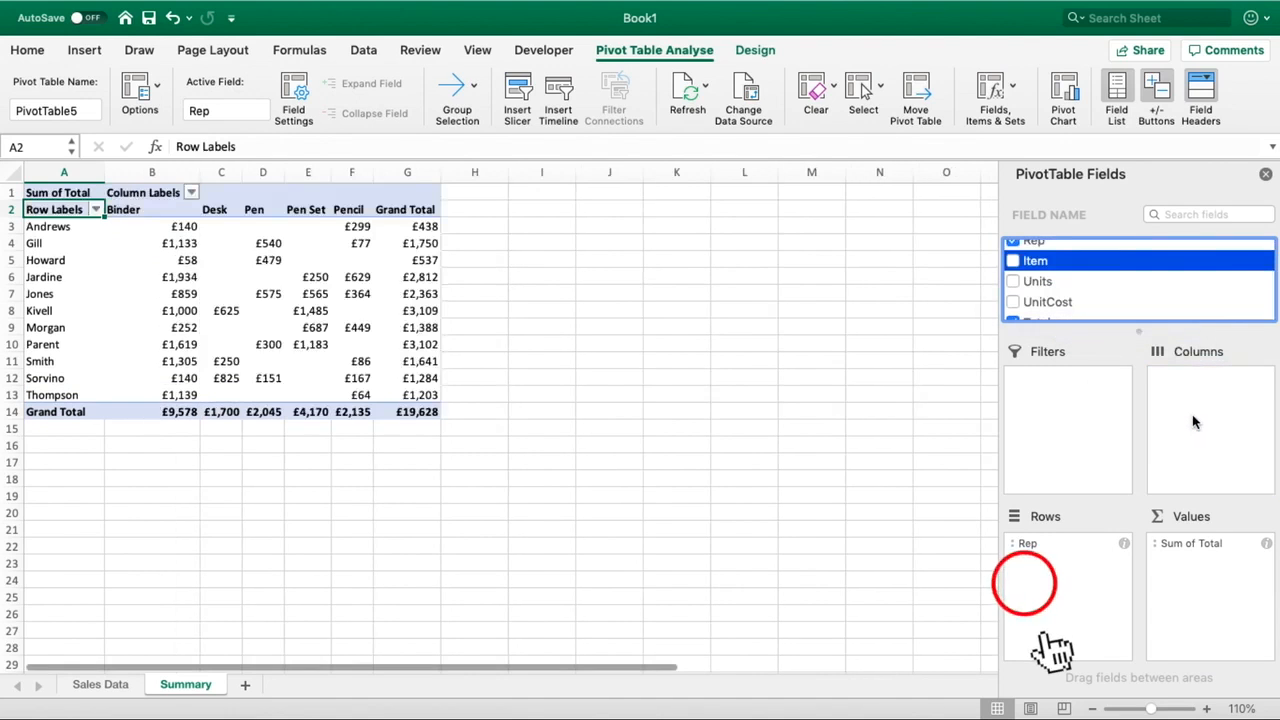
- Put Item in Columns and inspect Andrews, Jardine and Howard's Binder totals
{"action": "left_click", "coordinate": [1012, 260]}
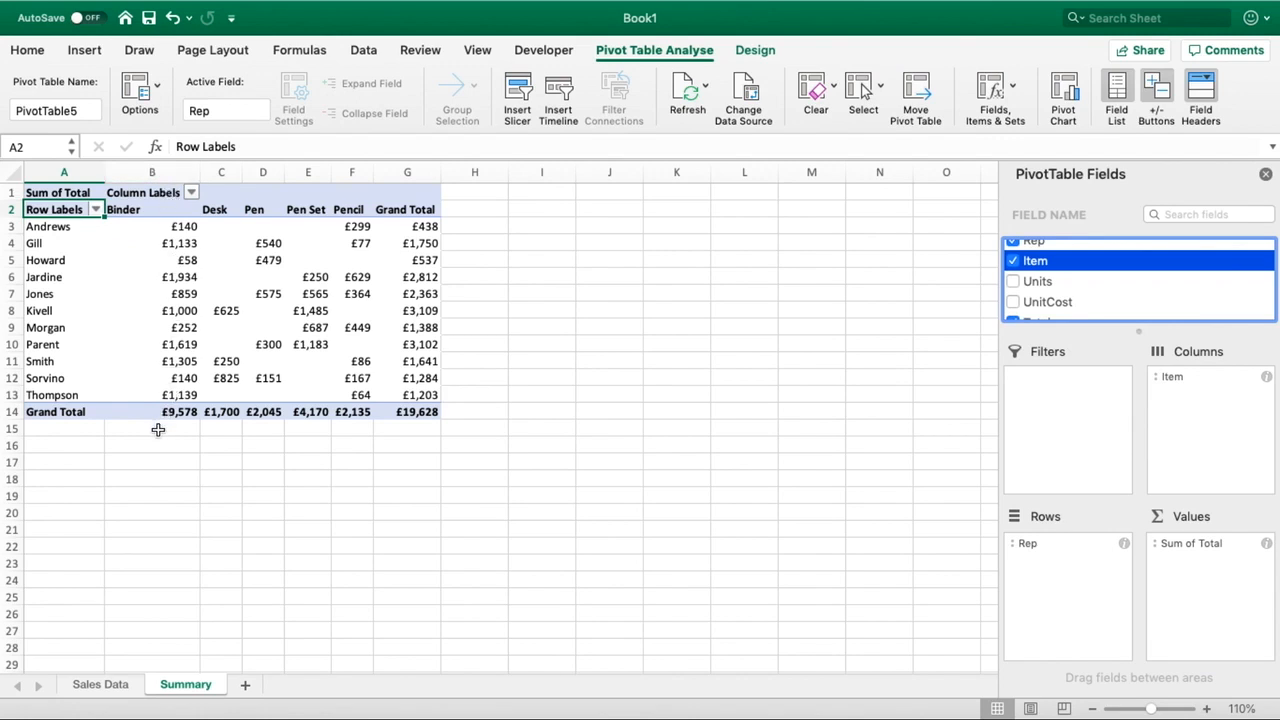
{"action": "mouse_move", "coordinate": [160, 226]}
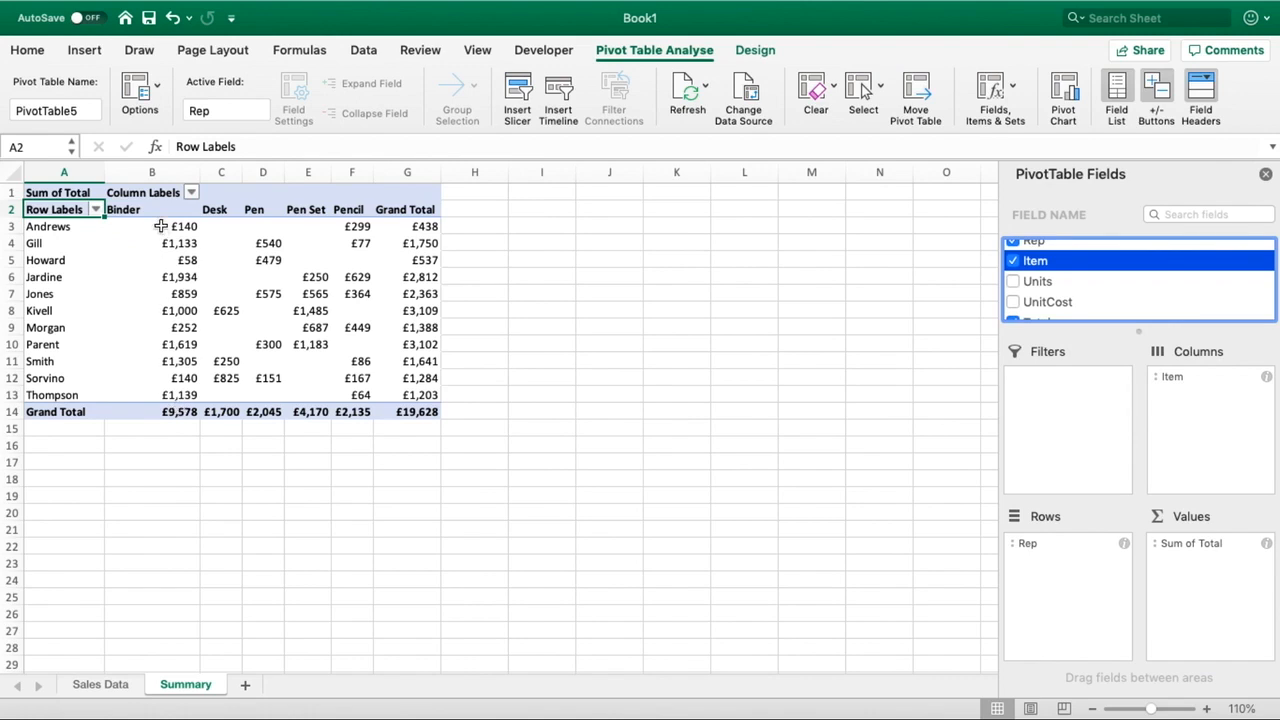
{"action": "left_click", "coordinate": [152, 226]}
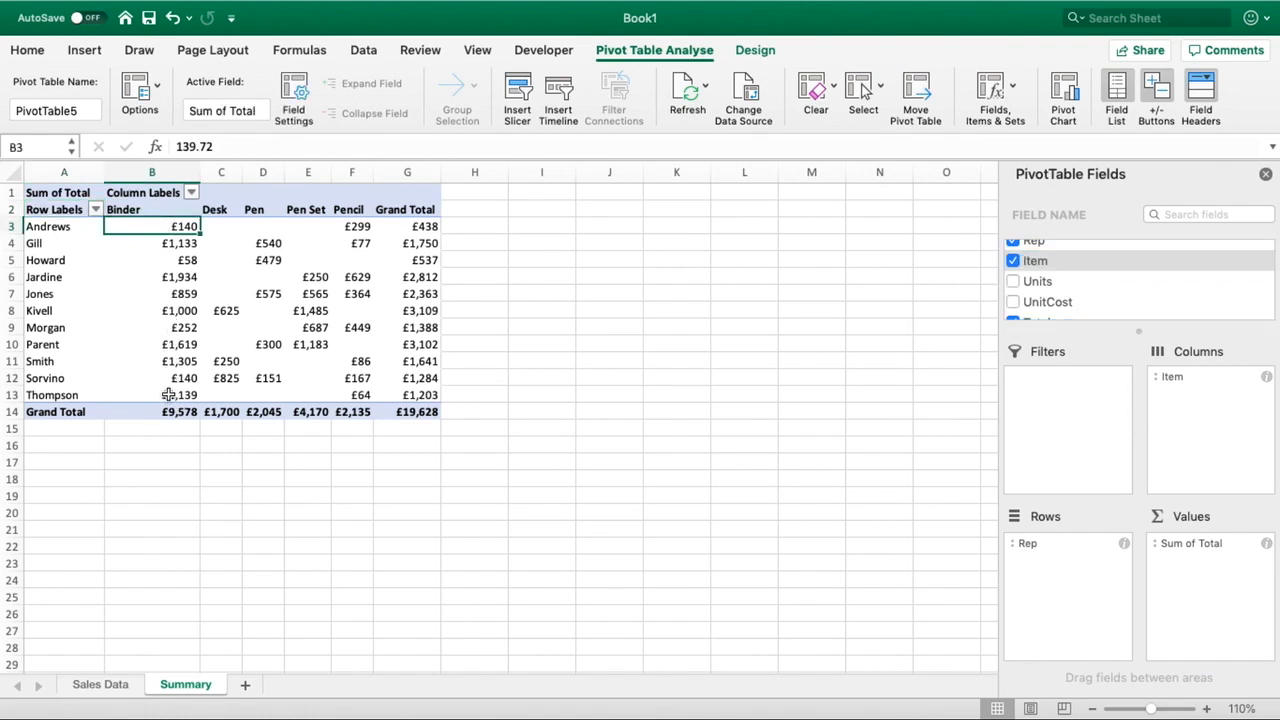
{"action": "mouse_move", "coordinate": [166, 276]}
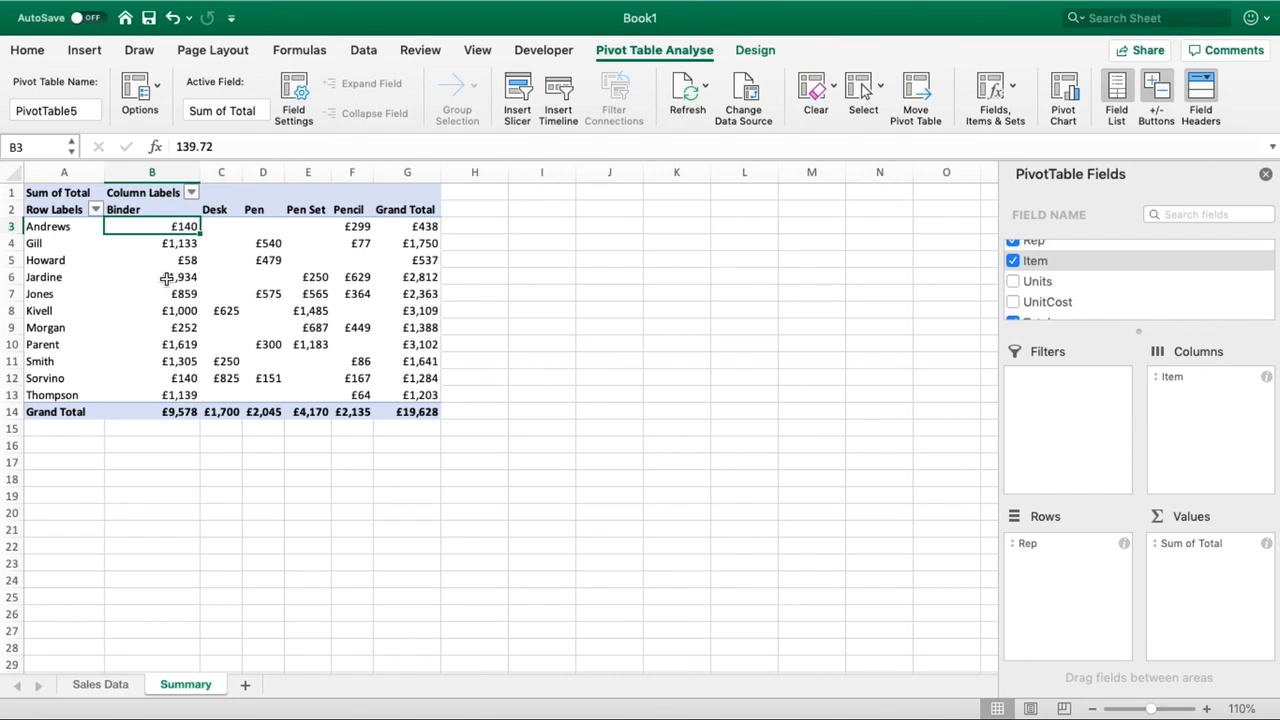
{"action": "left_click", "coordinate": [152, 276]}
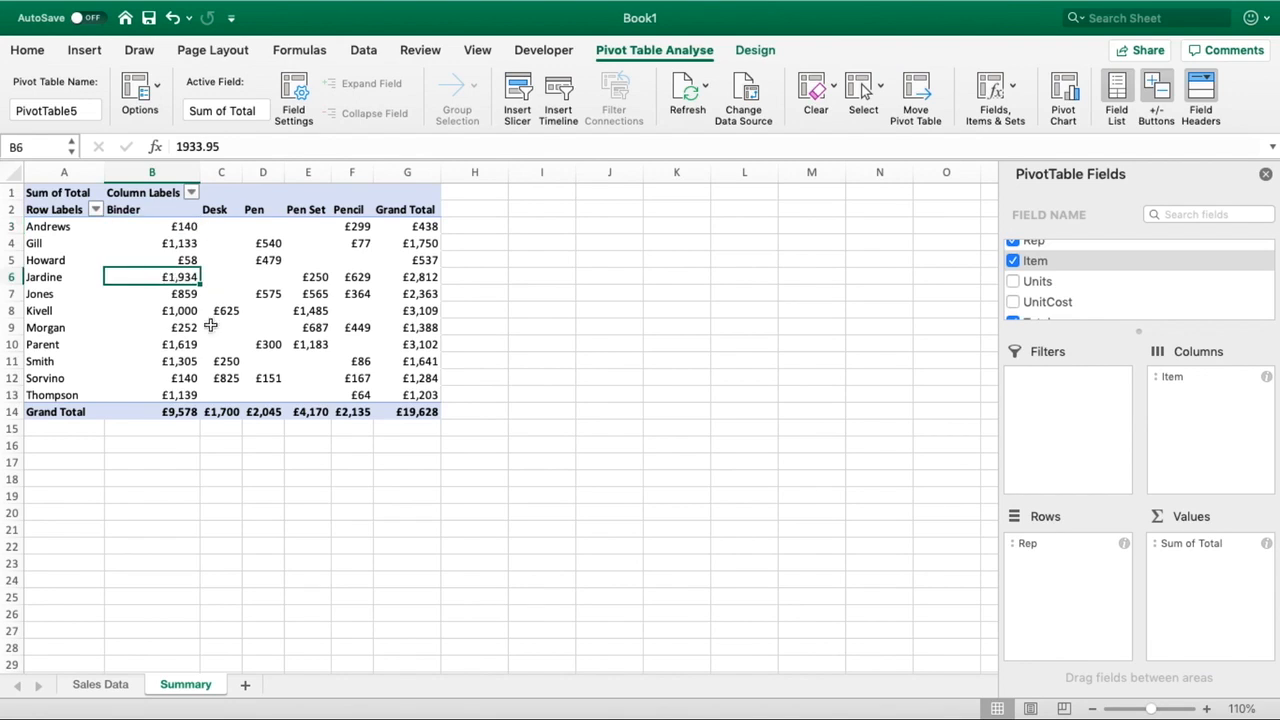
{"action": "left_click", "coordinate": [152, 260]}
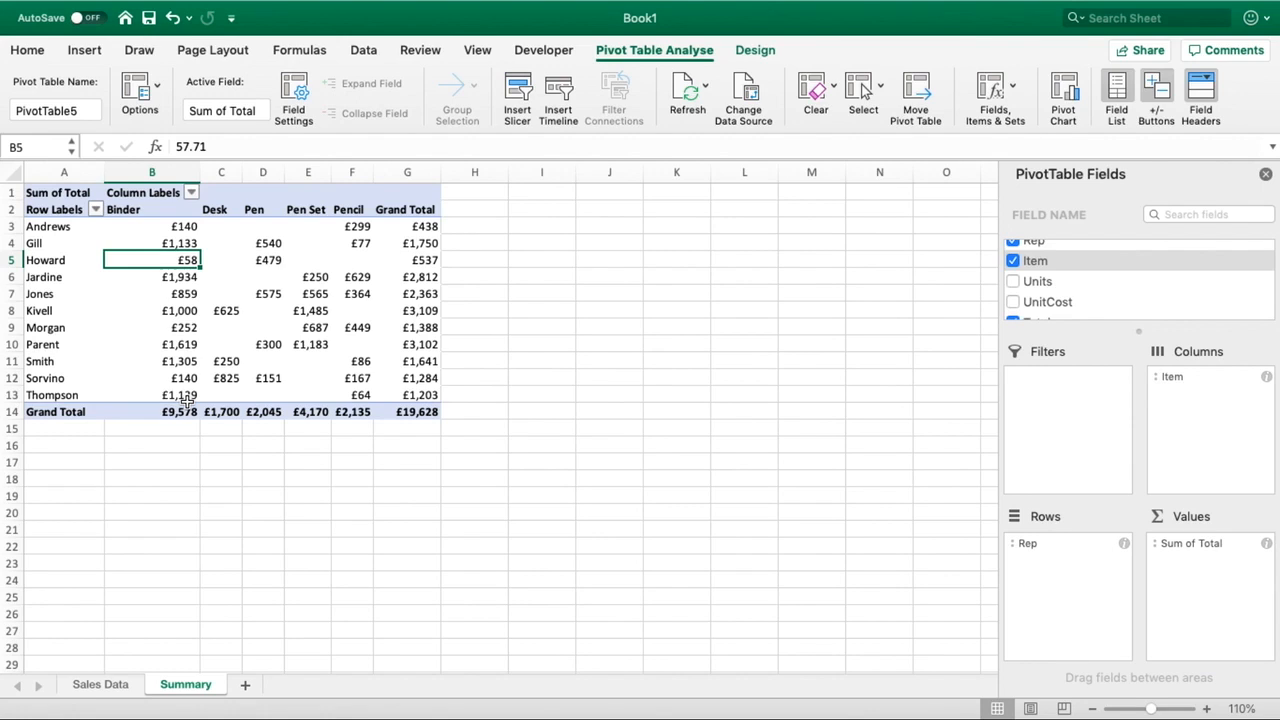
{"action": "mouse_move", "coordinate": [910, 532]}
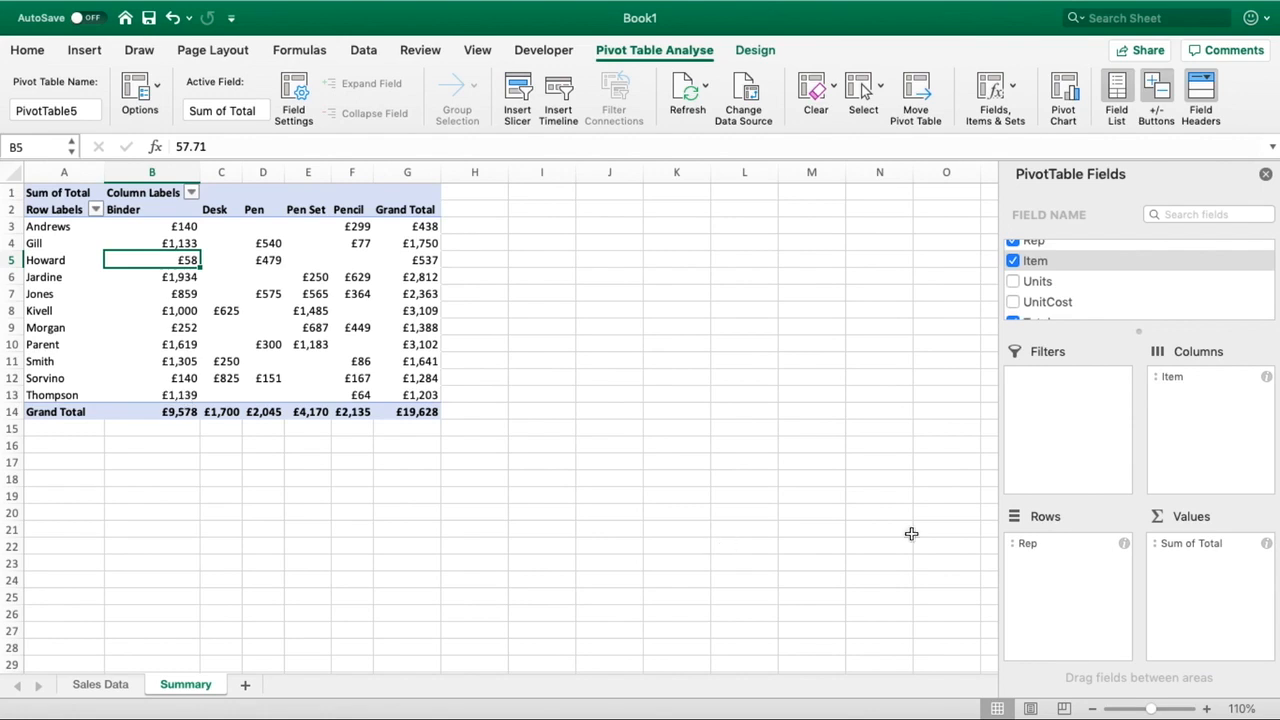
{"action": "mouse_move", "coordinate": [1180, 598]}
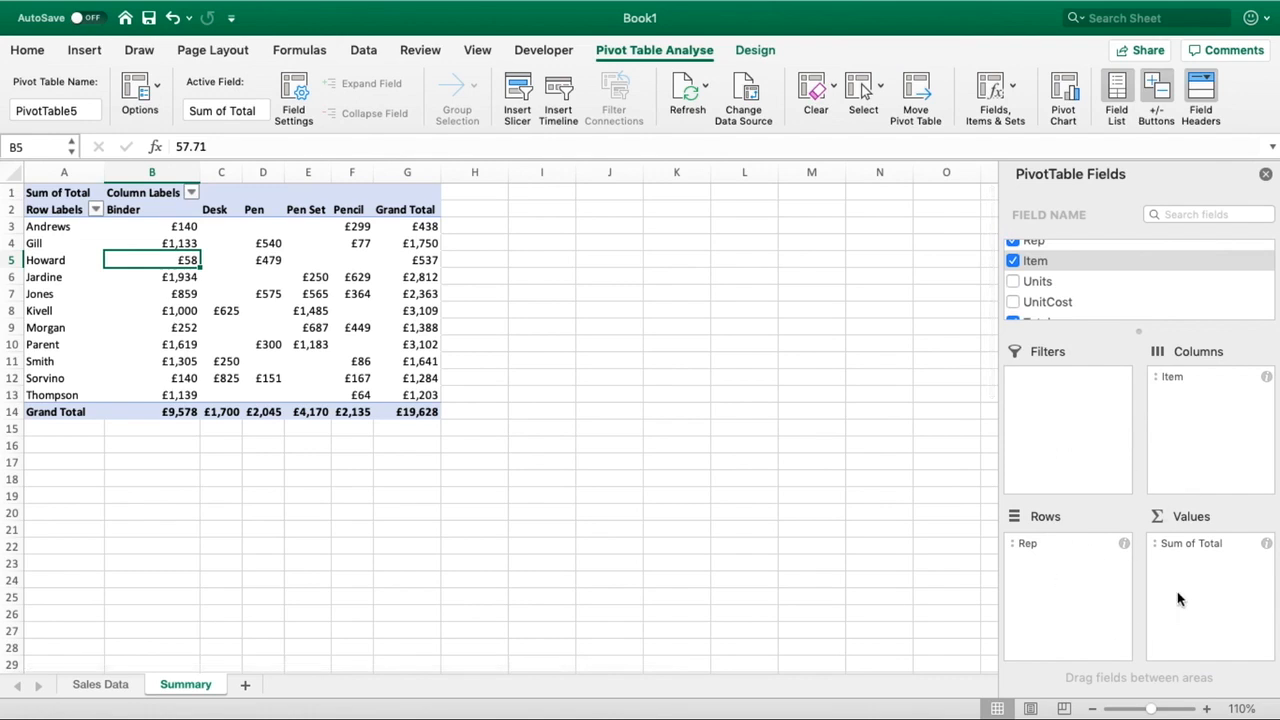
{"action": "mouse_move", "coordinate": [1060, 428]}
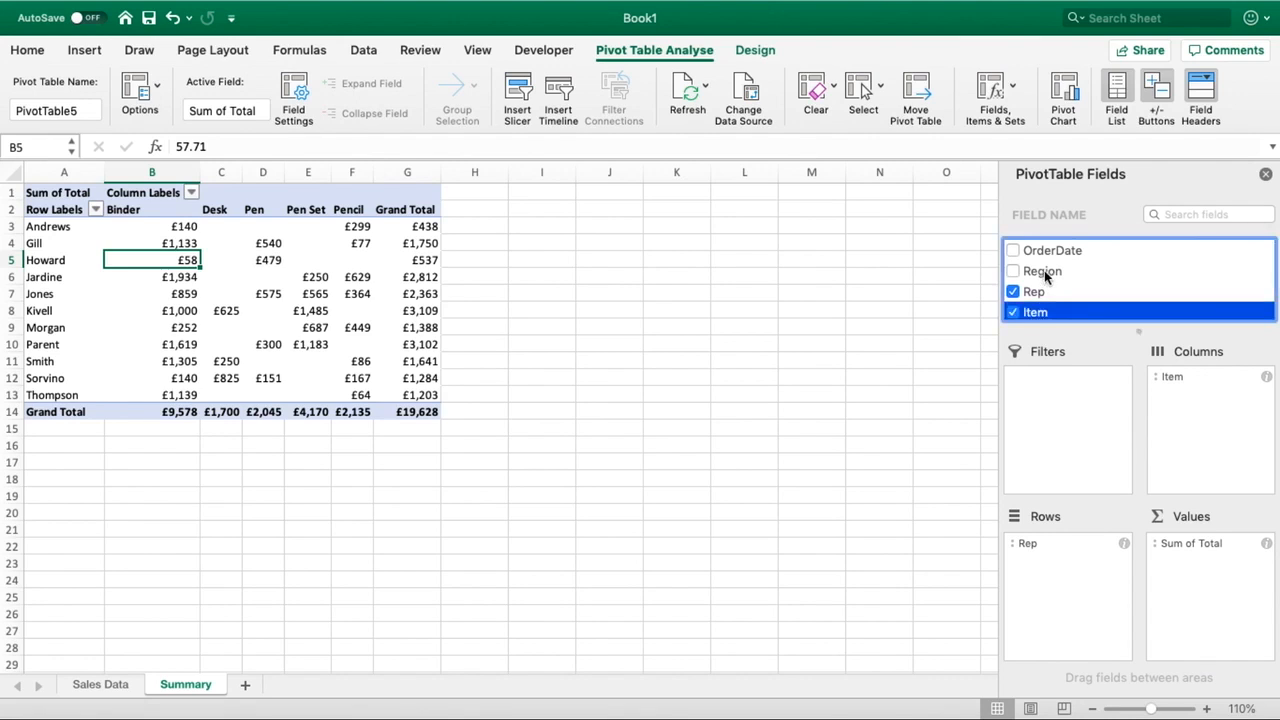
- Add Region as a report filter and bring up its list of regions
{"action": "left_click", "coordinate": [1012, 272]}
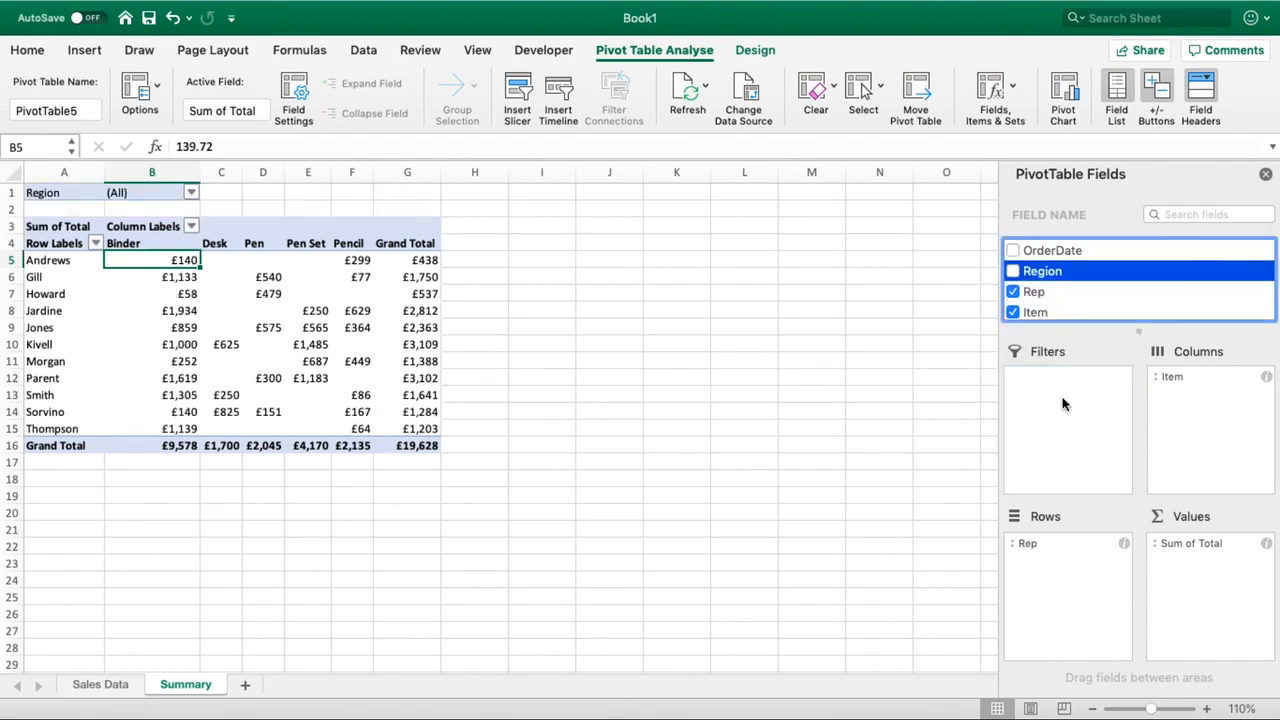
{"action": "left_click", "coordinate": [1012, 272]}
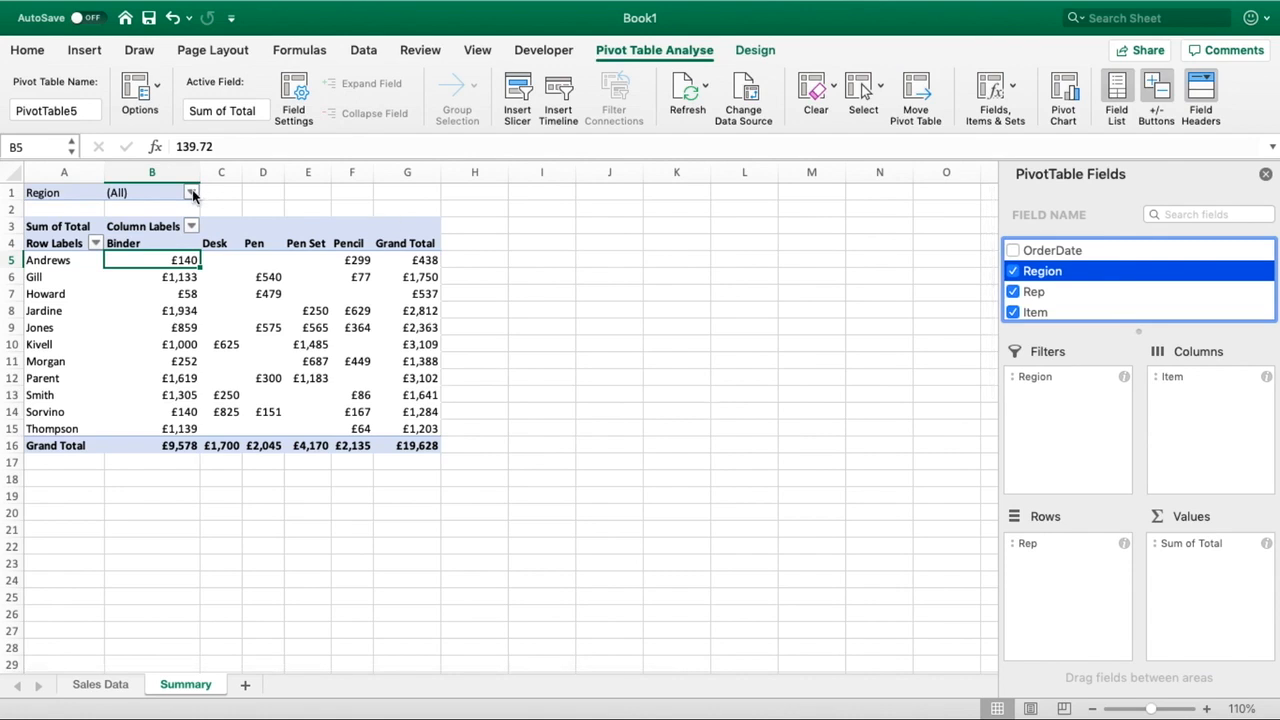
{"action": "left_click", "coordinate": [192, 192]}
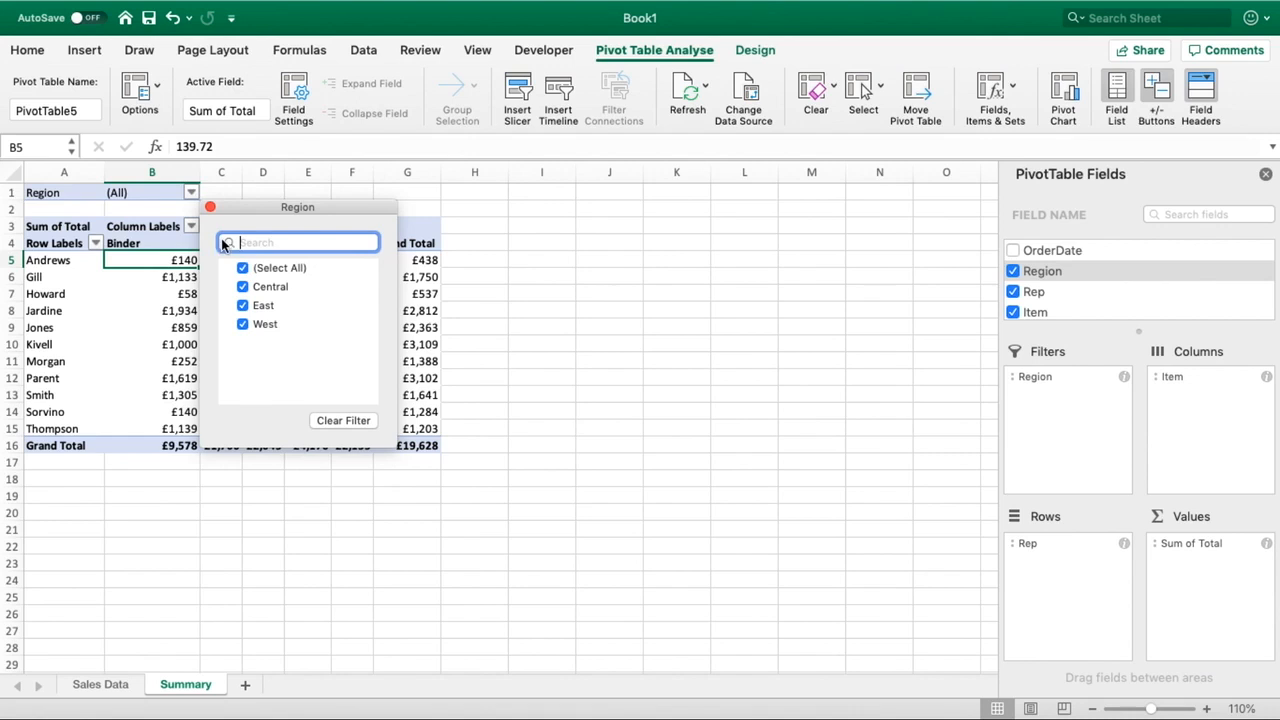
- Filter to Central, then East, then East with West, and clear the Region filter back to All
{"action": "left_click", "coordinate": [242, 268]}
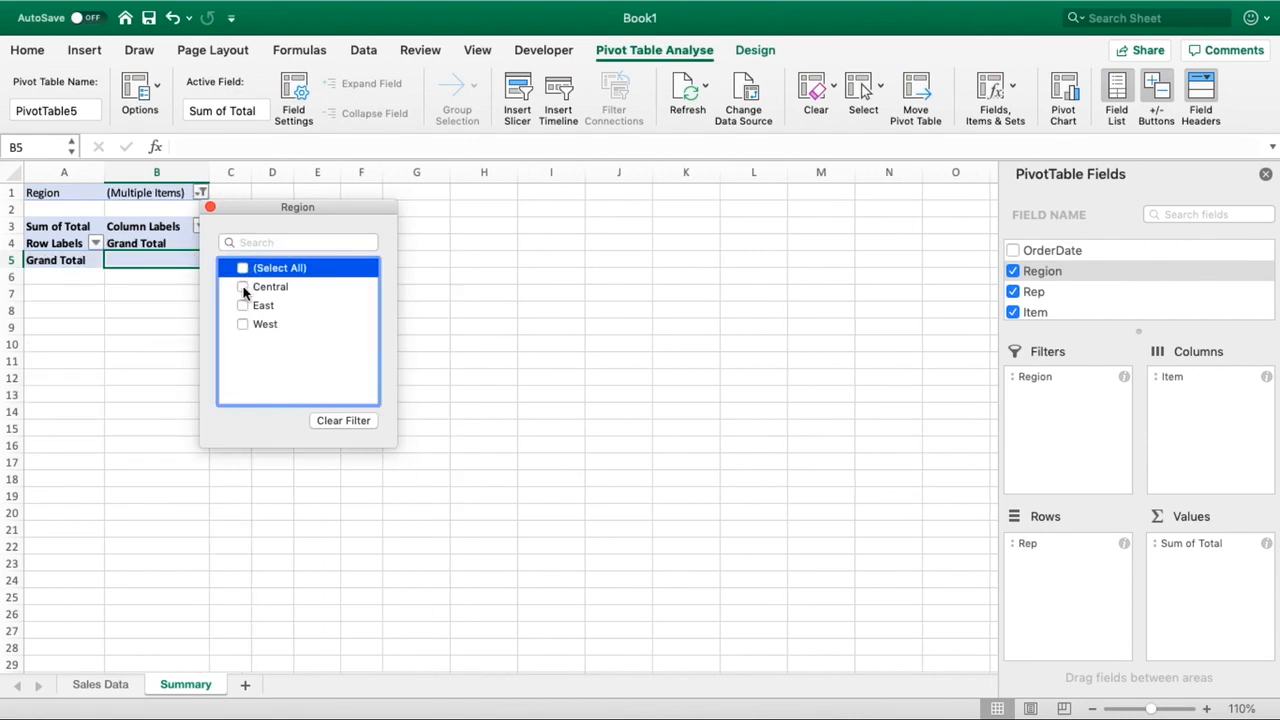
{"action": "left_click", "coordinate": [242, 288]}
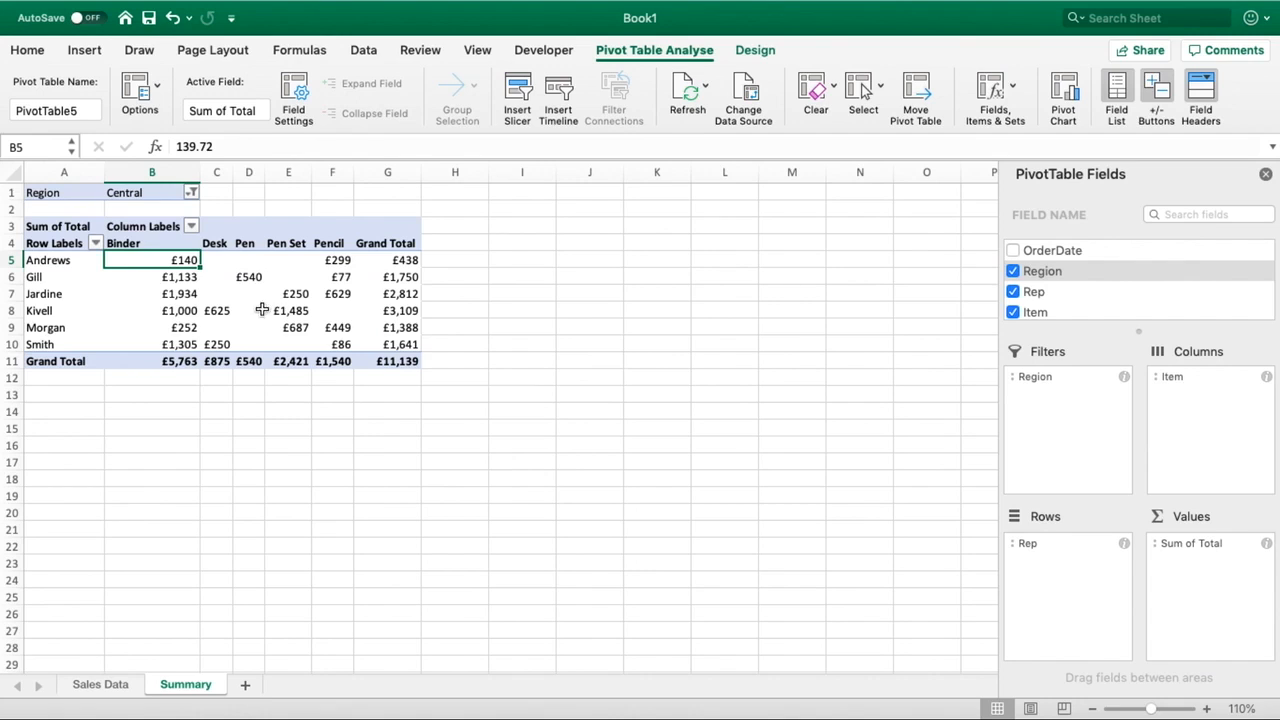
{"action": "left_click", "coordinate": [192, 192]}
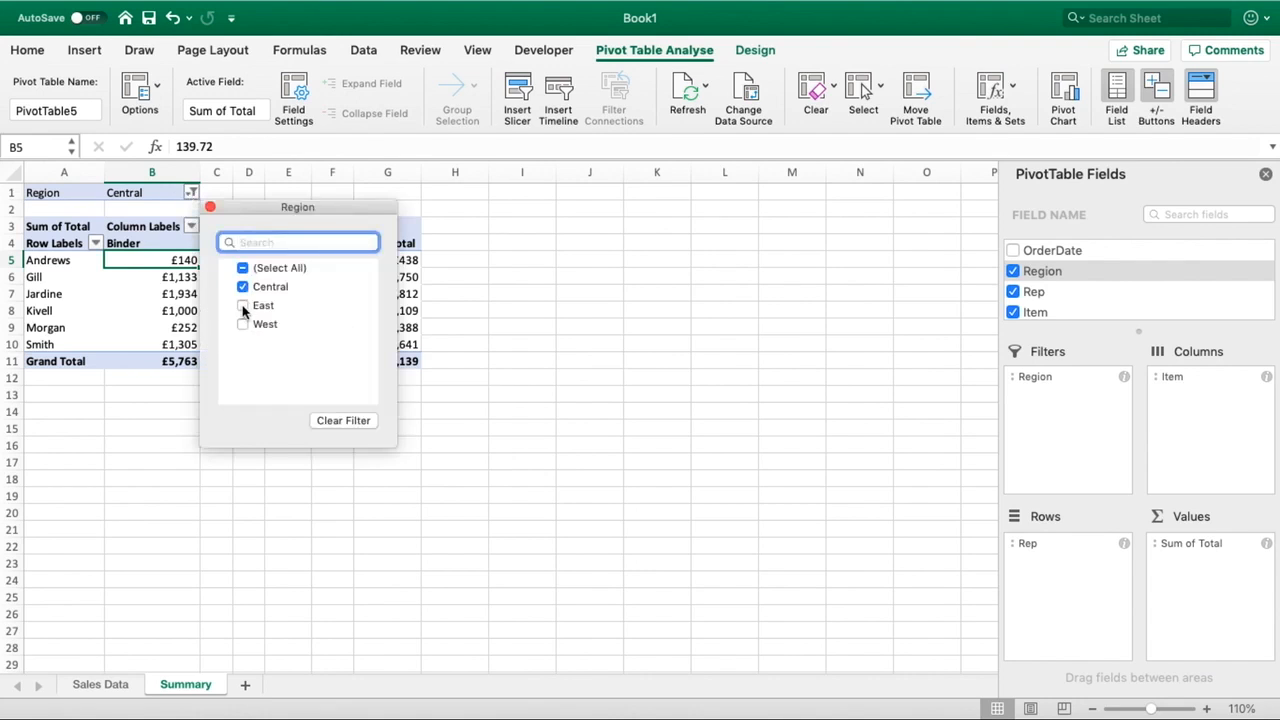
{"action": "left_click", "coordinate": [242, 304]}
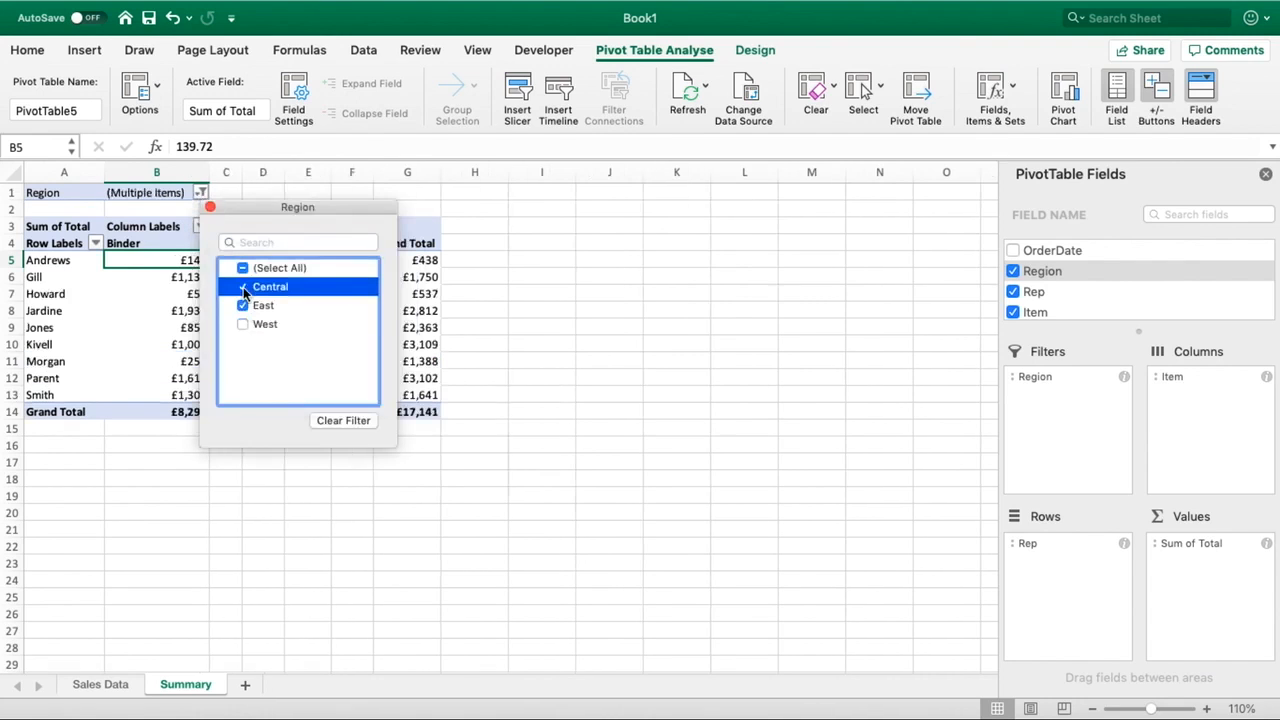
{"action": "left_click", "coordinate": [242, 288]}
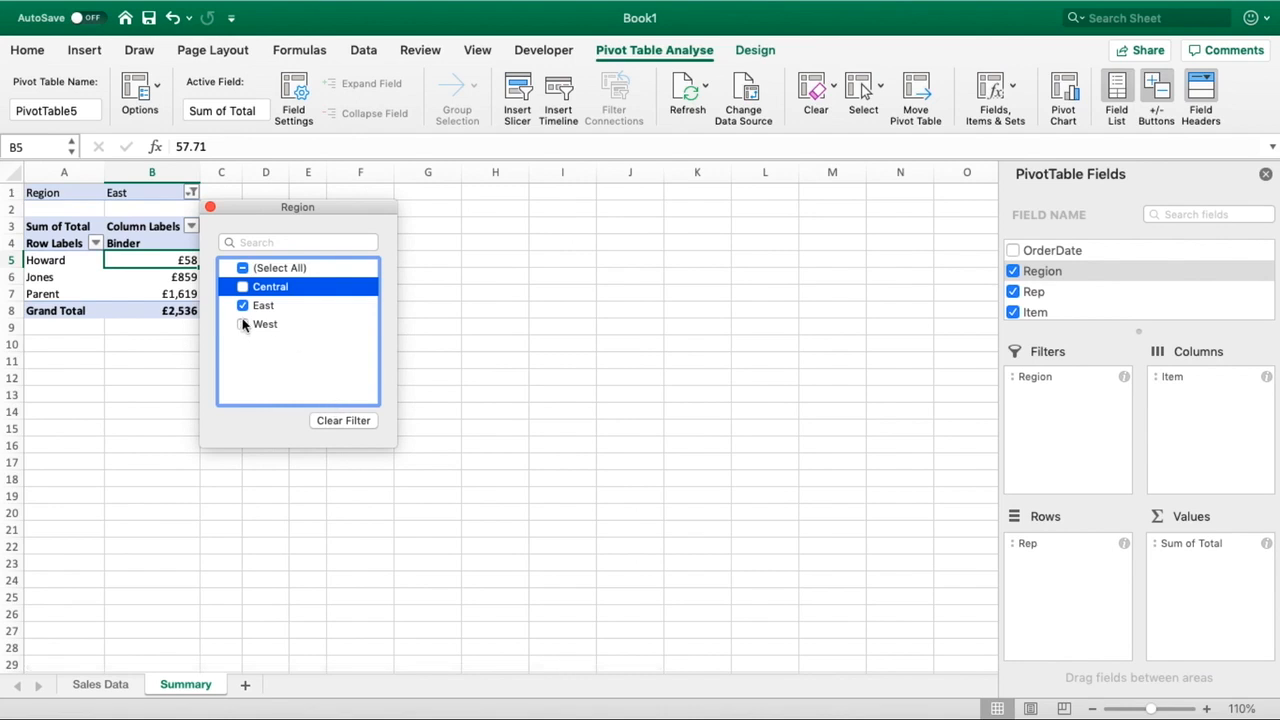
{"action": "left_click", "coordinate": [242, 324]}
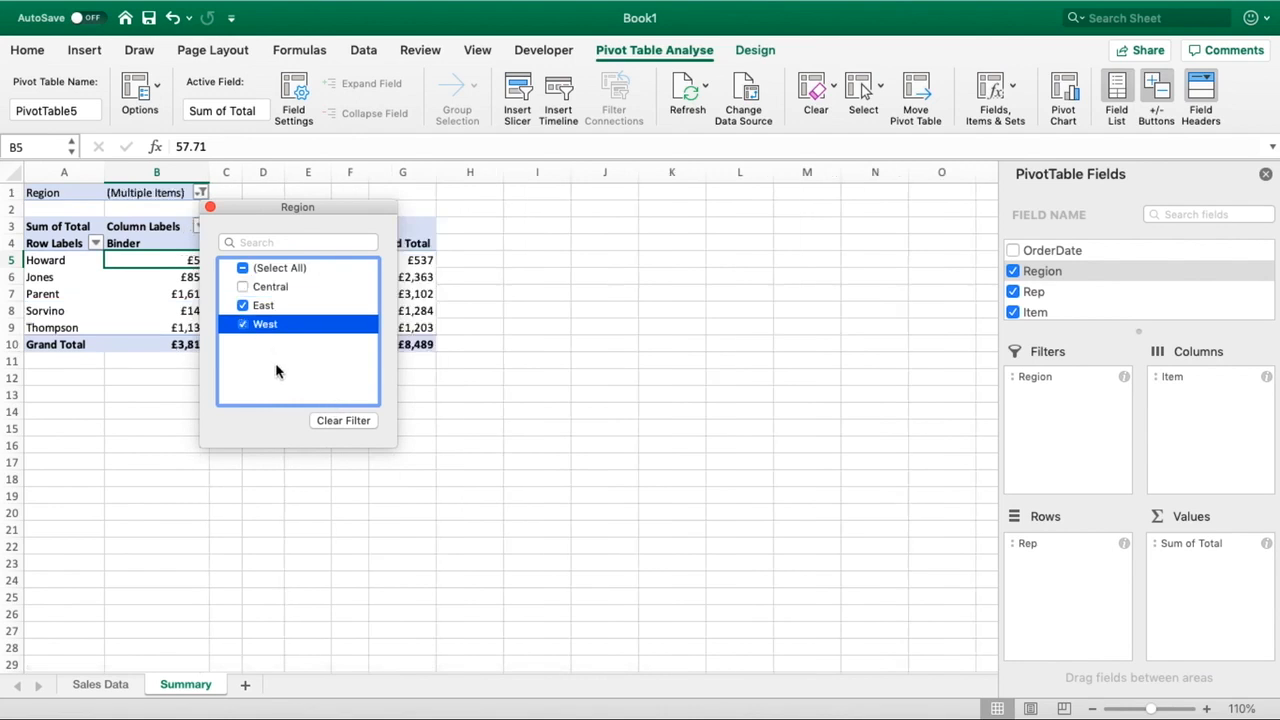
{"action": "left_click", "coordinate": [242, 268]}
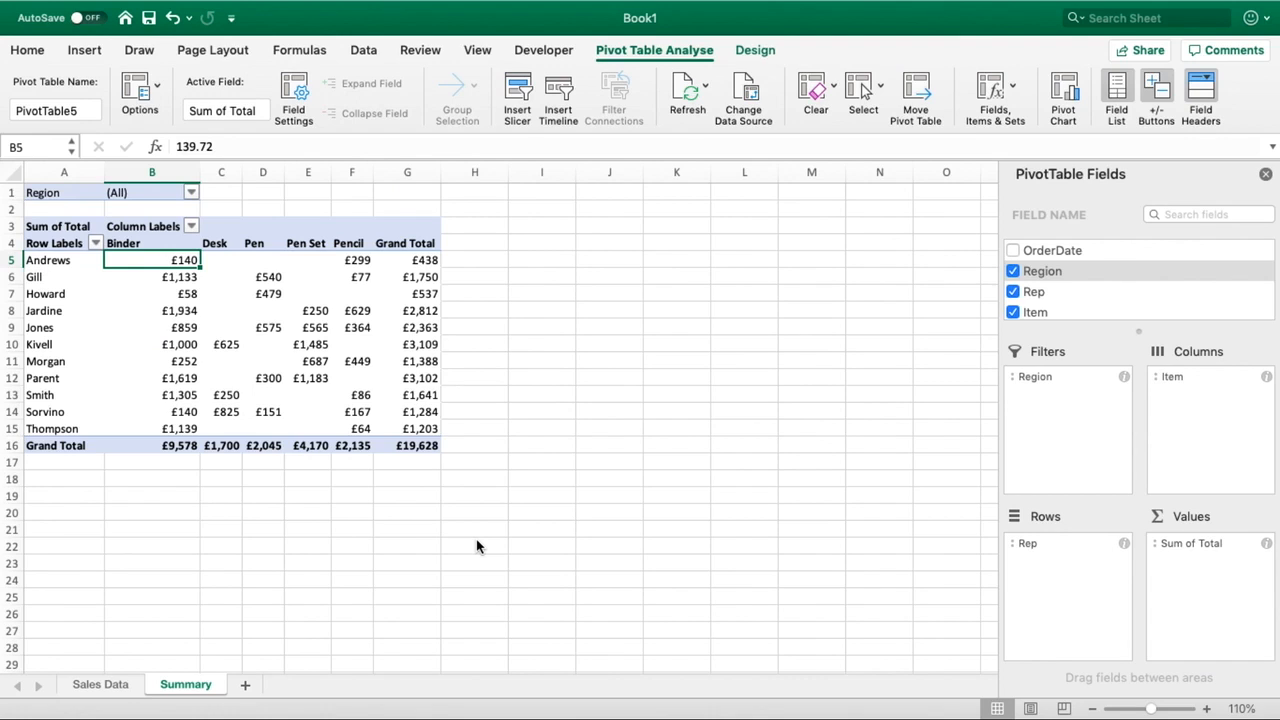
{"action": "scroll", "scroll_direction": "down", "scroll_amount": 3}
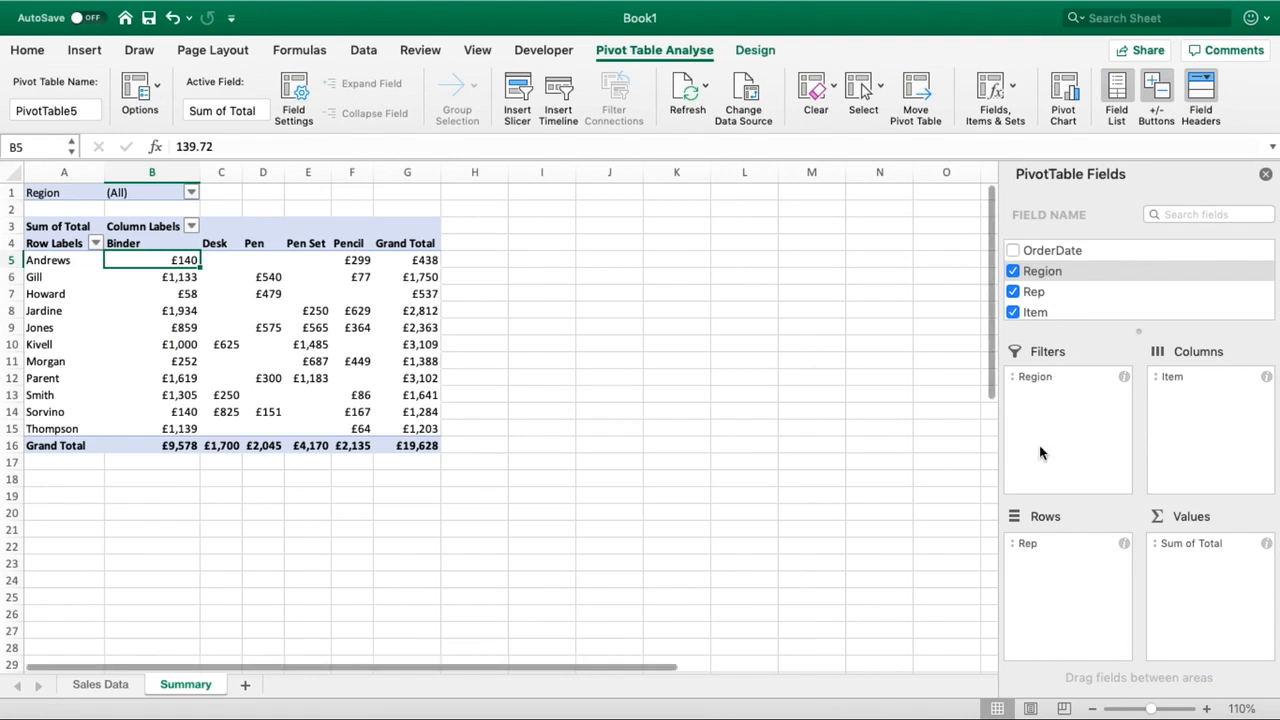
{"action": "mouse_move", "coordinate": [1022, 412]}
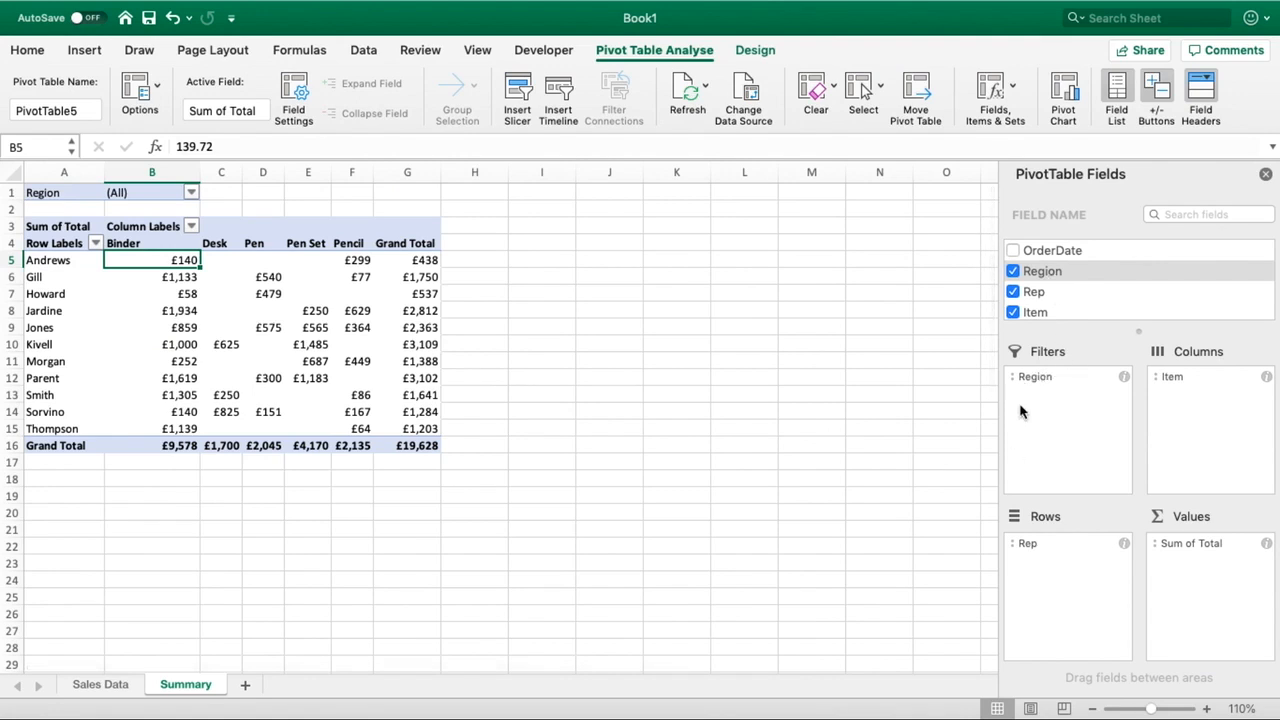
{"action": "mouse_move", "coordinate": [1078, 528]}
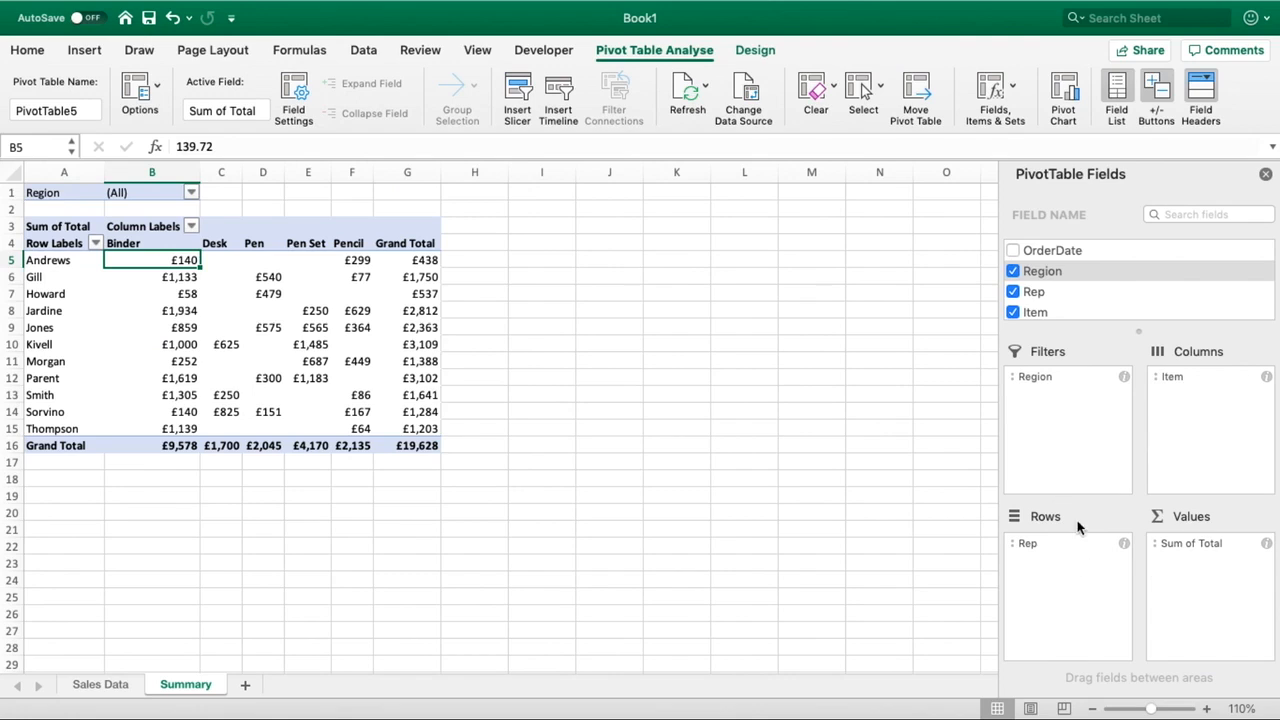
{"action": "left_click", "coordinate": [1044, 272]}
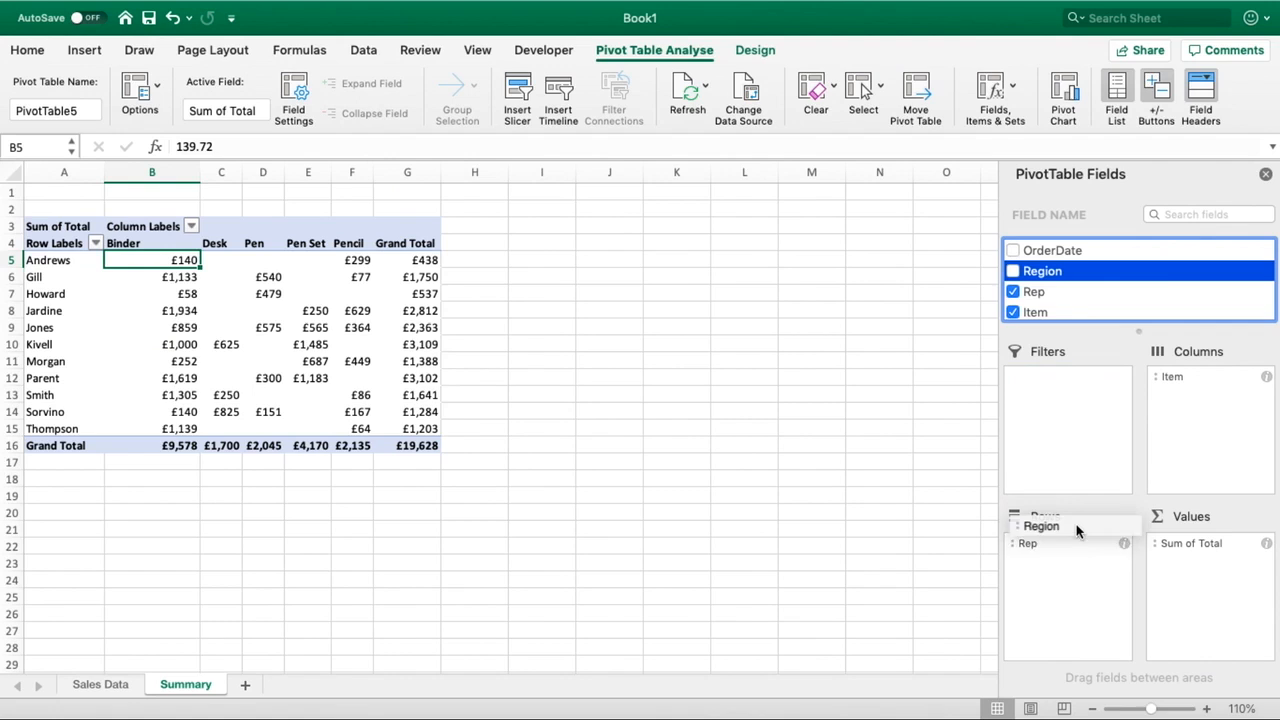
- Add Region above Rep in Rows so reps group under Central, East and West subtotals
{"action": "left_click", "coordinate": [1012, 270]}
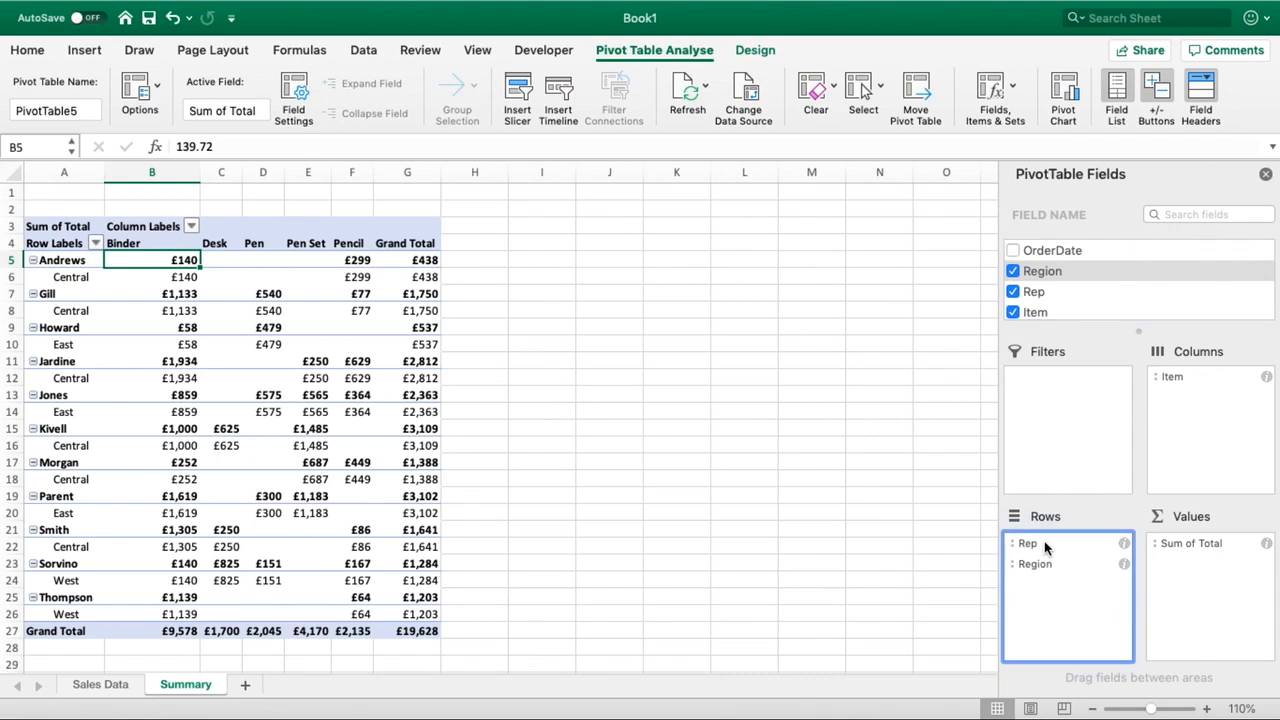
{"action": "left_click_drag", "start_coordinate": [1034, 564], "coordinate": [1034, 540]}
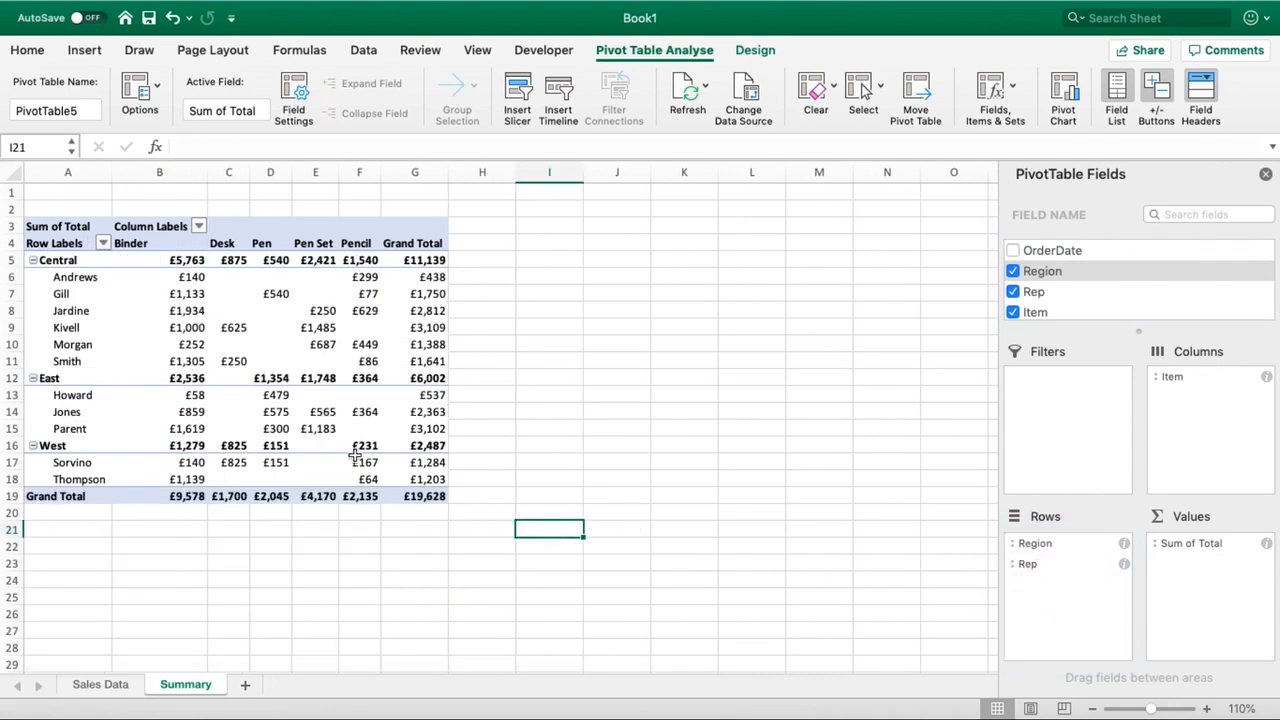
{"action": "left_click", "coordinate": [28, 50]}
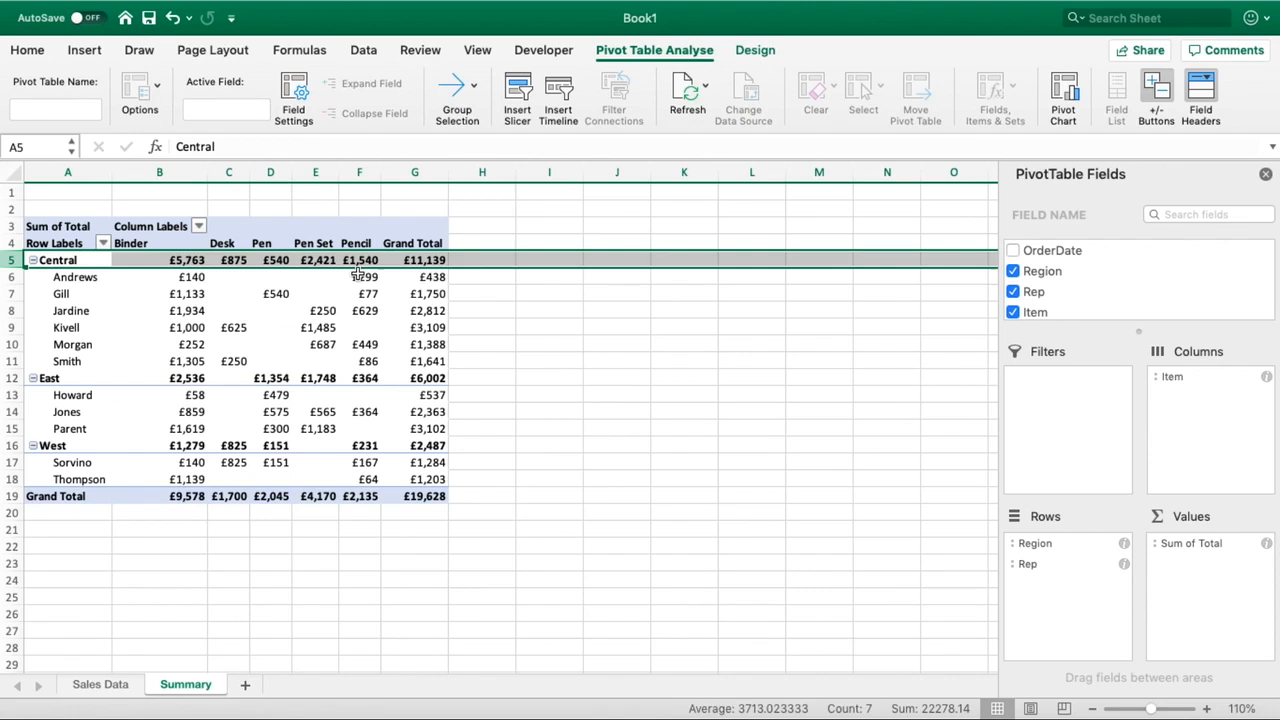
{"action": "left_click", "coordinate": [414, 260]}
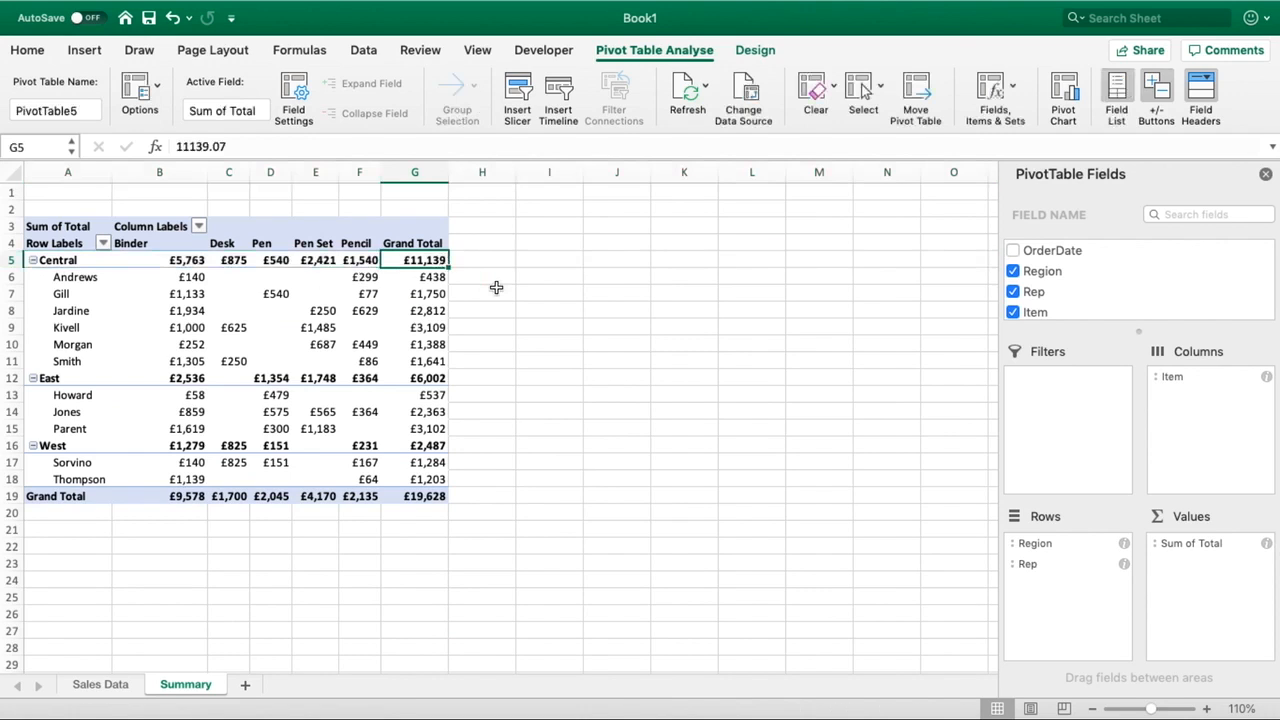
{"action": "mouse_move", "coordinate": [448, 276]}
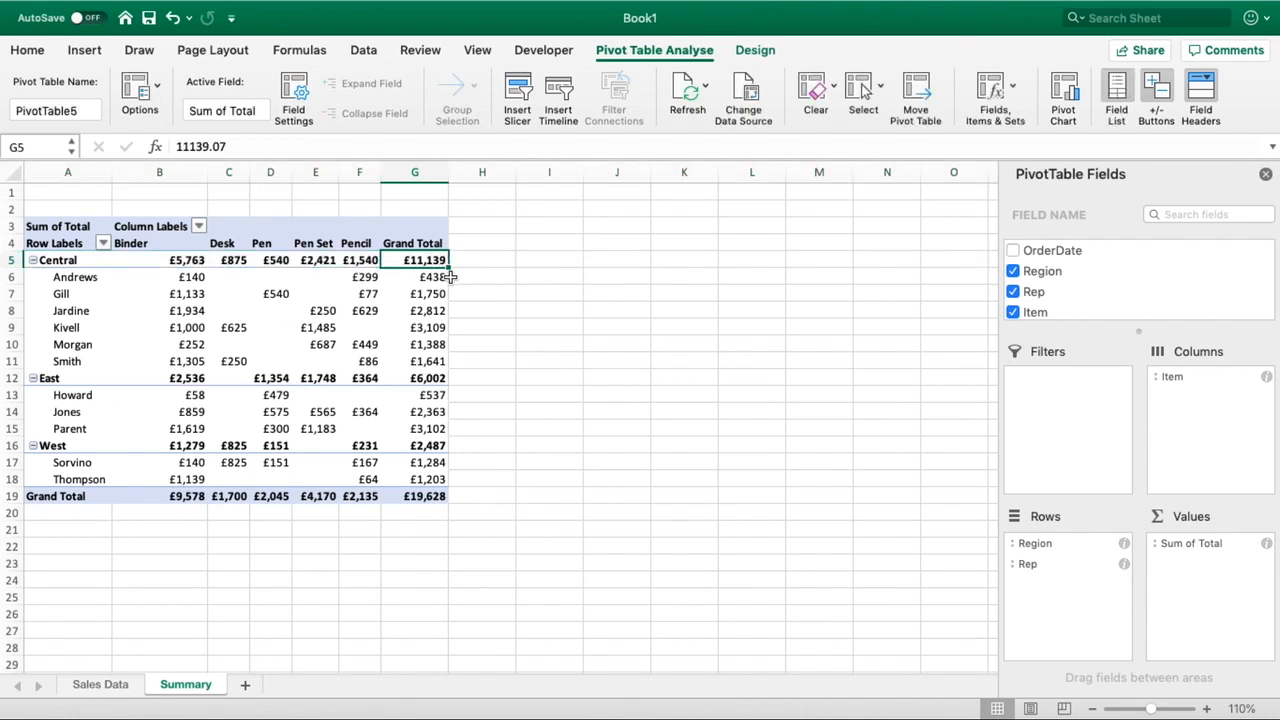
- Select Central's Binder total and the Central reps' Binder amounts to check they sum to £5,763
{"action": "left_click", "coordinate": [160, 260]}
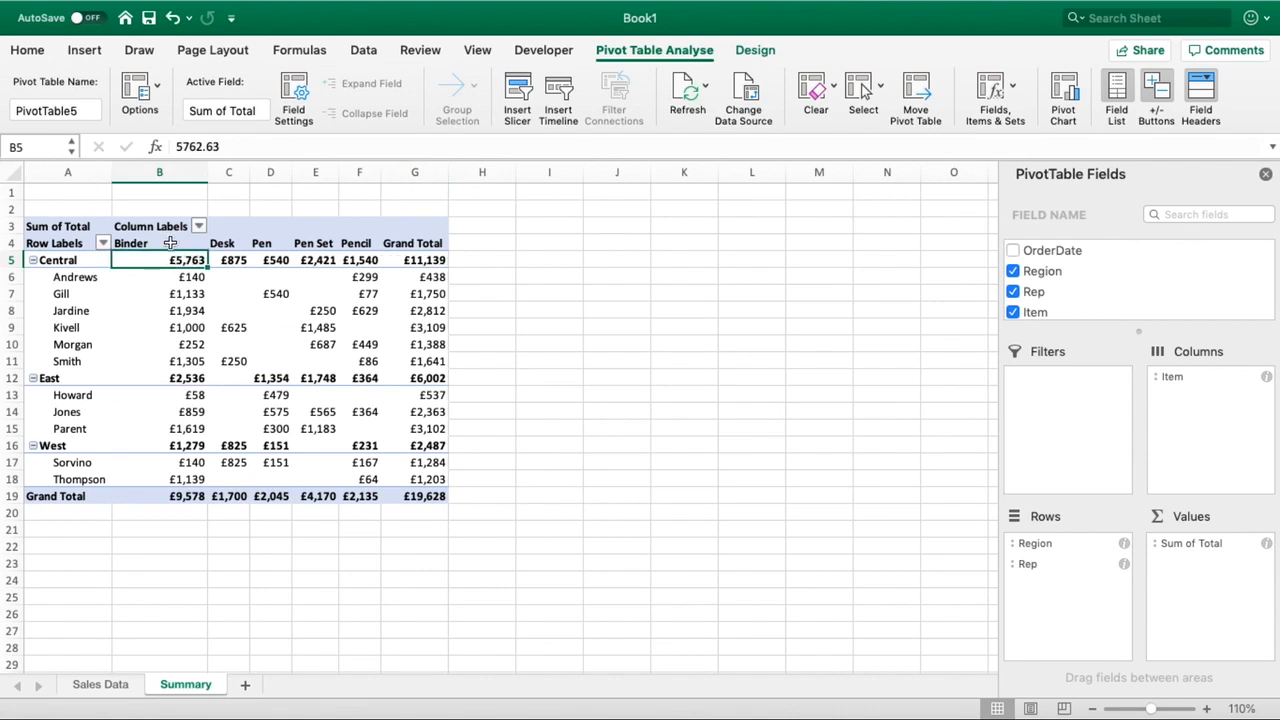
{"action": "mouse_move", "coordinate": [478, 418]}
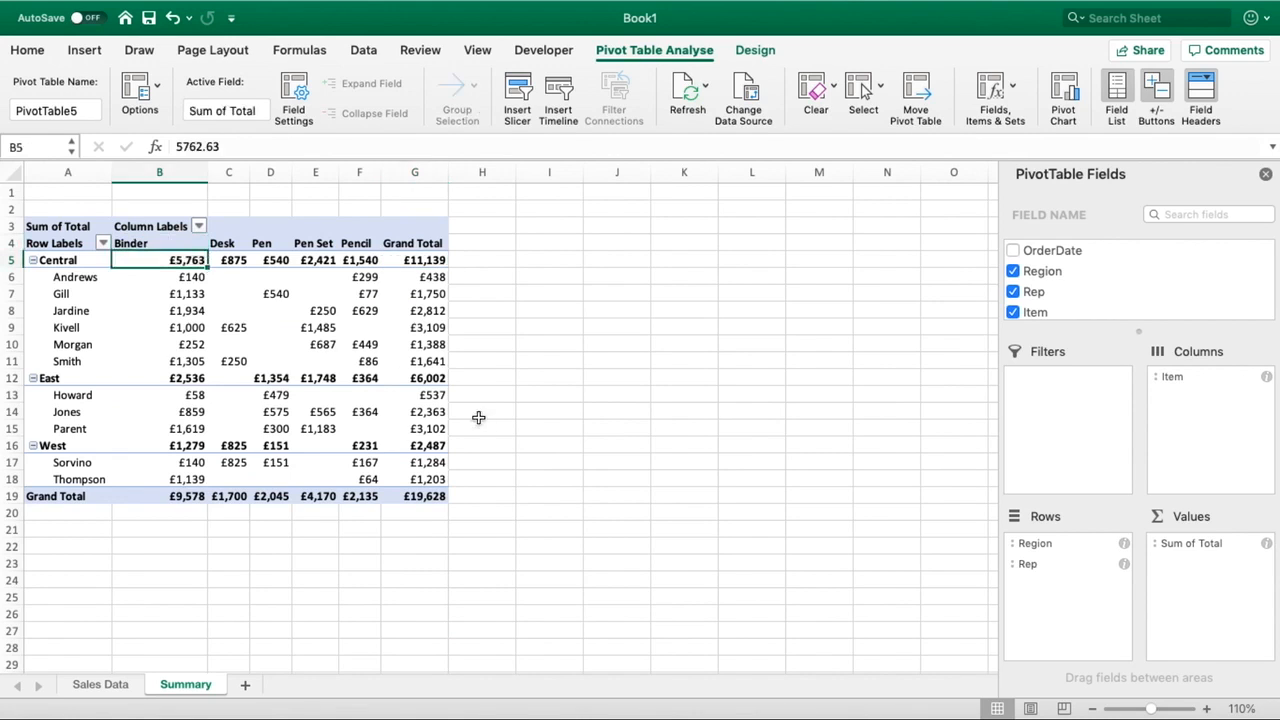
{"action": "mouse_move", "coordinate": [304, 310]}
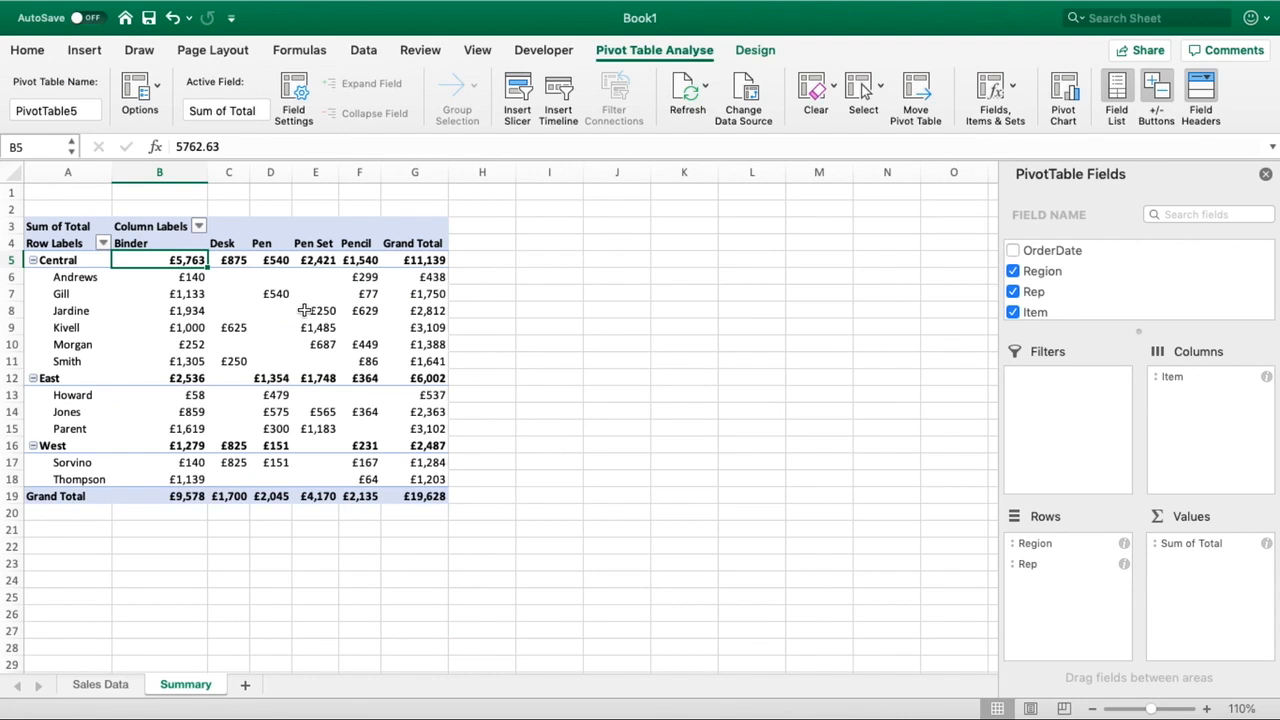
{"action": "left_click", "coordinate": [160, 276]}
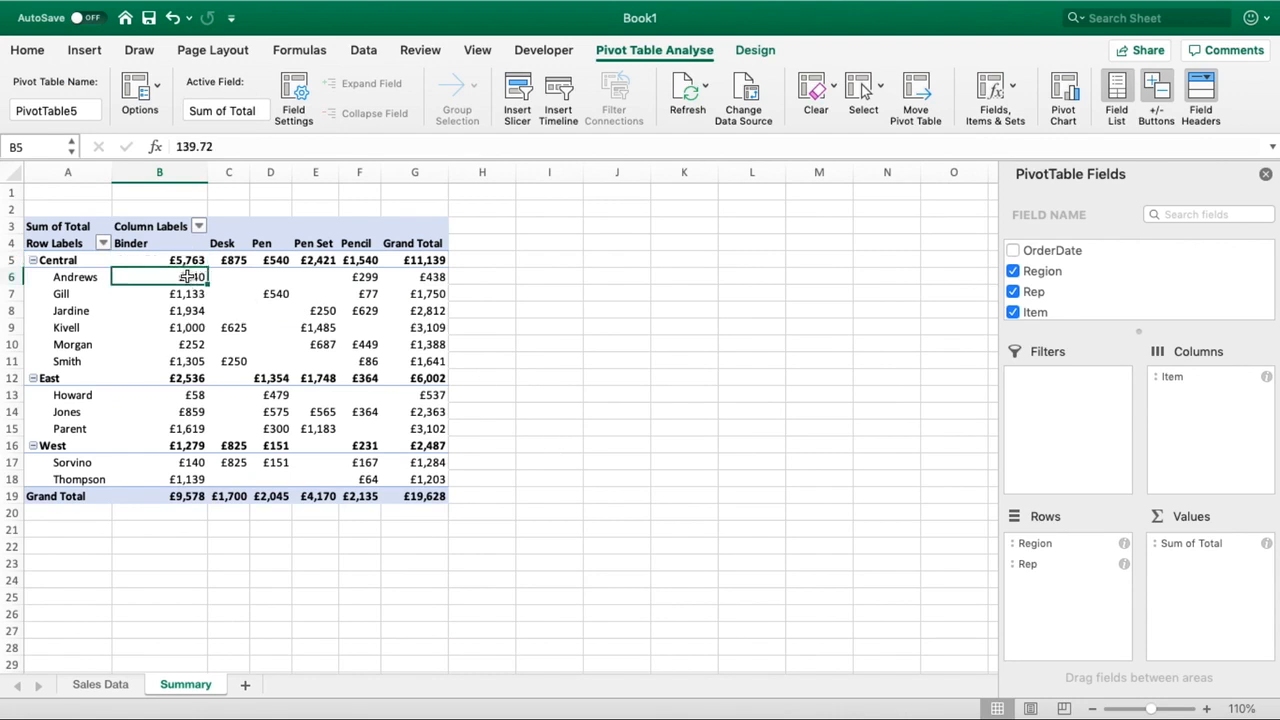
{"action": "left_click_drag", "start_coordinate": [190, 276], "coordinate": [190, 360]}
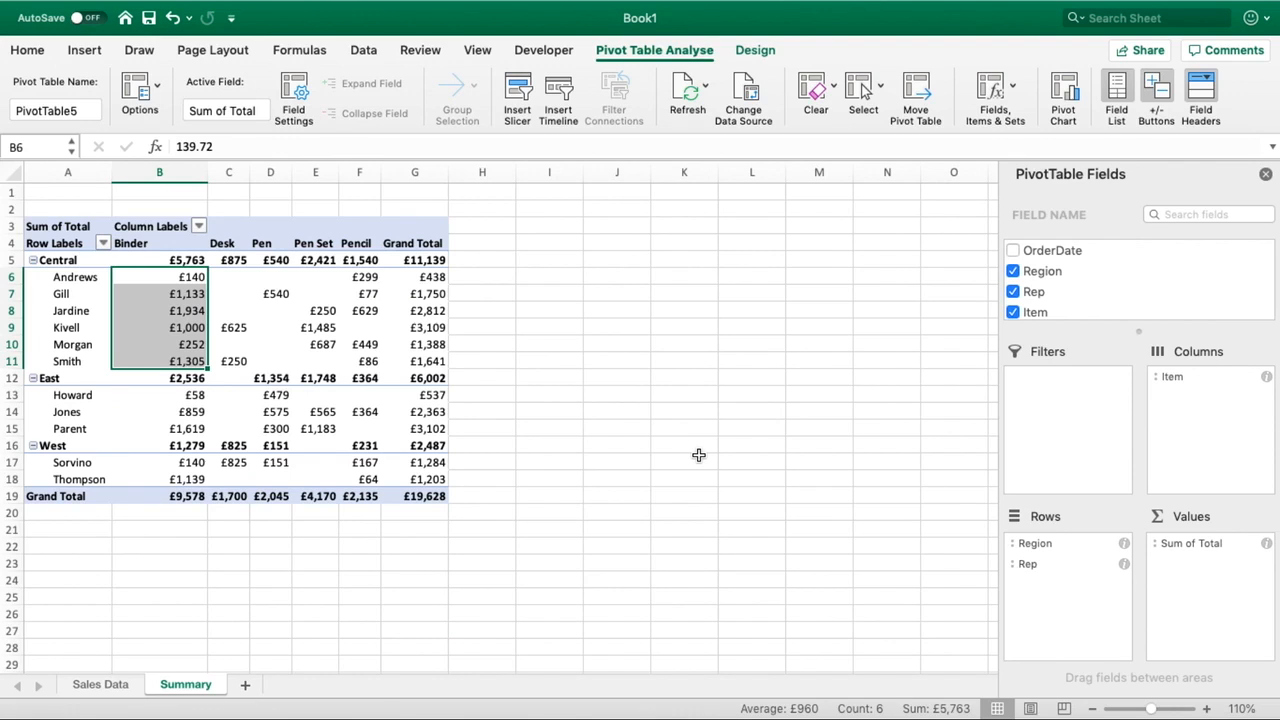
{"action": "mouse_move", "coordinate": [960, 520]}
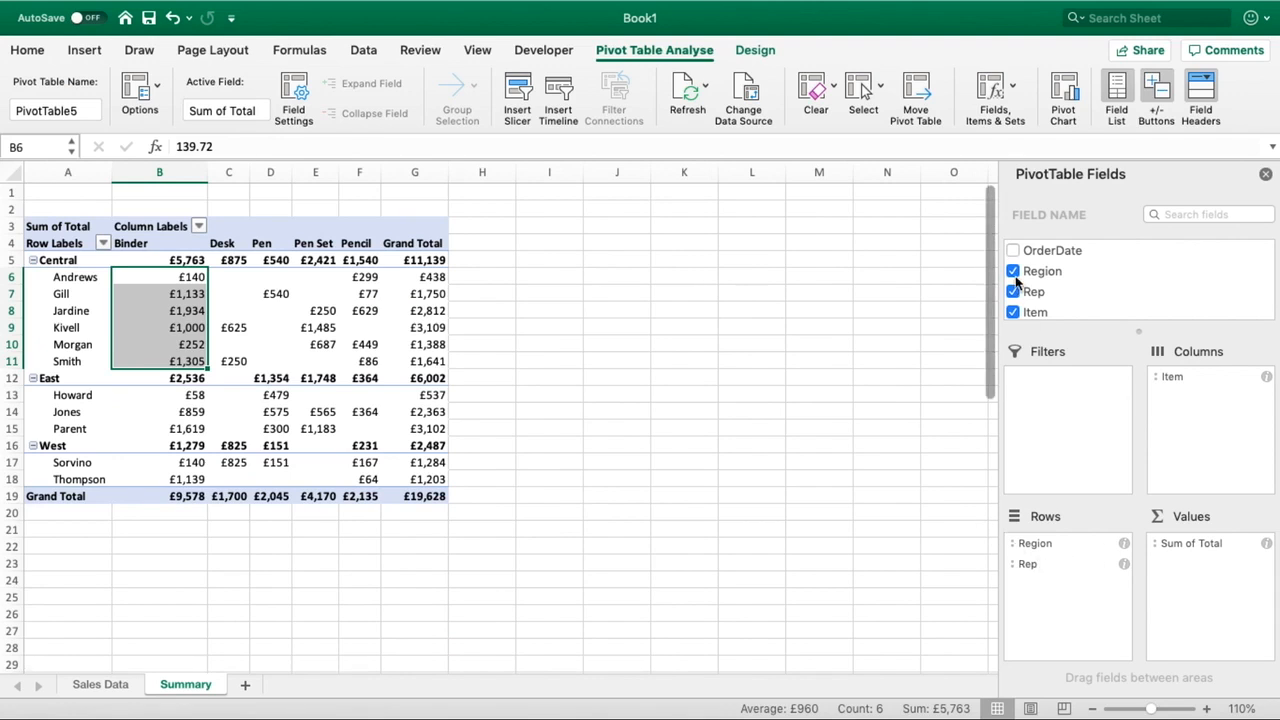
- Remove Region and Rep from Rows, leaving one Sum of Total row across items
{"action": "left_click", "coordinate": [1012, 272]}
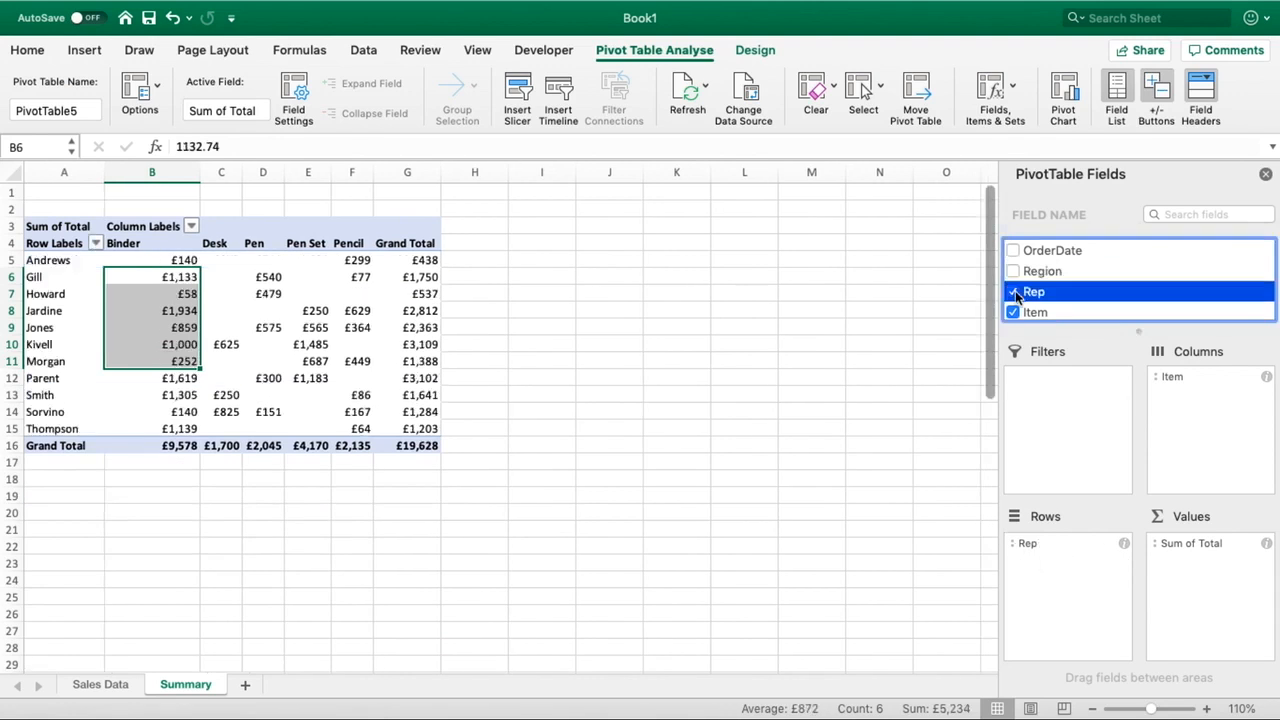
{"action": "left_click", "coordinate": [1012, 292]}
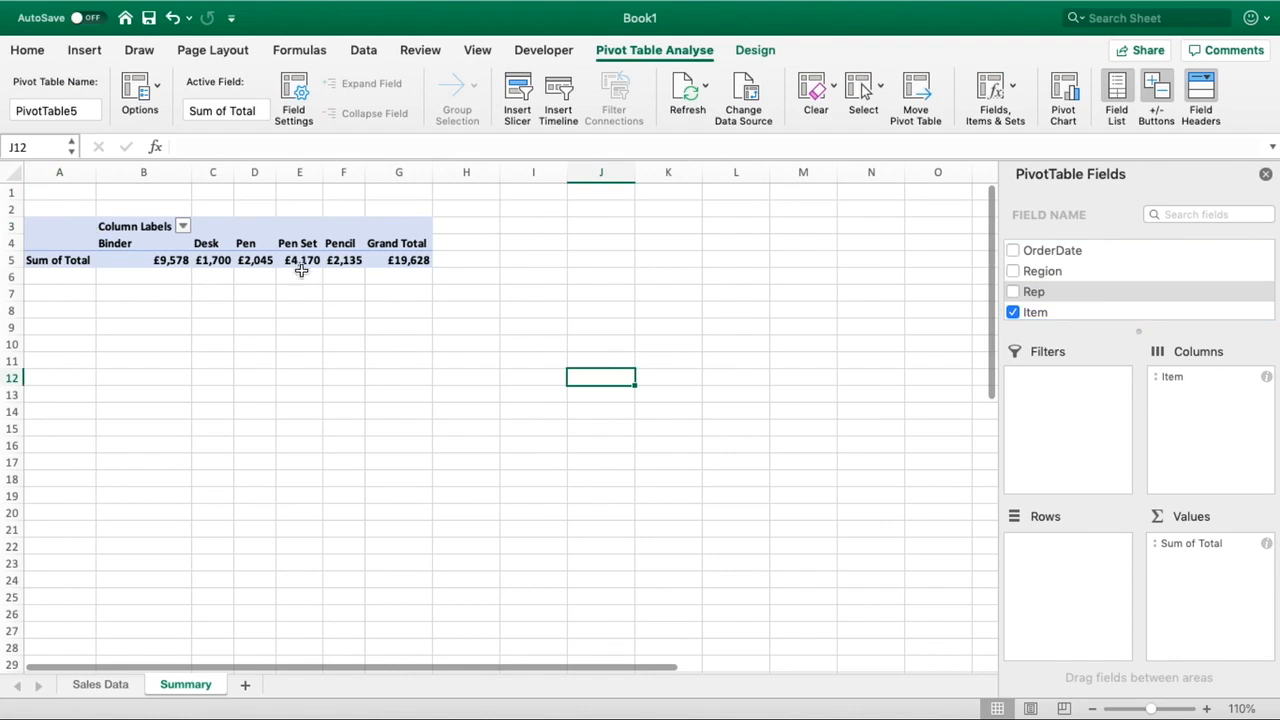
{"action": "left_click", "coordinate": [300, 260]}
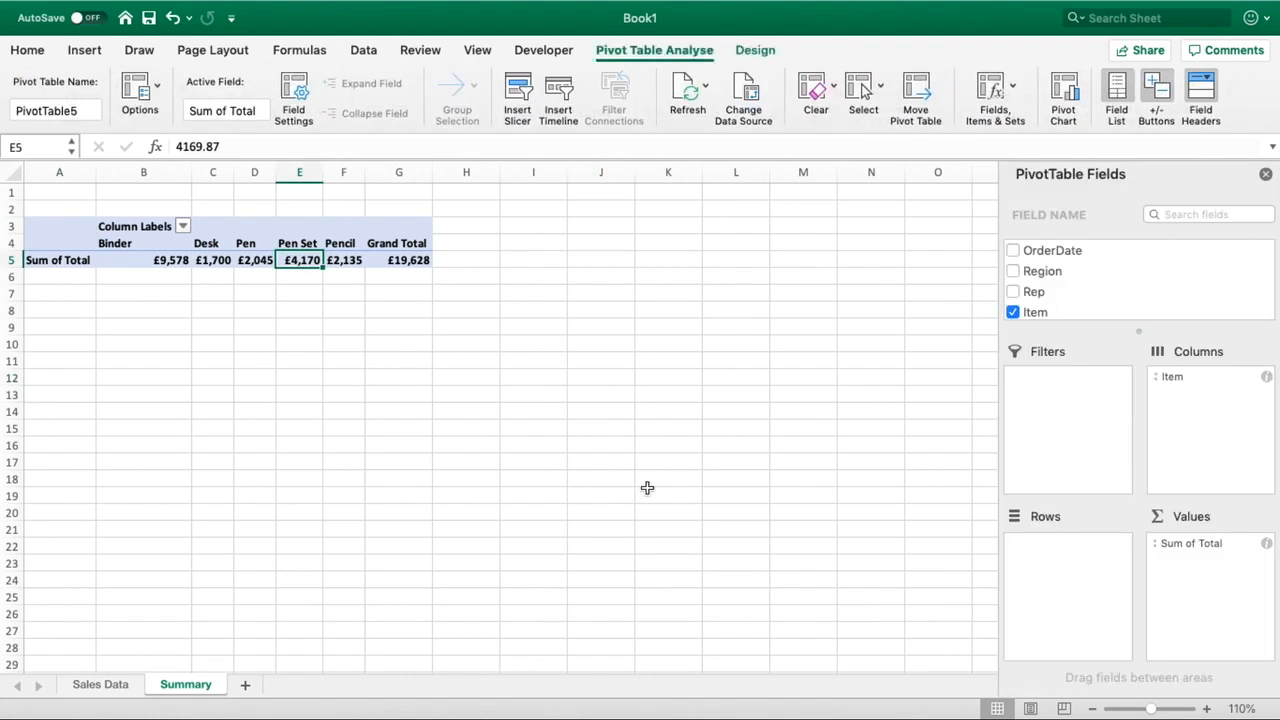
{"action": "mouse_move", "coordinate": [950, 390]}
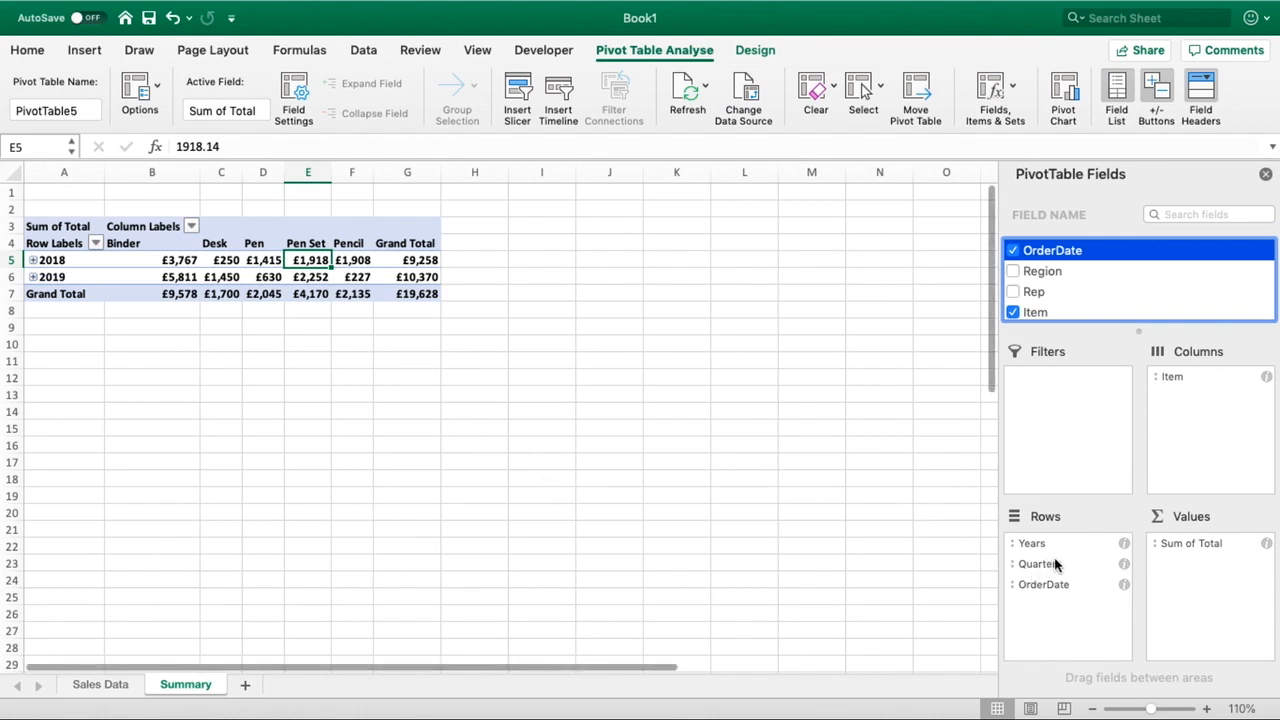
{"action": "mouse_move", "coordinate": [1040, 588]}
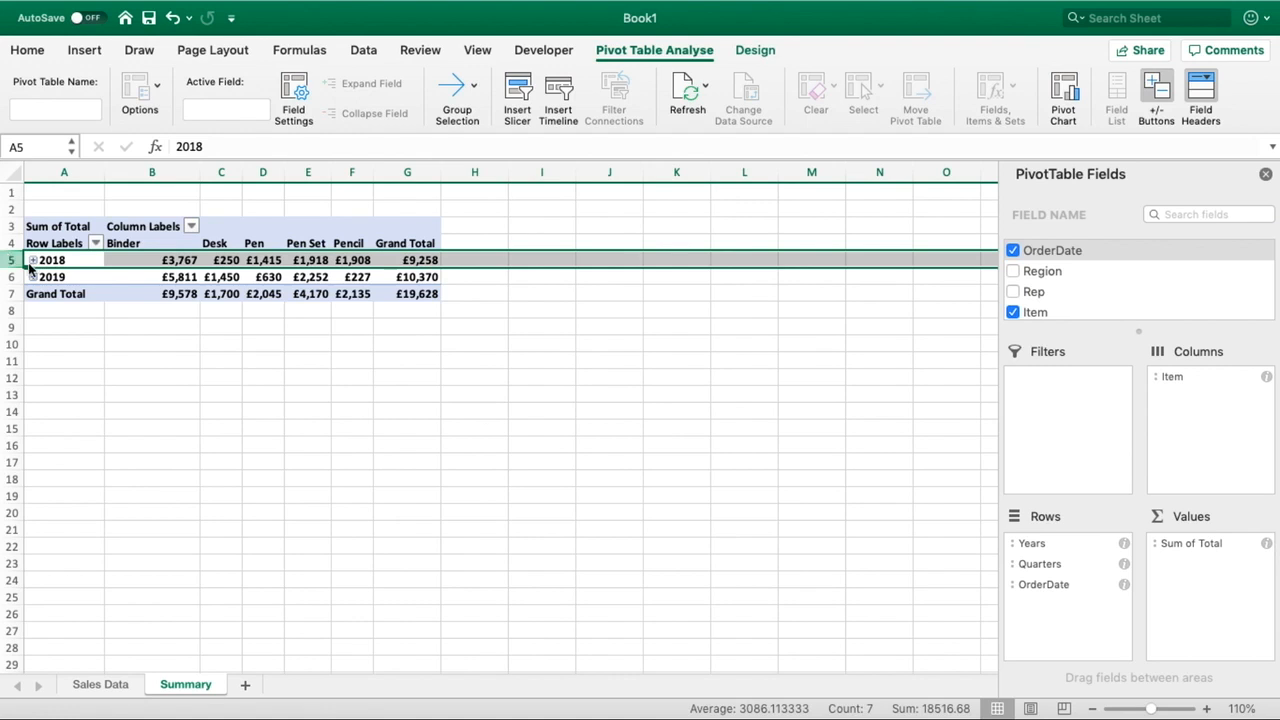
- Expand 2018 to quarters and Qtr3 to months, then move Years to the report filter
{"action": "left_click", "coordinate": [32, 260]}
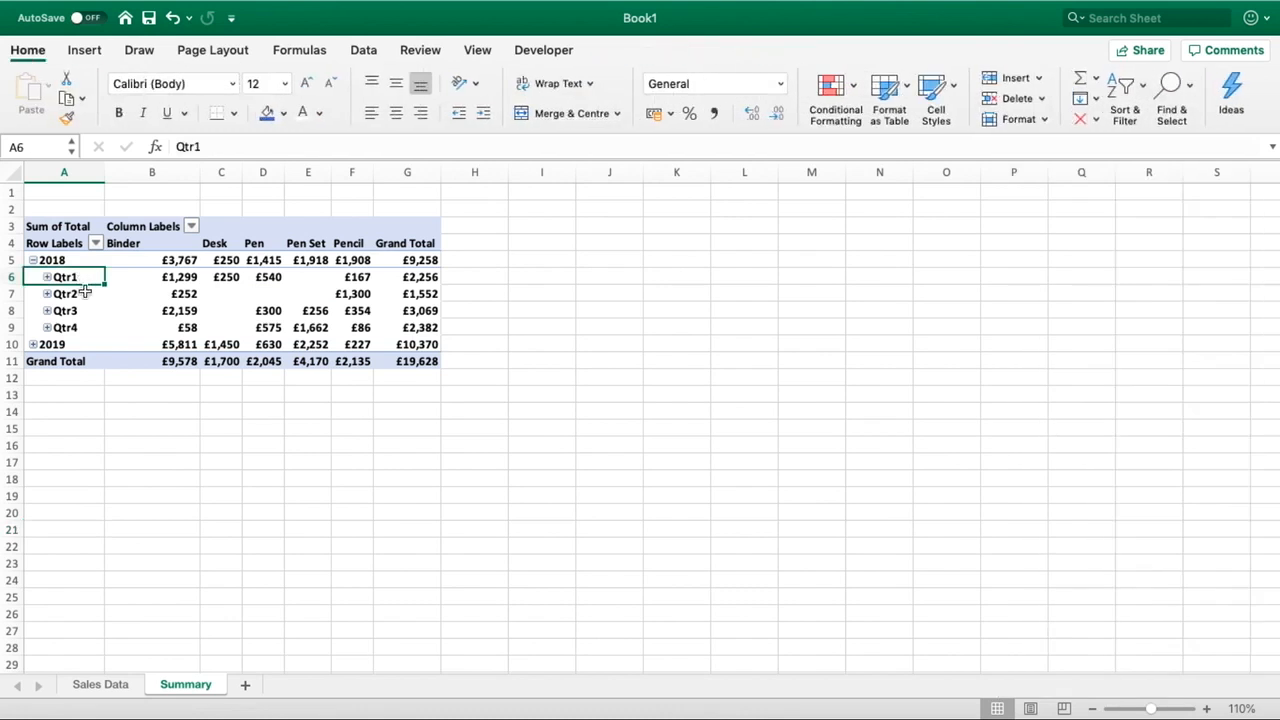
{"action": "left_click", "coordinate": [64, 292]}
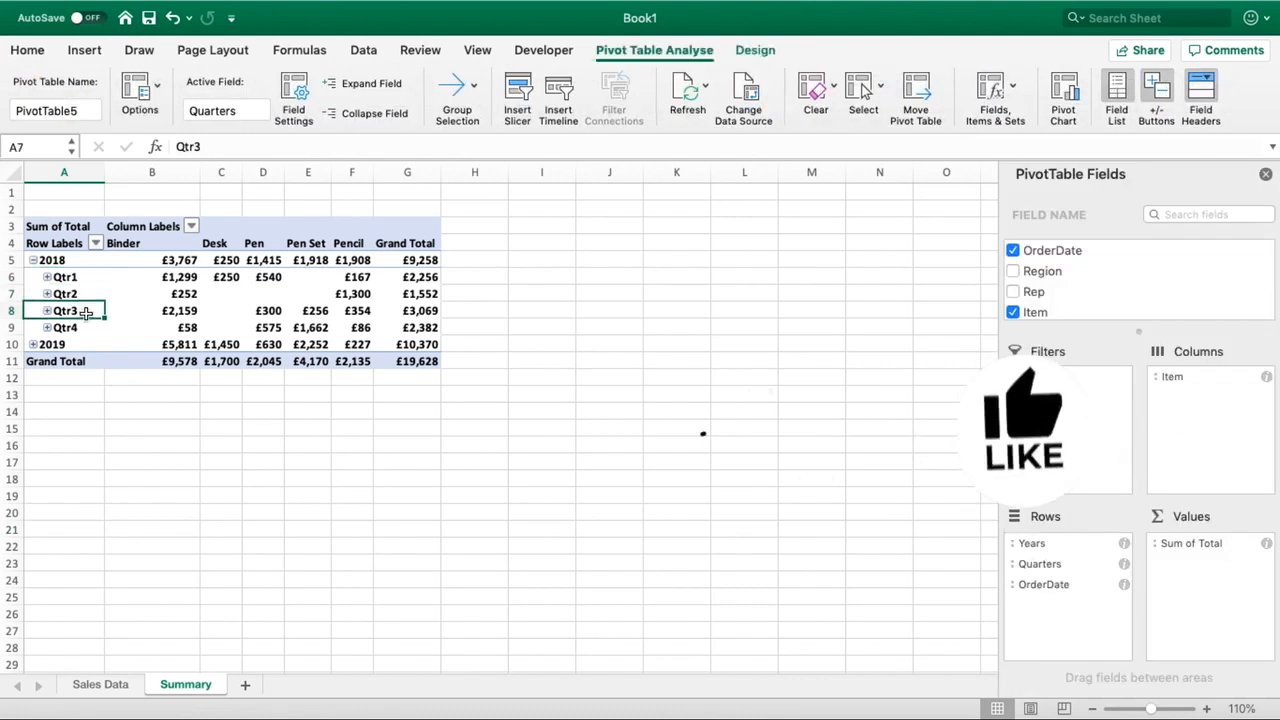
{"action": "left_click", "coordinate": [64, 328]}
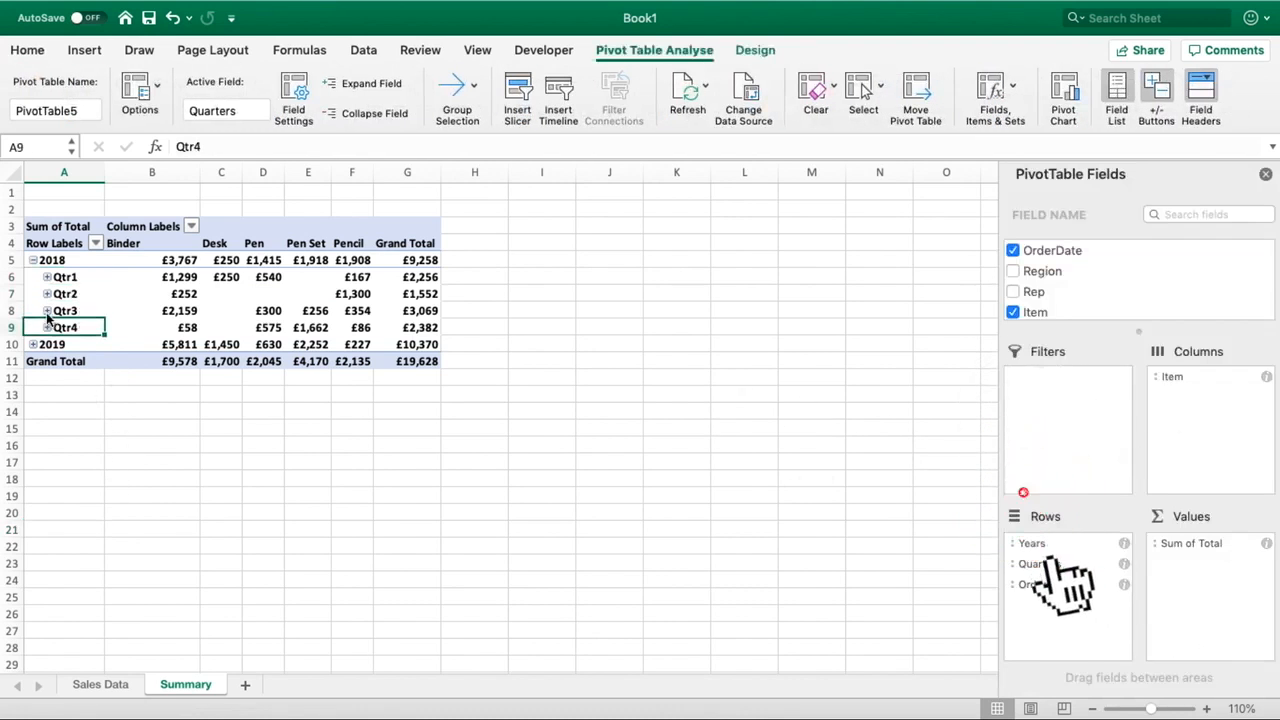
{"action": "left_click", "coordinate": [46, 310]}
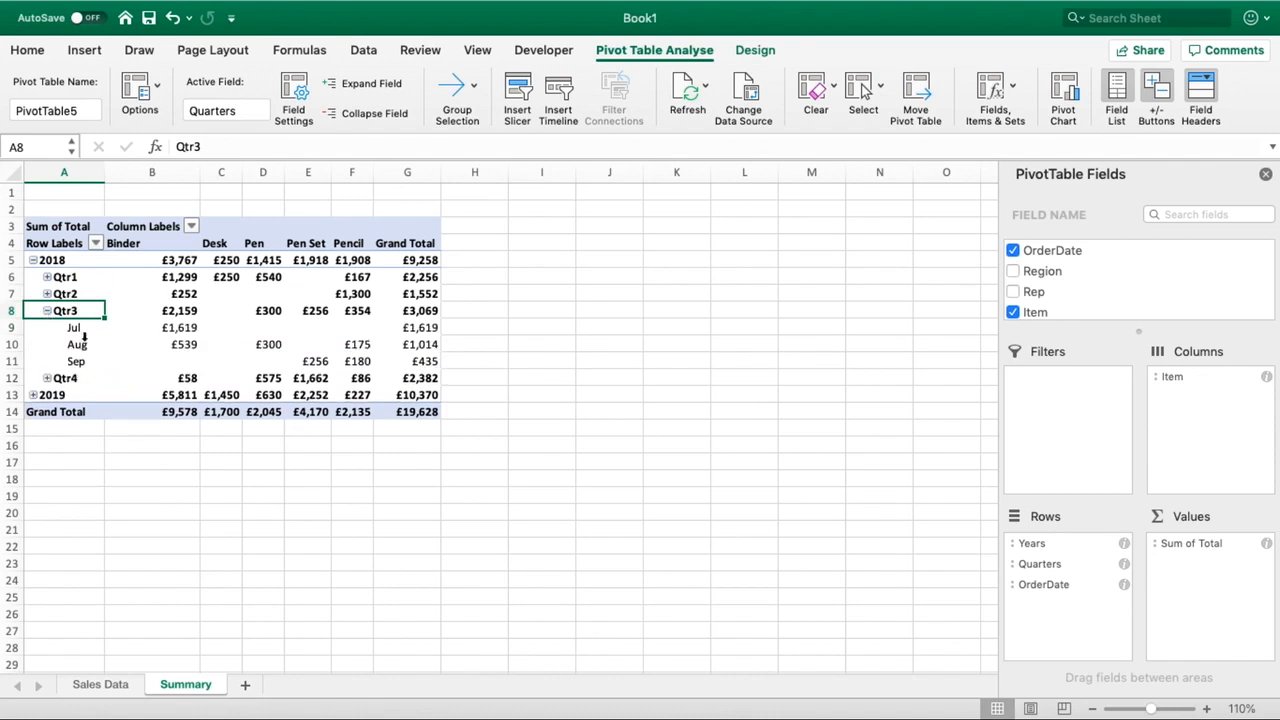
{"action": "left_click_drag", "start_coordinate": [72, 328], "coordinate": [76, 360]}
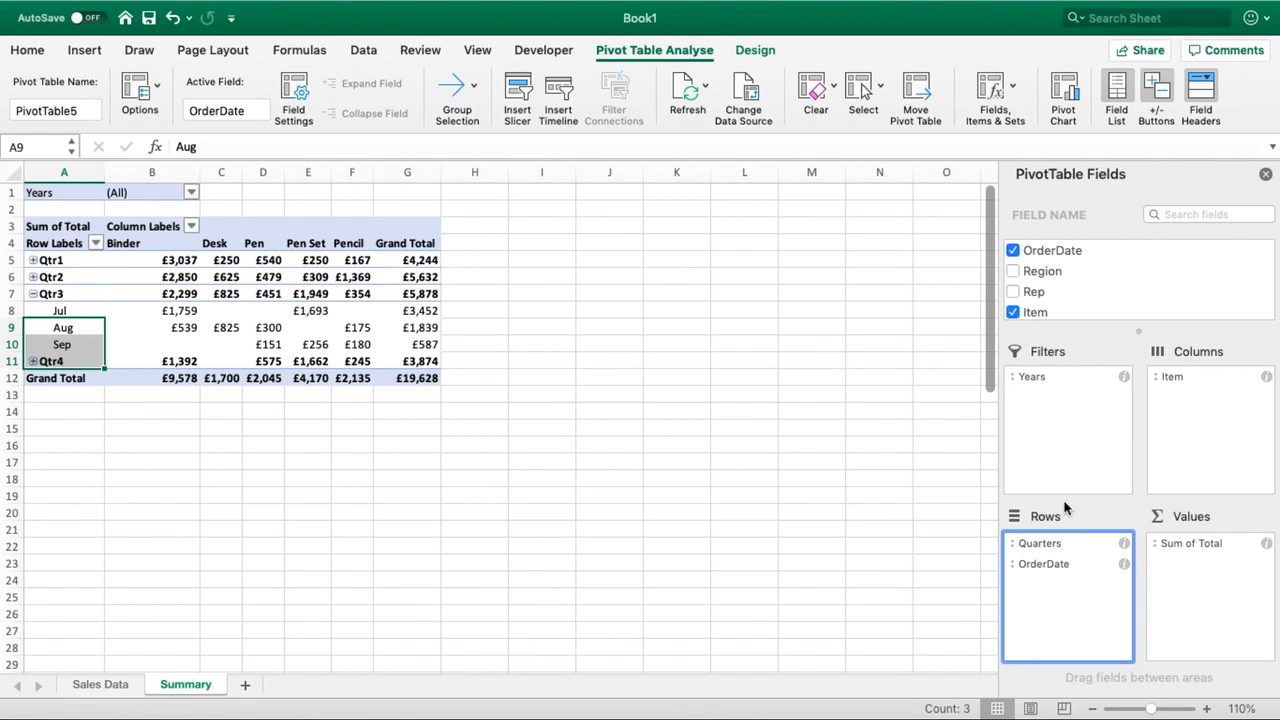
- Remove Quarters from Rows so the PivotTable lists sales by month
{"action": "left_click_drag", "start_coordinate": [1038, 544], "coordinate": [1034, 444]}
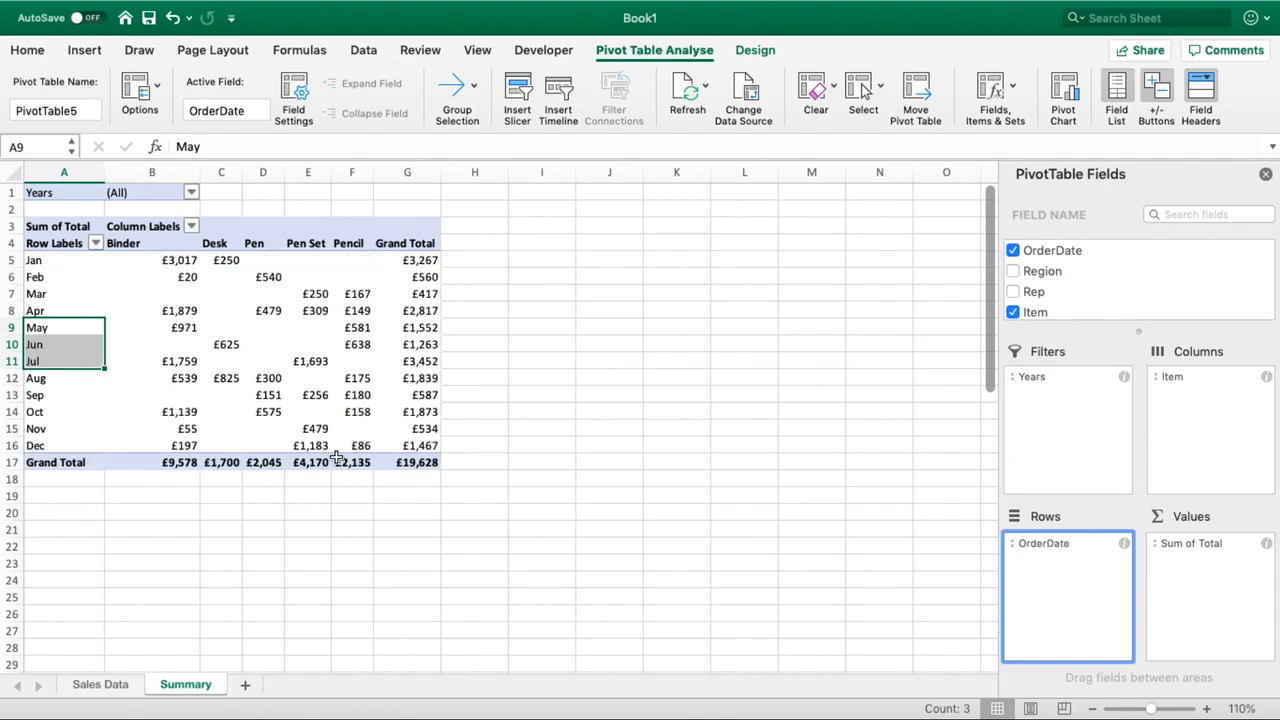
{"action": "left_click", "coordinate": [152, 546]}
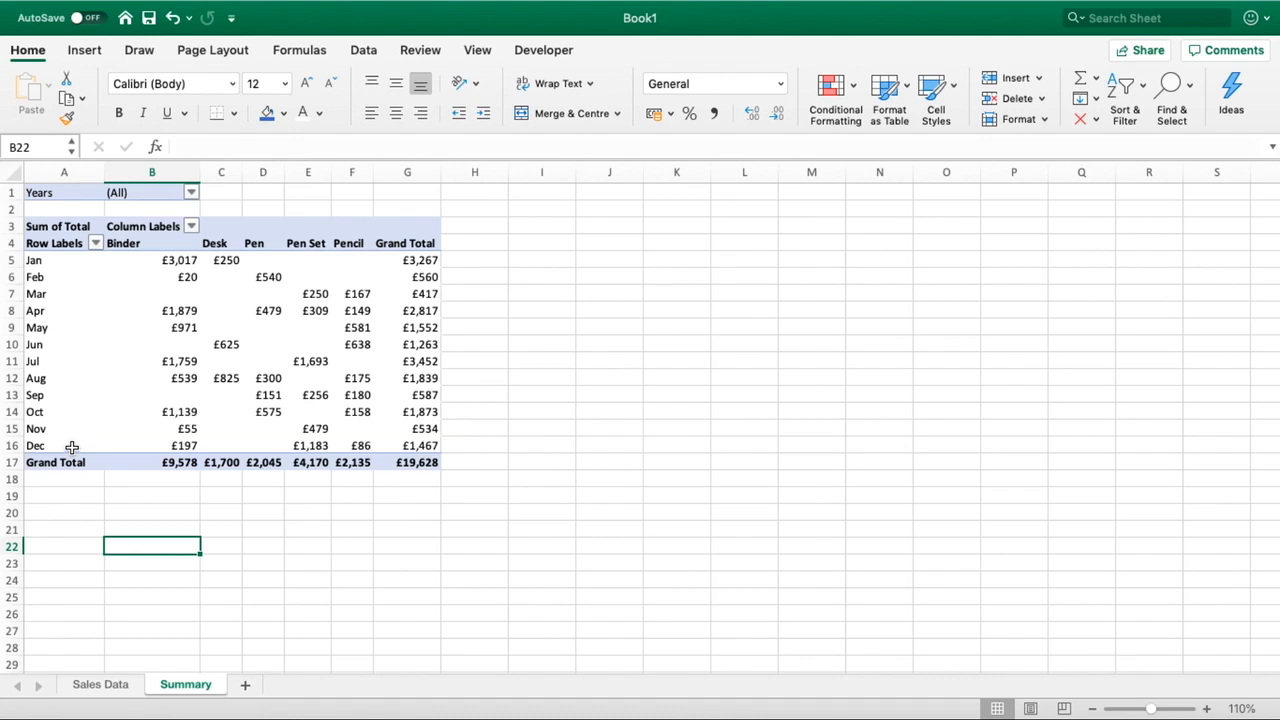
- Filter the Years report filter to 2019 only, totalling £10,370
{"action": "left_click", "coordinate": [192, 192]}
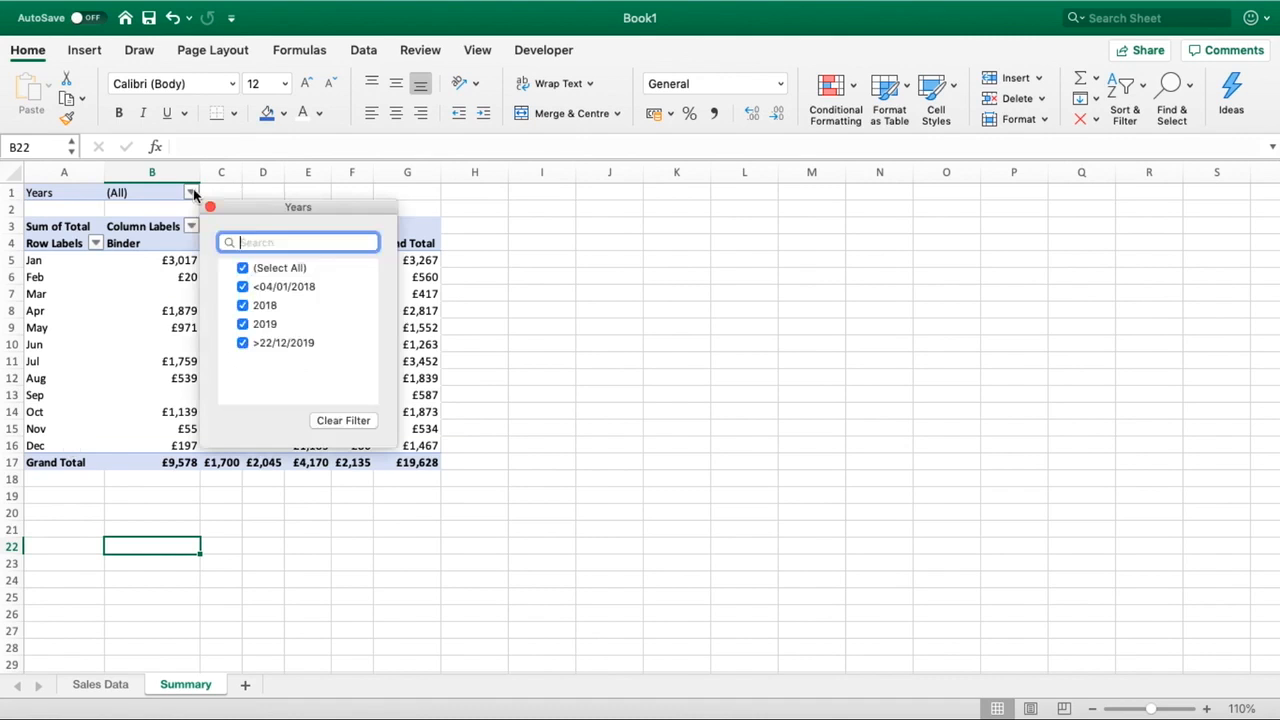
{"action": "left_click", "coordinate": [242, 268]}
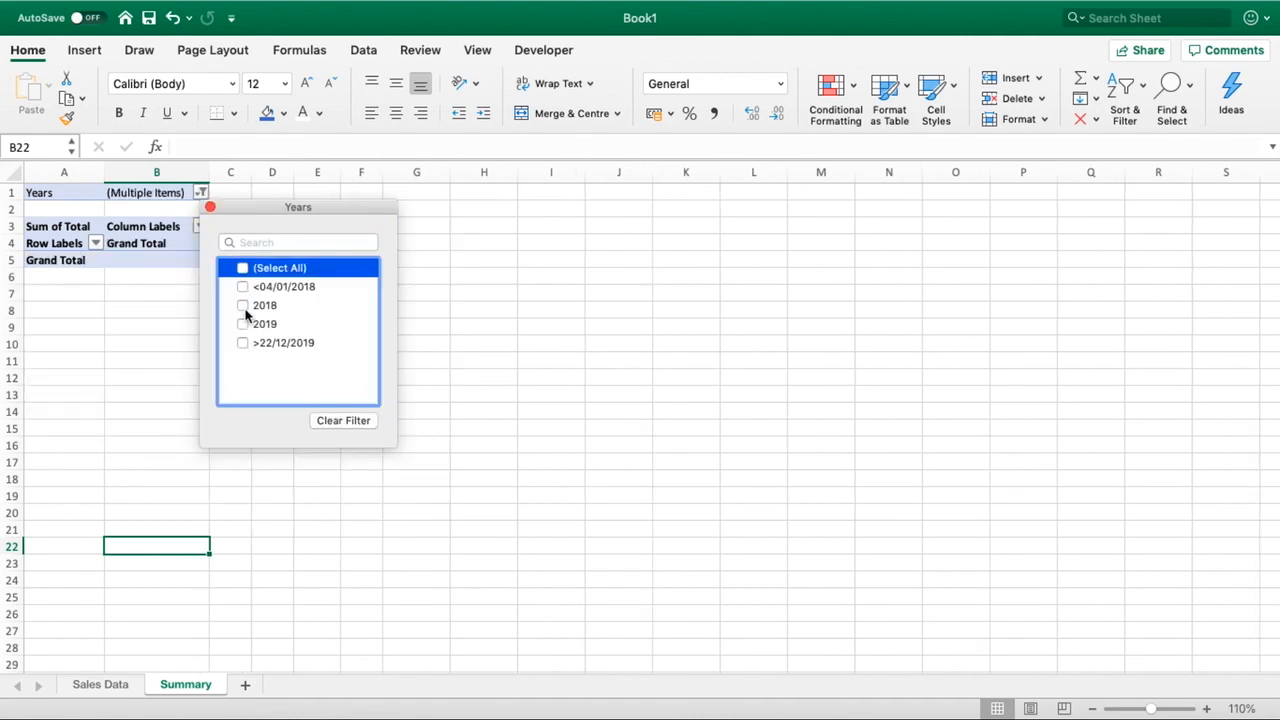
{"action": "left_click", "coordinate": [242, 304]}
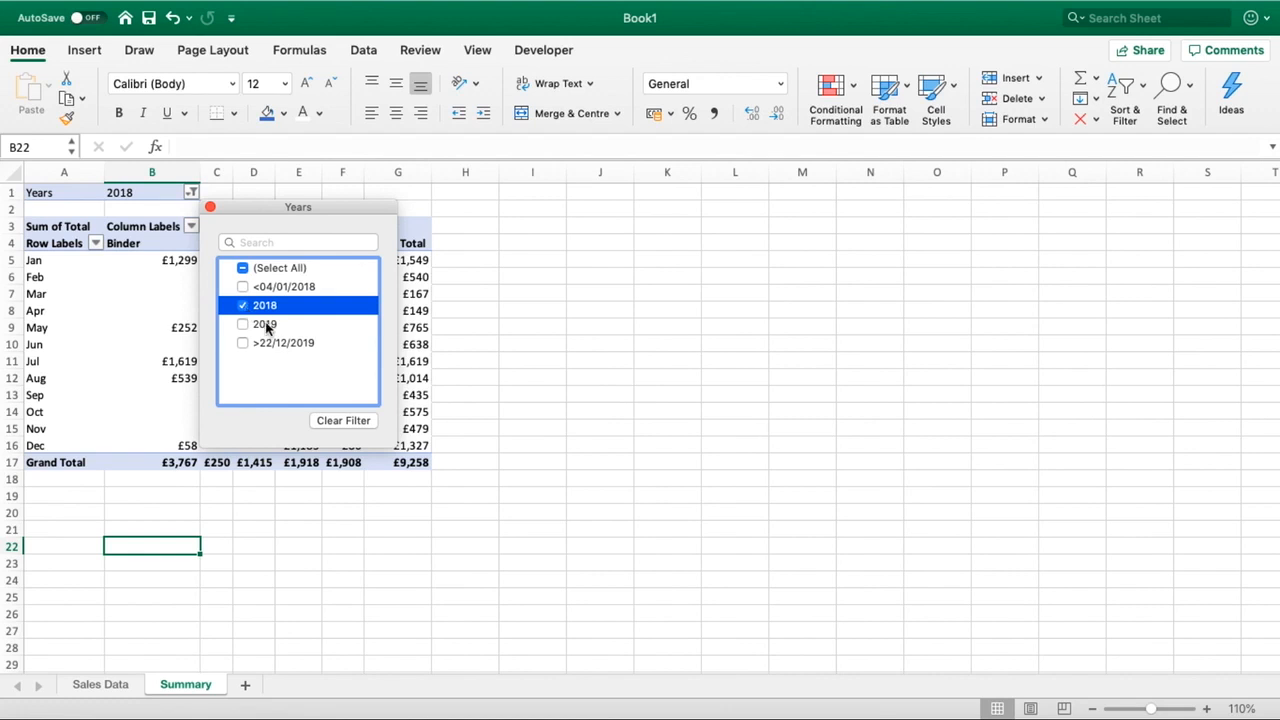
{"action": "left_click", "coordinate": [242, 324]}
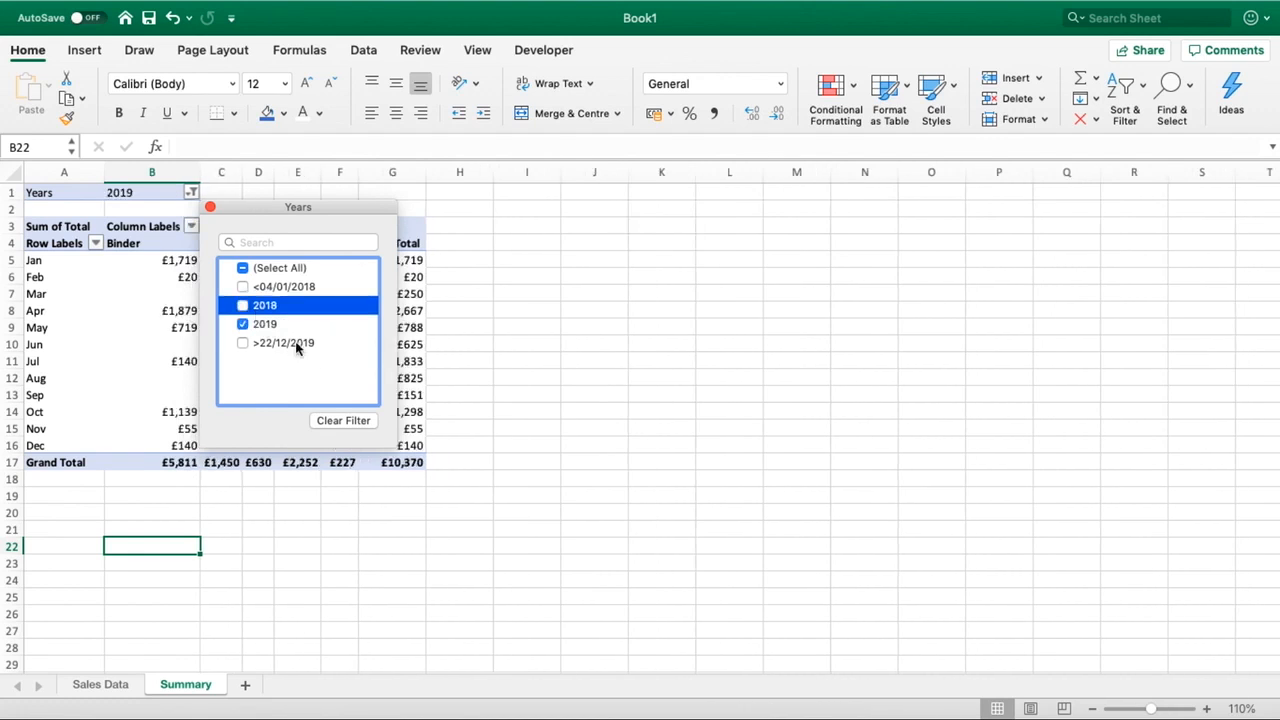
{"action": "left_click", "coordinate": [242, 304]}
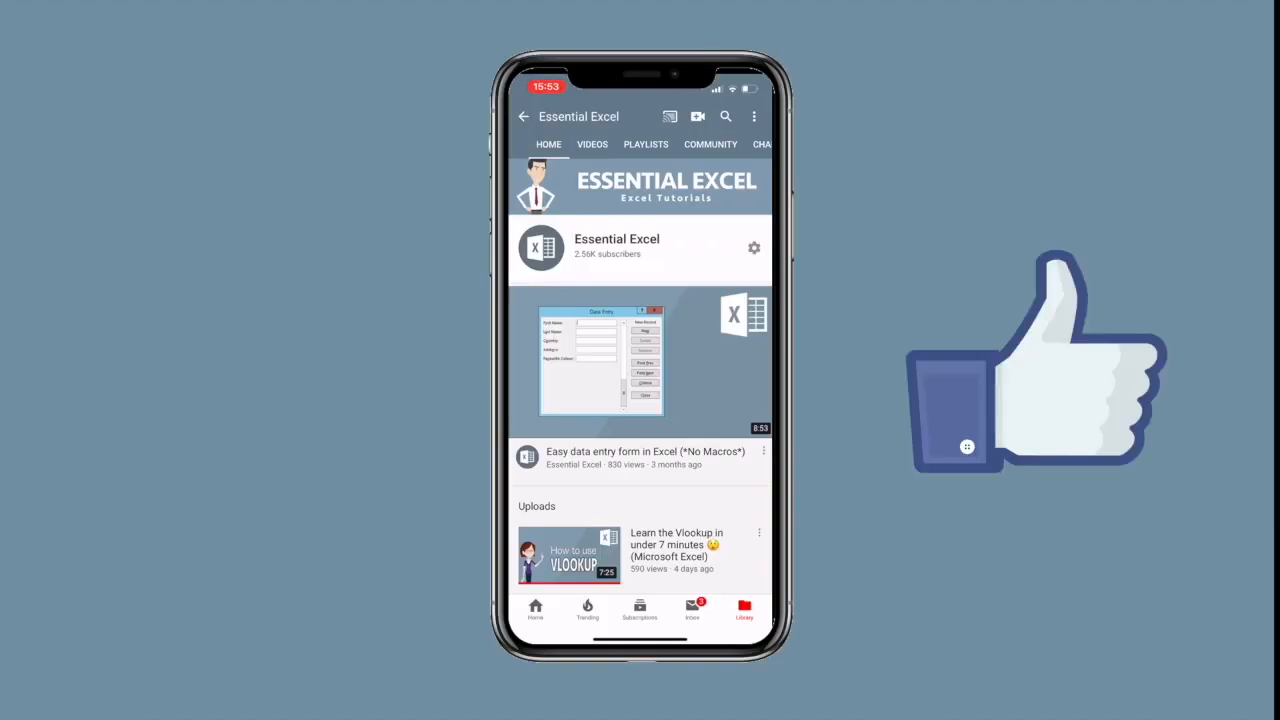
{"action": "left_click", "coordinate": [592, 144]}
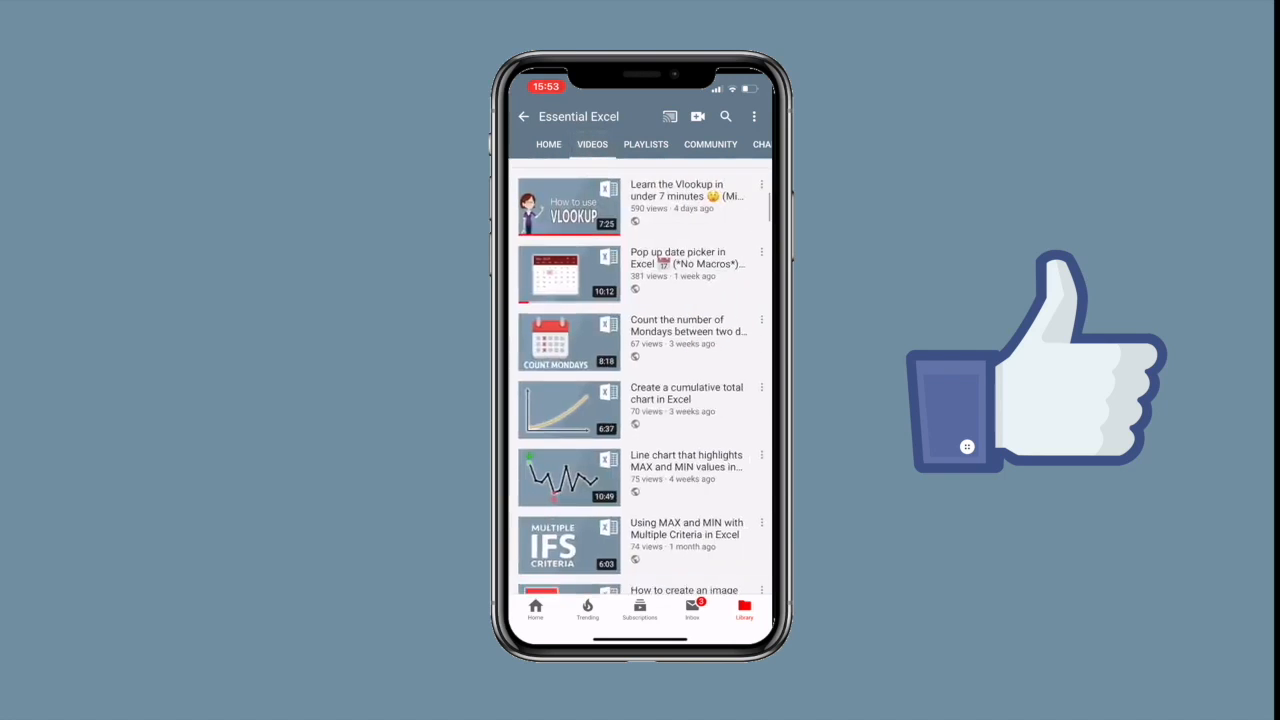
{"action": "left_click", "coordinate": [644, 144]}
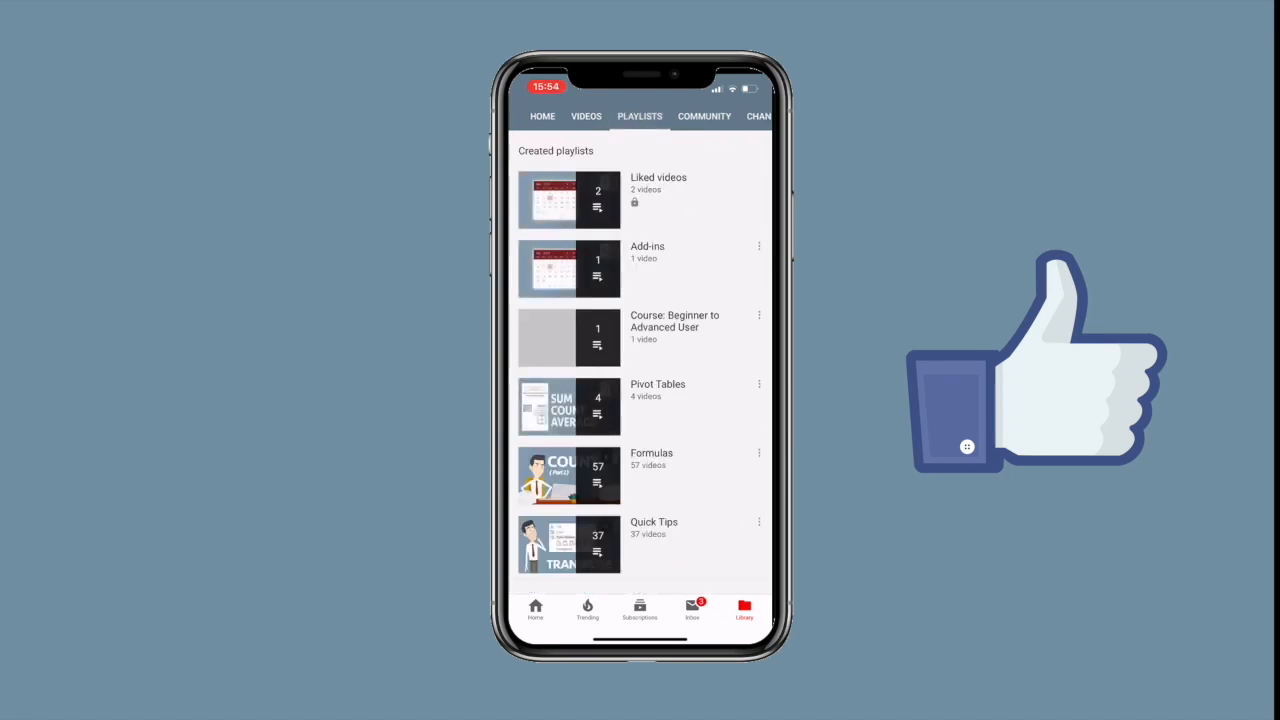
{"action": "left_click", "coordinate": [548, 116]}
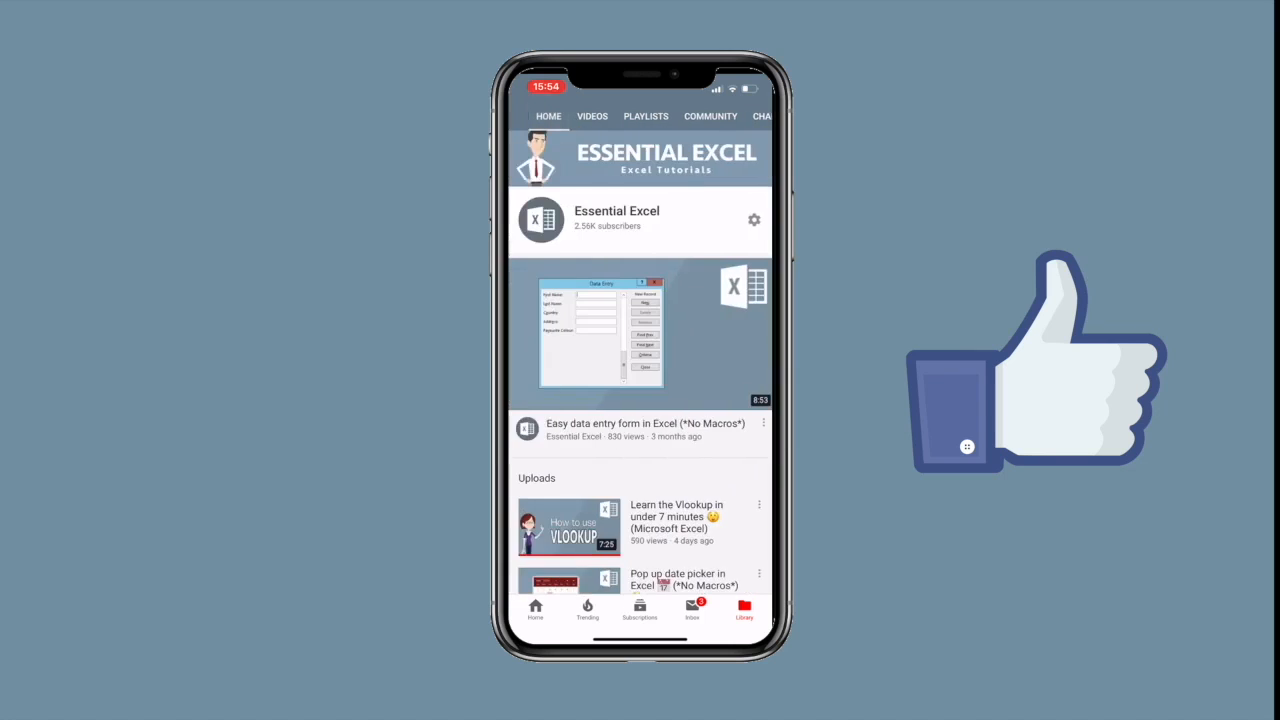